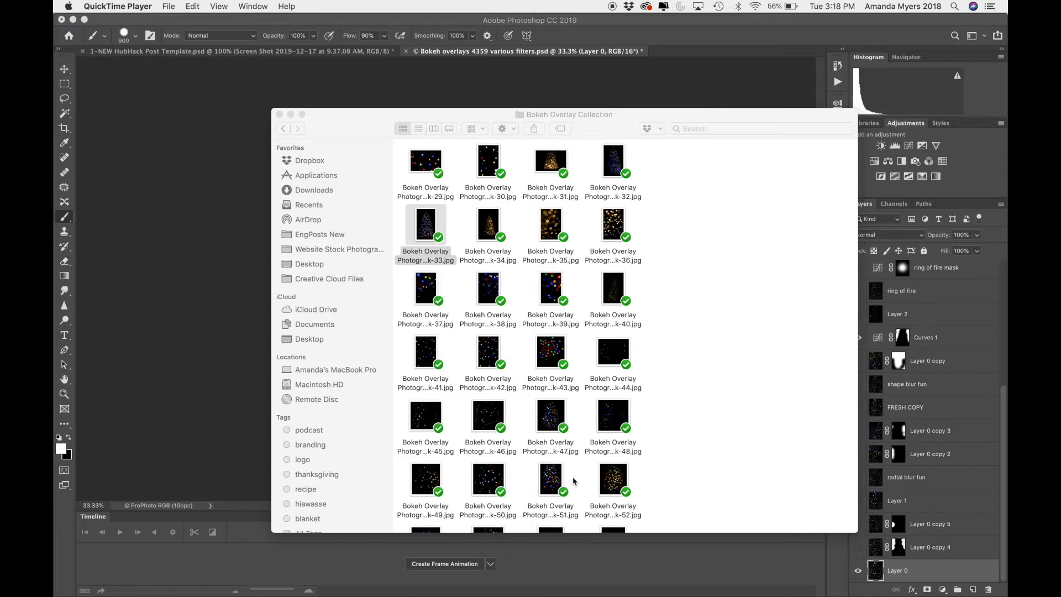
{"action": "mouse_move", "coordinate": [732, 384]}
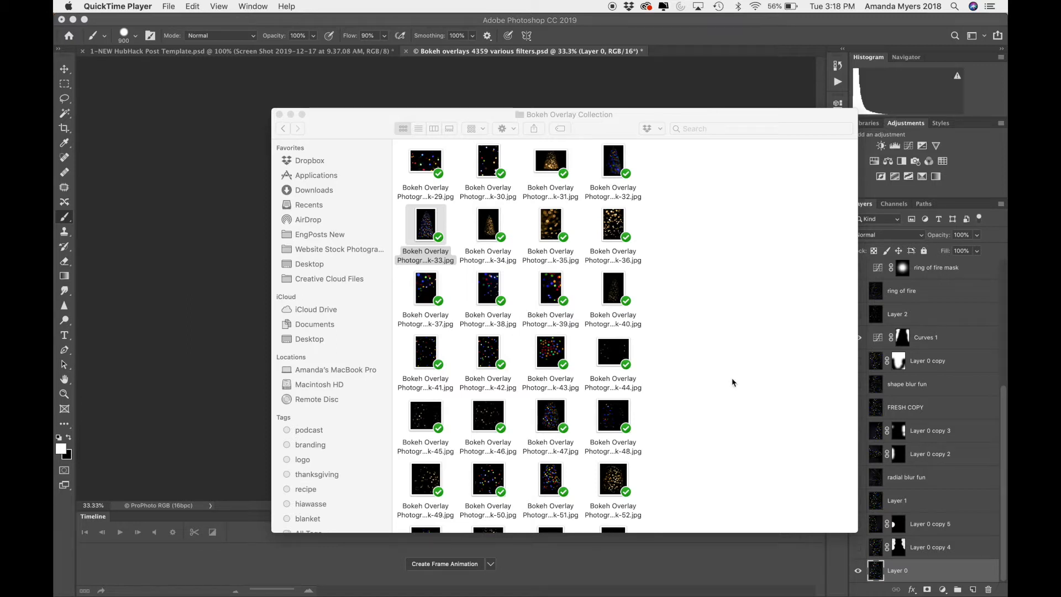
- Locate bokeh overlay image 33 in the collection folder and open it in Photoshop
{"action": "scroll", "scroll_direction": "down", "scroll_amount": 3}
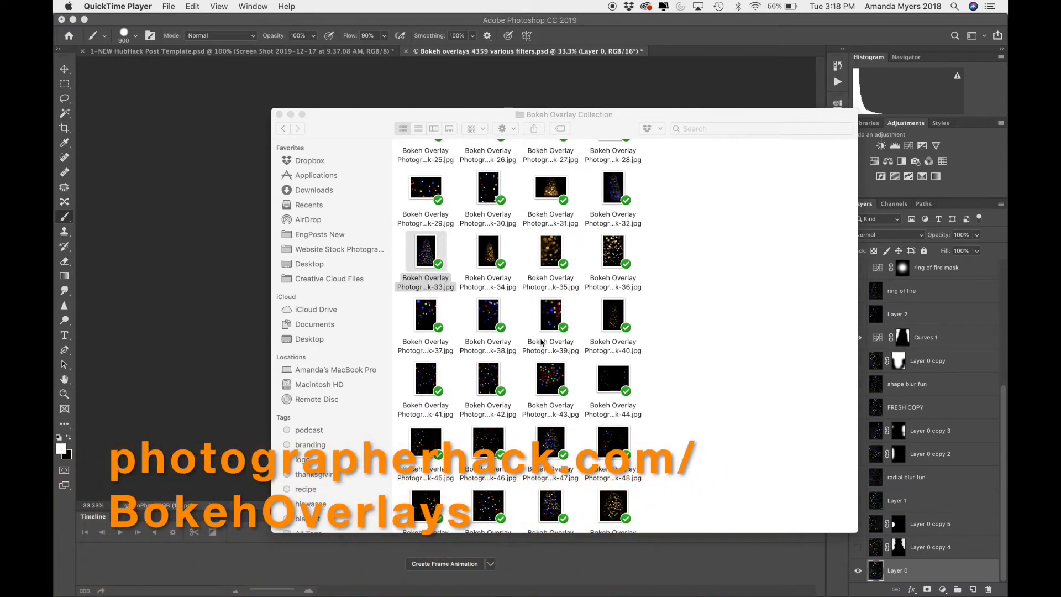
{"action": "scroll", "scroll_direction": "down", "scroll_amount": 3}
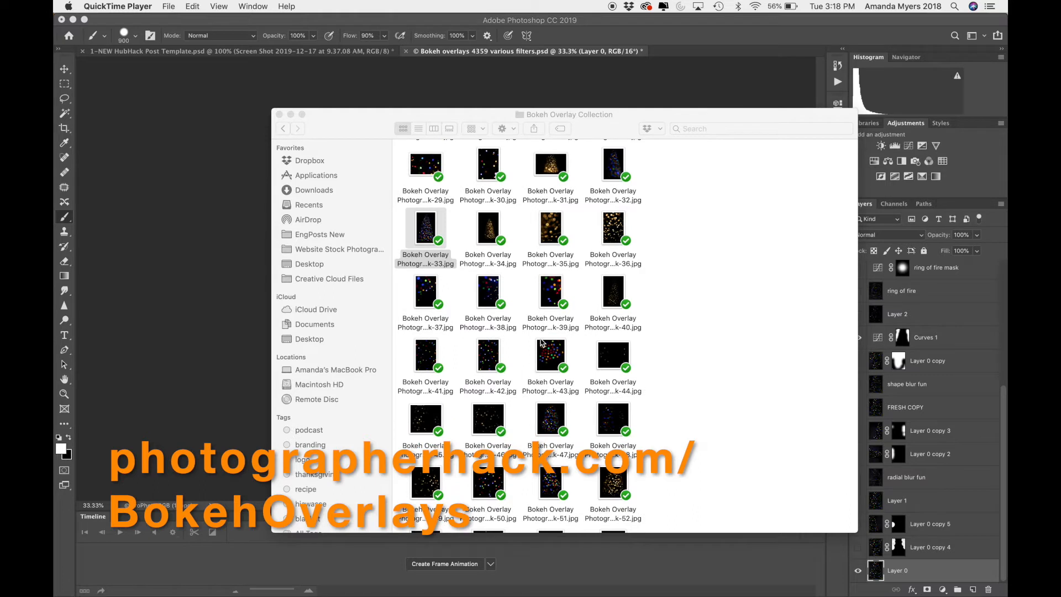
{"action": "left_click", "coordinate": [425, 230]}
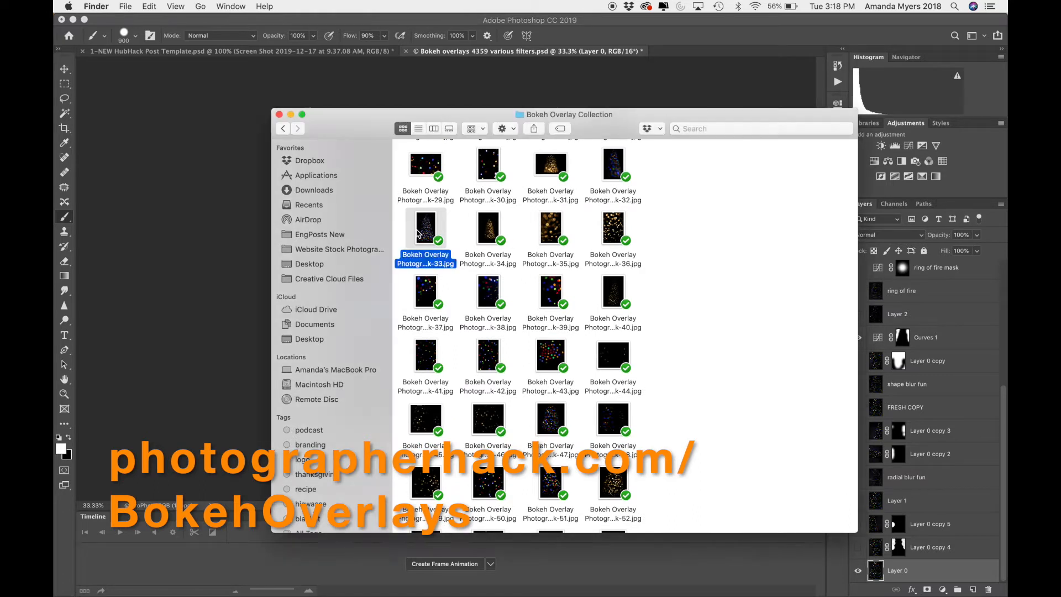
{"action": "right_click", "coordinate": [425, 230]}
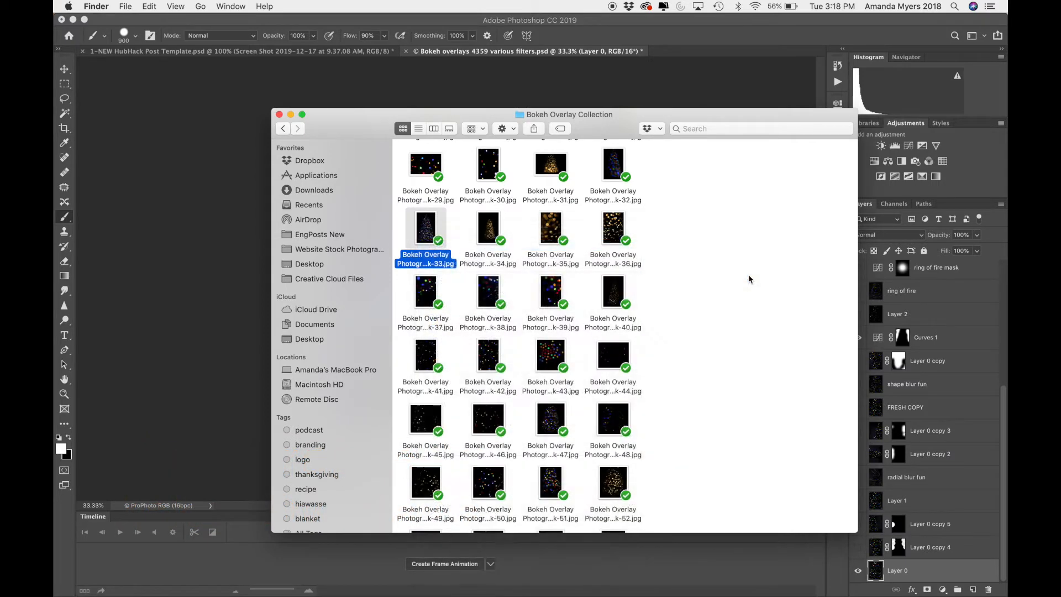
{"action": "double_click", "coordinate": [424, 228]}
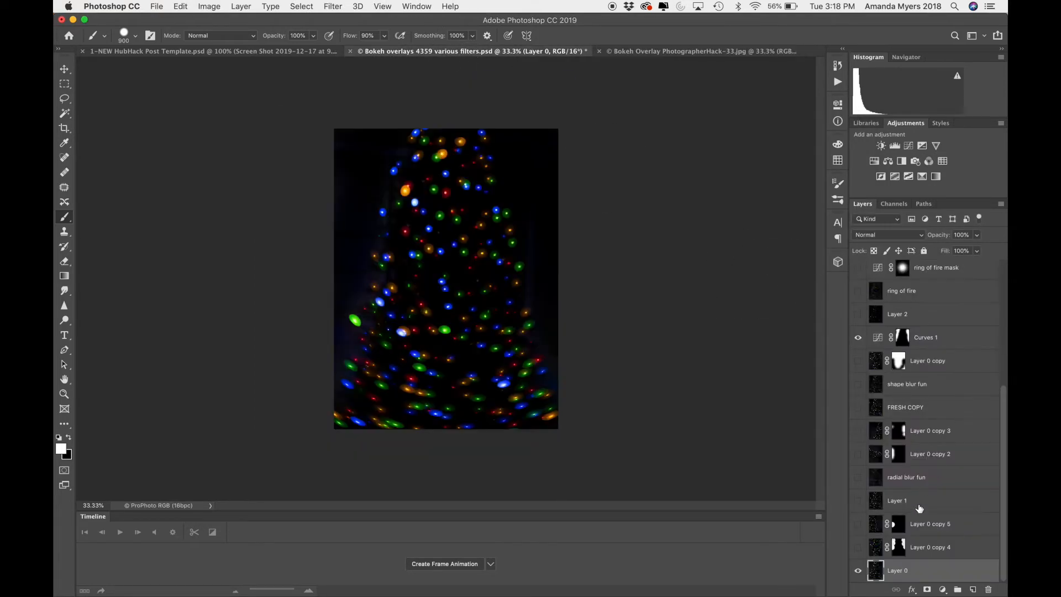
- Make the Bokeh Overlay PhotographerHack-33.jpg document the active tab
{"action": "left_click", "coordinate": [697, 51]}
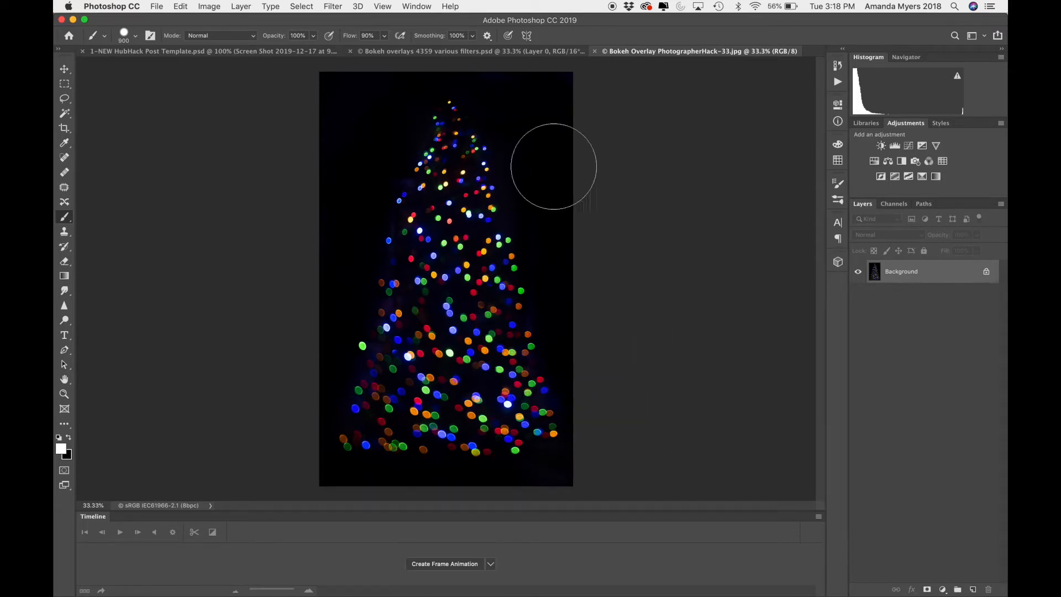
{"action": "mouse_move", "coordinate": [361, 186]}
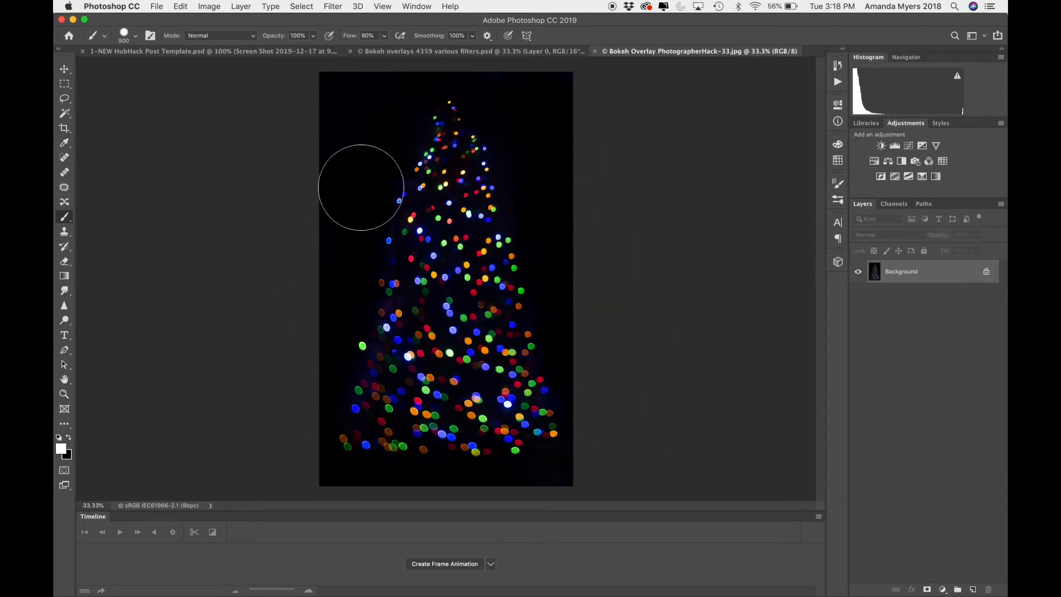
{"action": "mouse_move", "coordinate": [644, 279]}
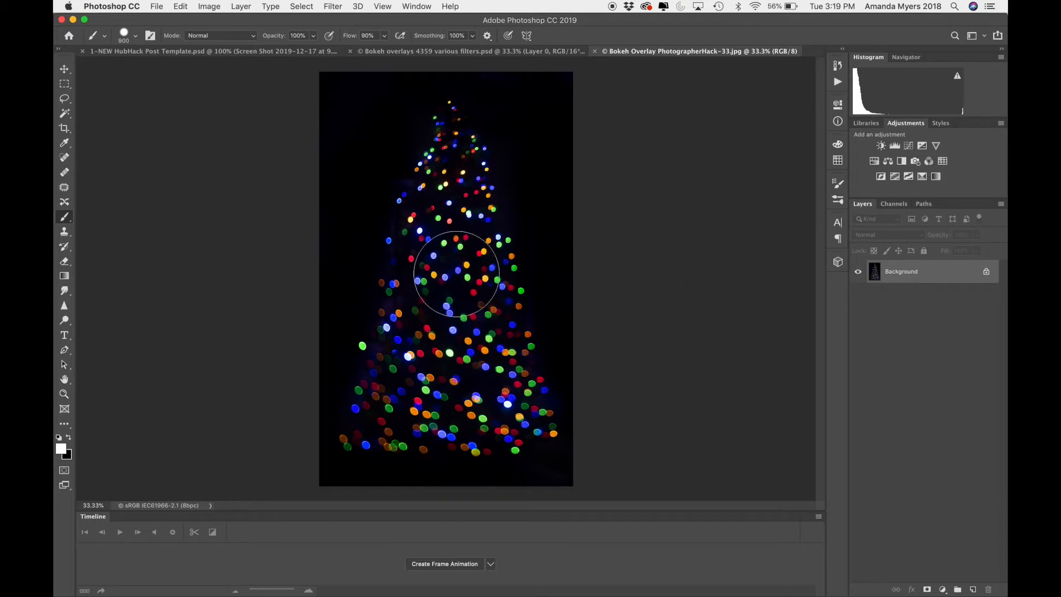
{"action": "mouse_move", "coordinate": [671, 267]}
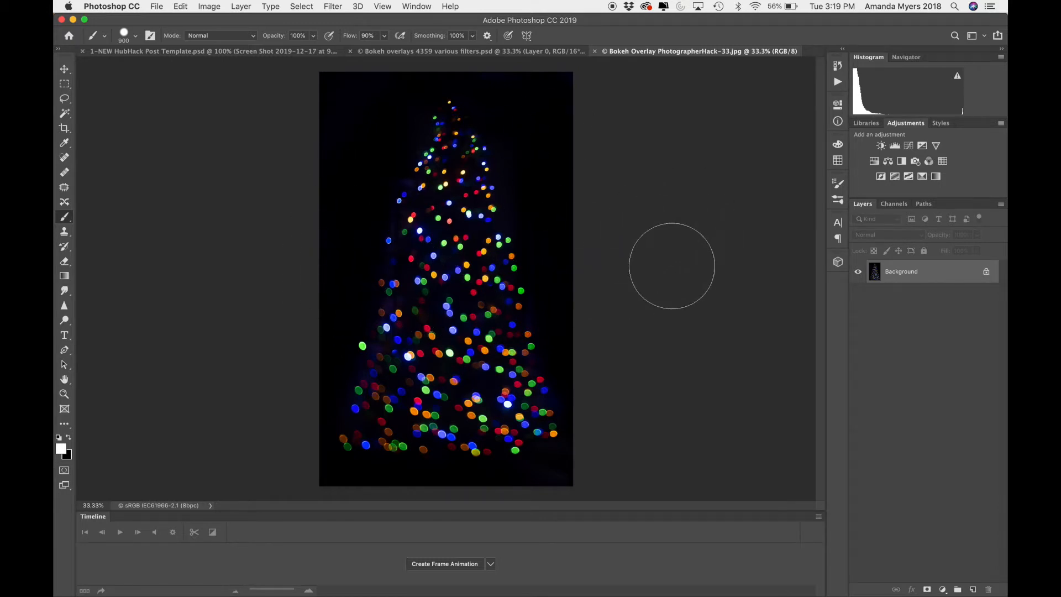
{"action": "mouse_move", "coordinate": [611, 232]}
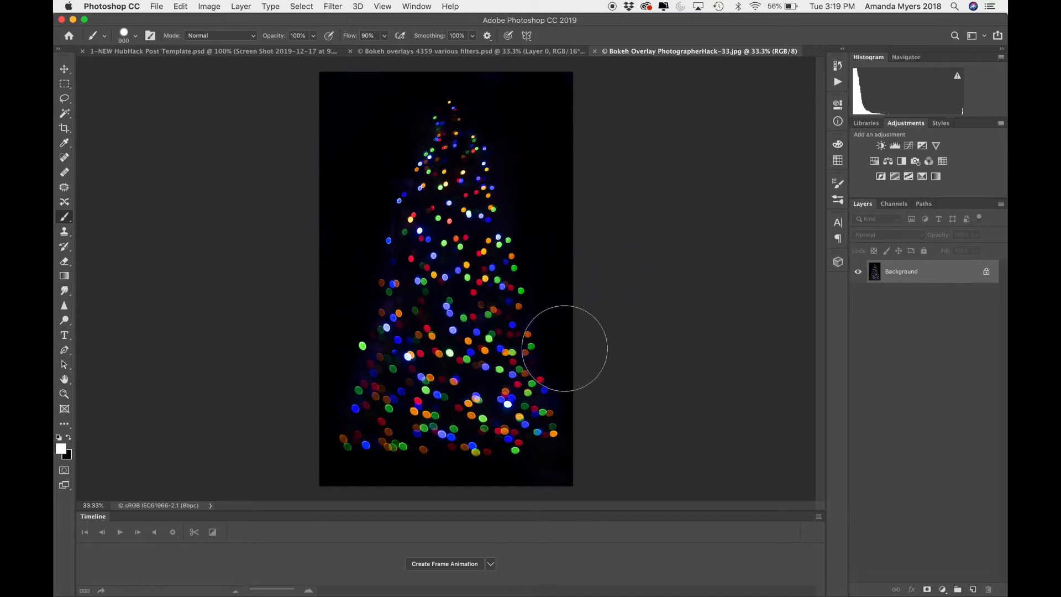
{"action": "mouse_move", "coordinate": [708, 319]}
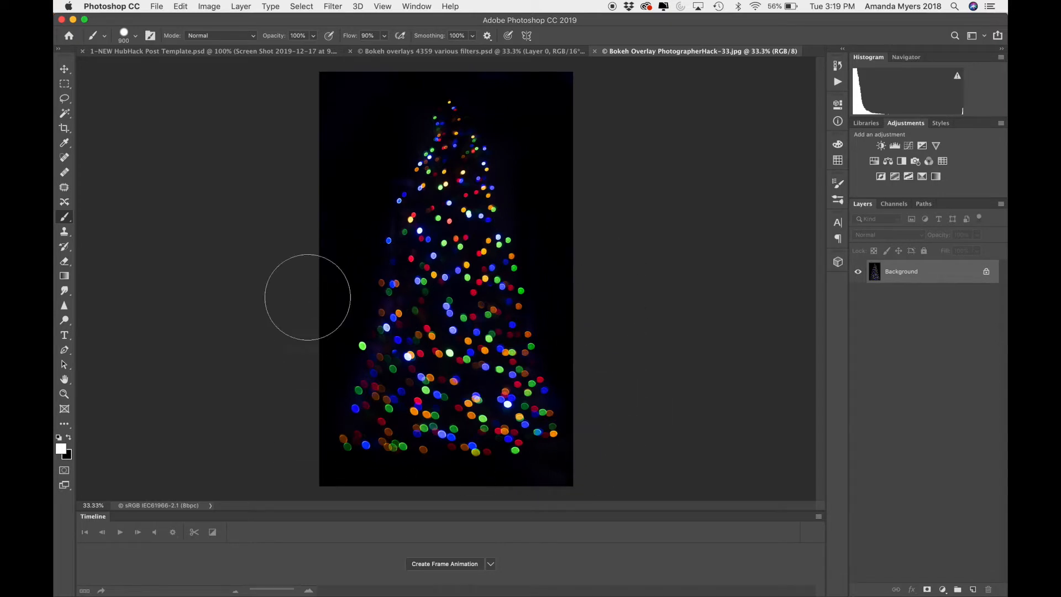
{"action": "mouse_move", "coordinate": [964, 355]}
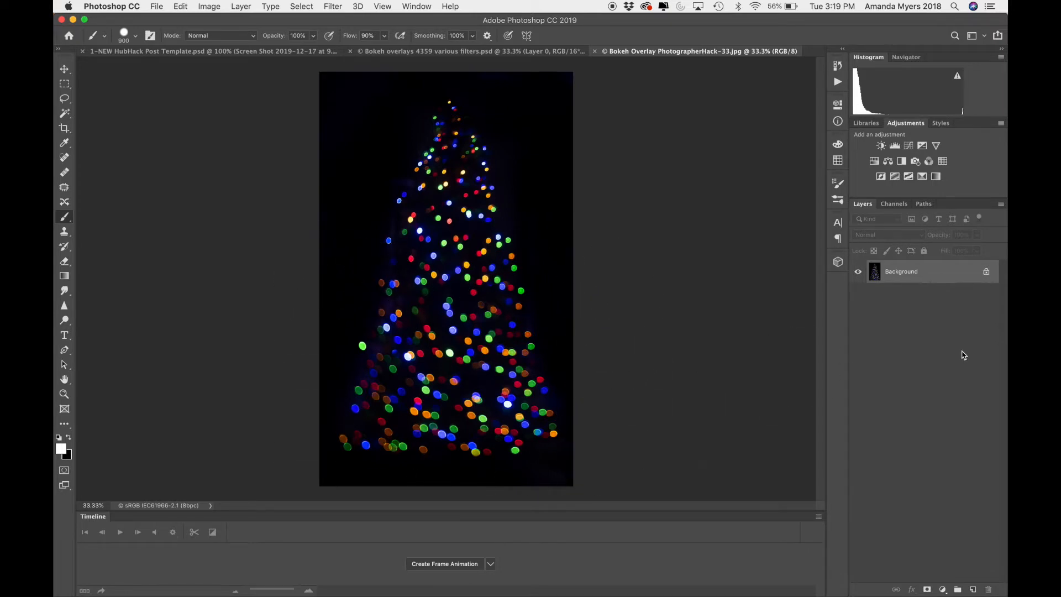
{"action": "left_click", "coordinate": [64, 128]}
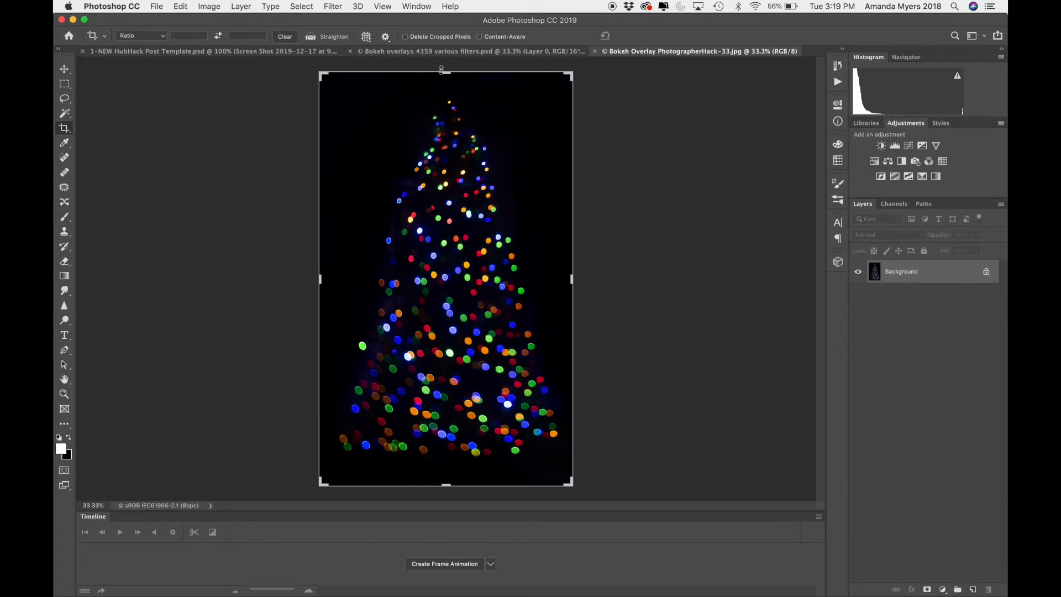
{"action": "left_click_drag", "start_coordinate": [444, 70], "coordinate": [458, 159]}
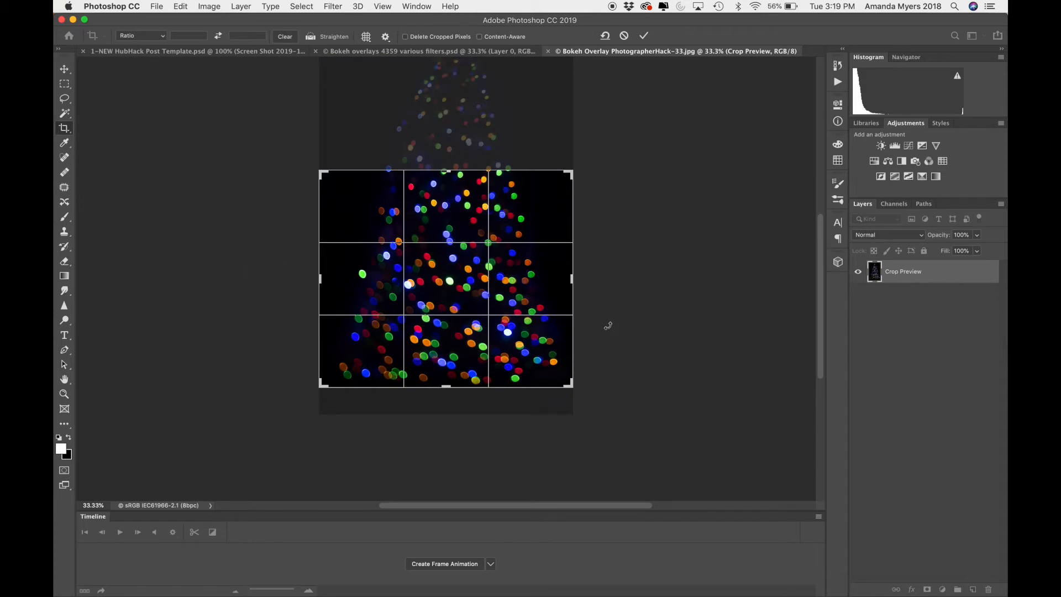
{"action": "left_click", "coordinate": [644, 35]}
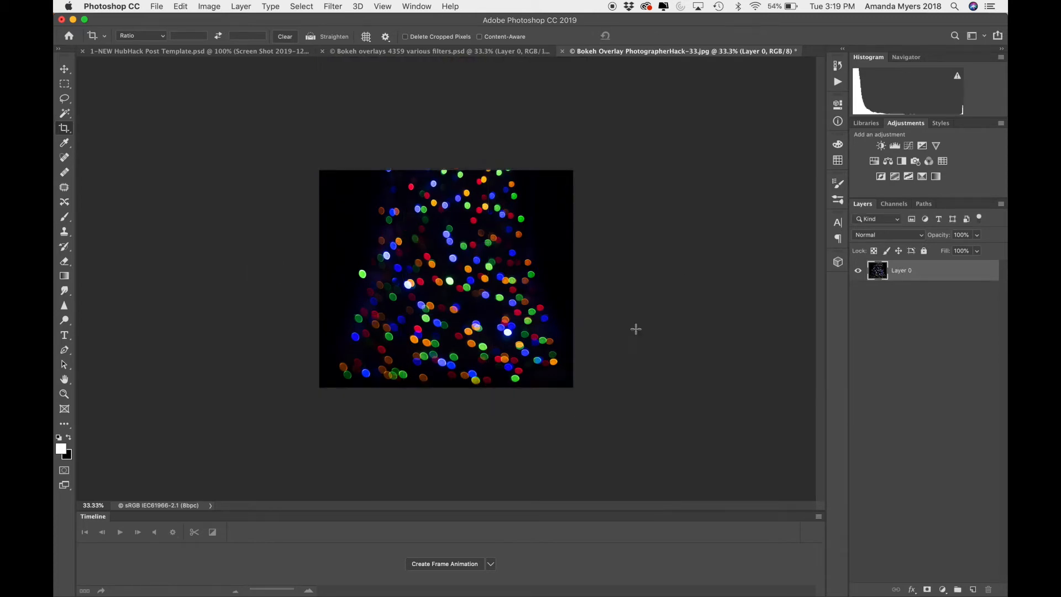
{"action": "left_click", "coordinate": [838, 65]}
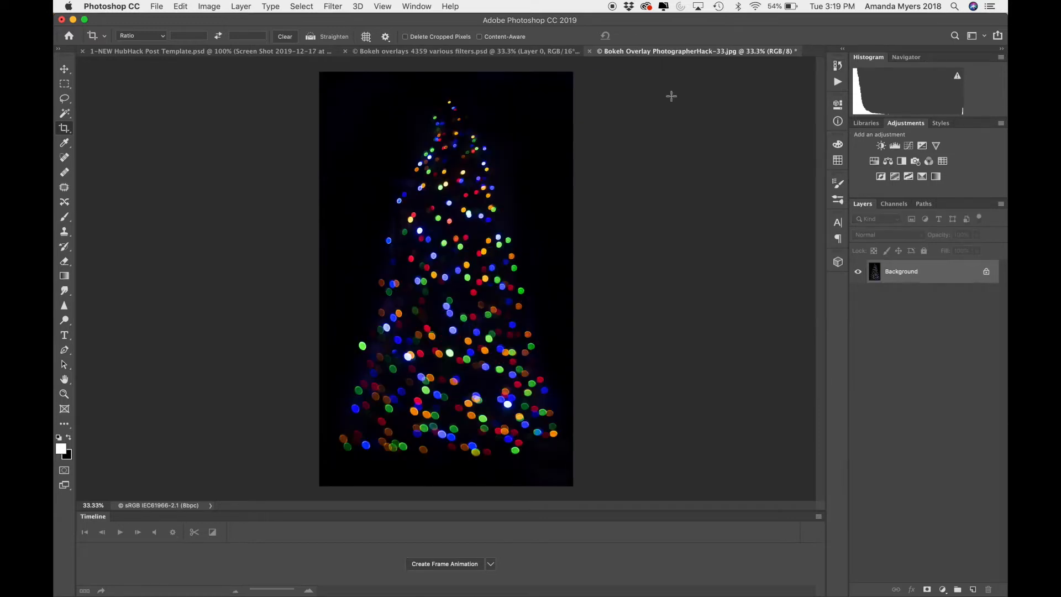
{"action": "mouse_move", "coordinate": [354, 373]}
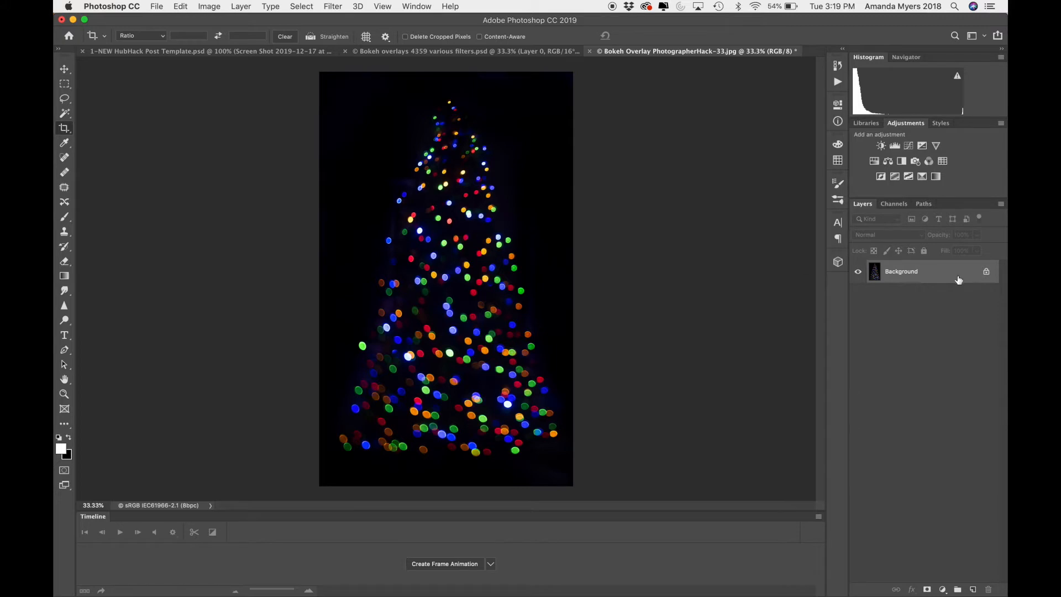
{"action": "mouse_move", "coordinate": [928, 319]}
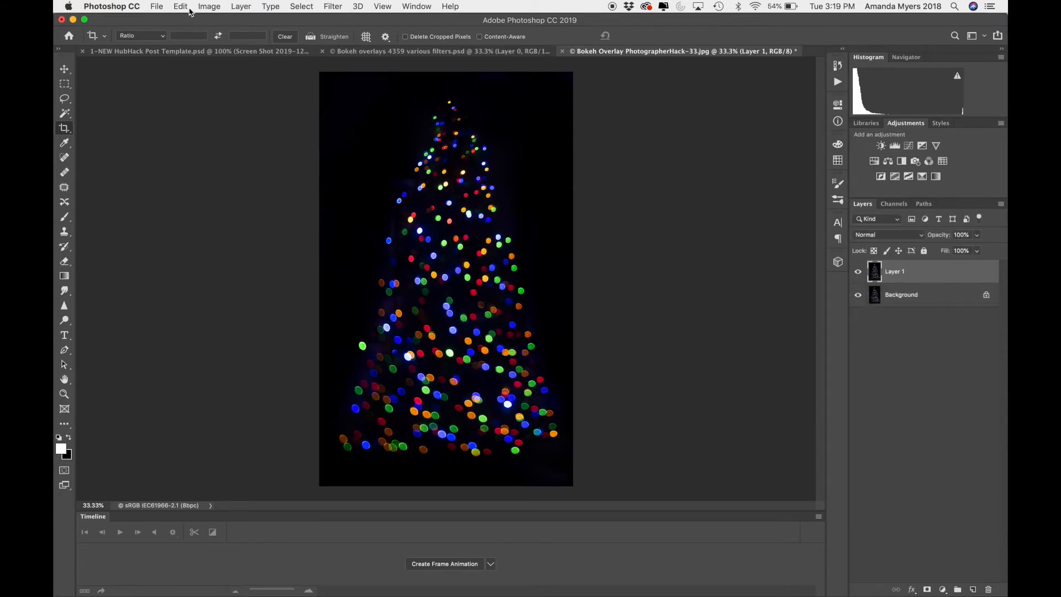
- Flip Layer 1 vertically via Edit > Transform and nudge it to the right
{"action": "left_click", "coordinate": [180, 7]}
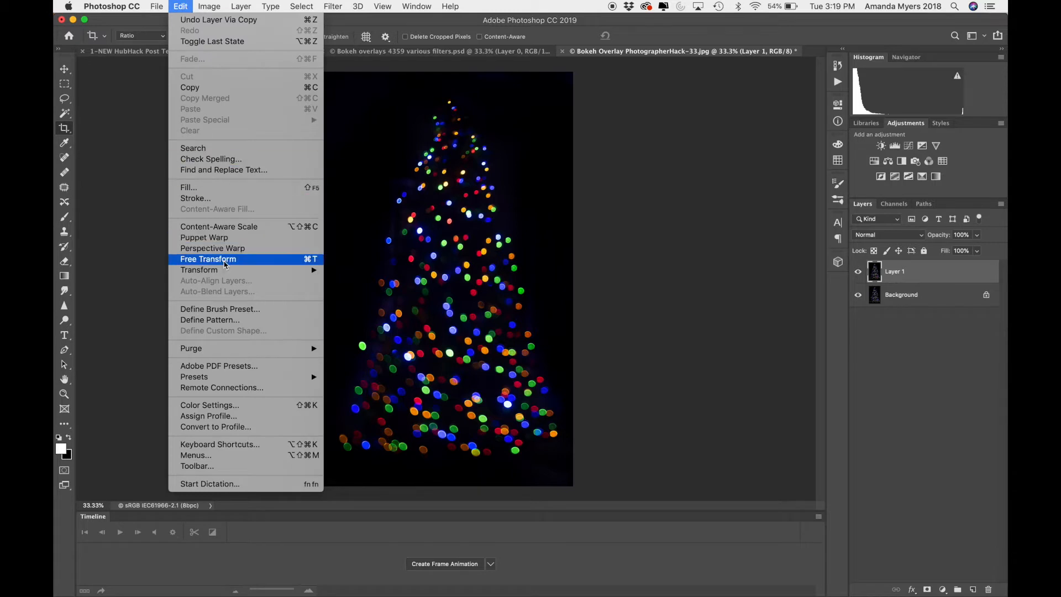
{"action": "mouse_move", "coordinate": [199, 269]}
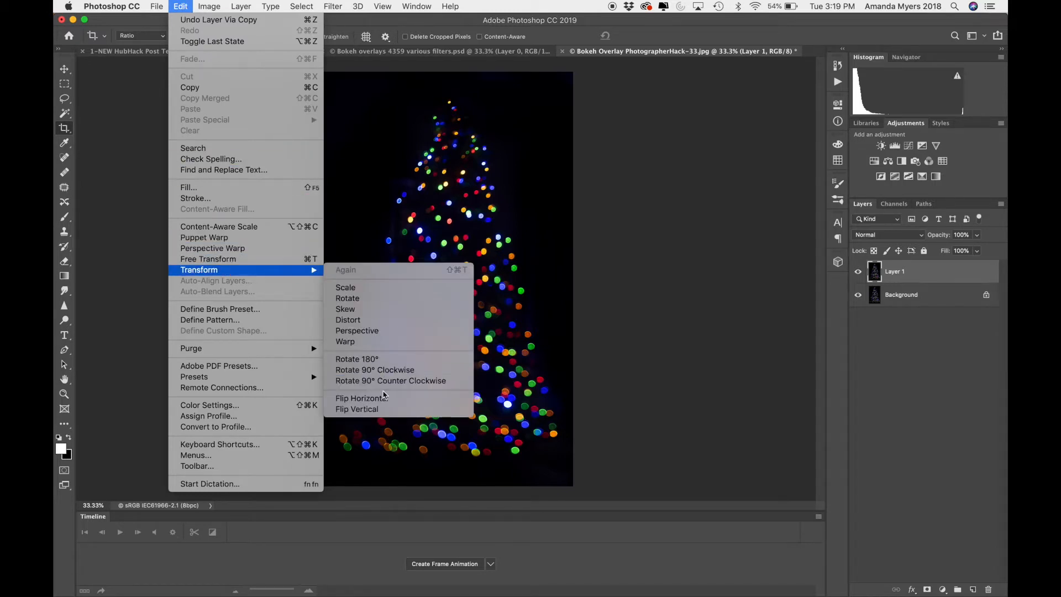
{"action": "left_click", "coordinate": [357, 409]}
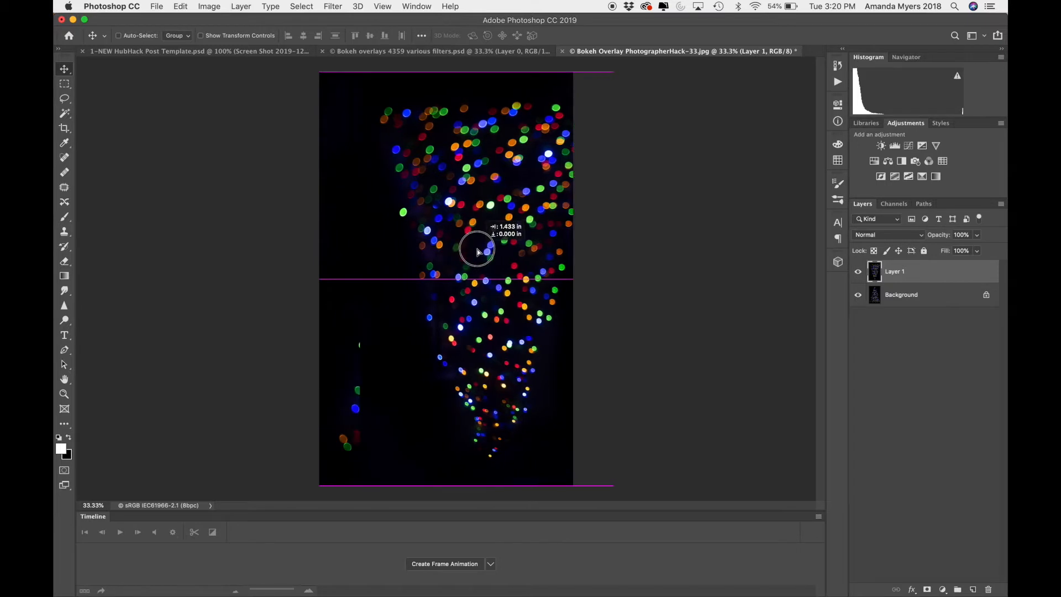
{"action": "left_click_drag", "start_coordinate": [474, 251], "coordinate": [491, 255]}
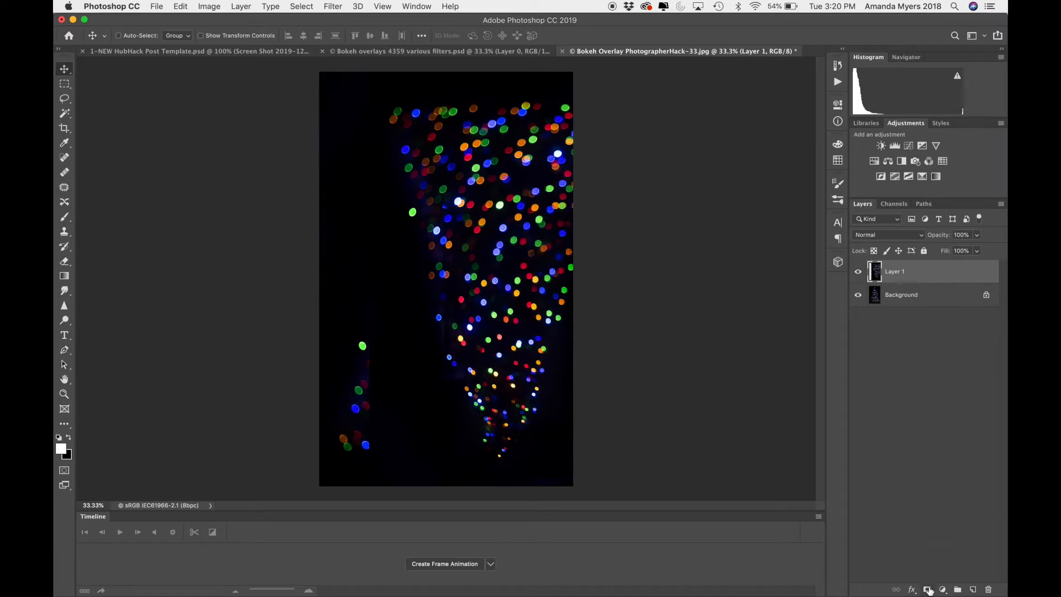
{"action": "mouse_move", "coordinate": [929, 590]}
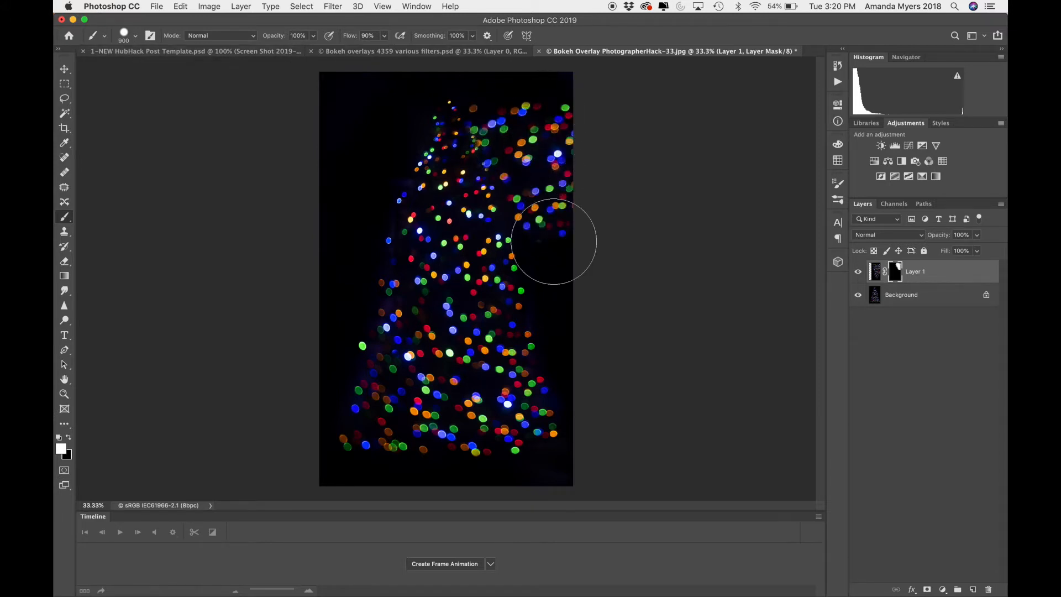
- Paint on the layer mask to hide part of the flipped lights
{"action": "left_click_drag", "start_coordinate": [554, 242], "coordinate": [736, 254]}
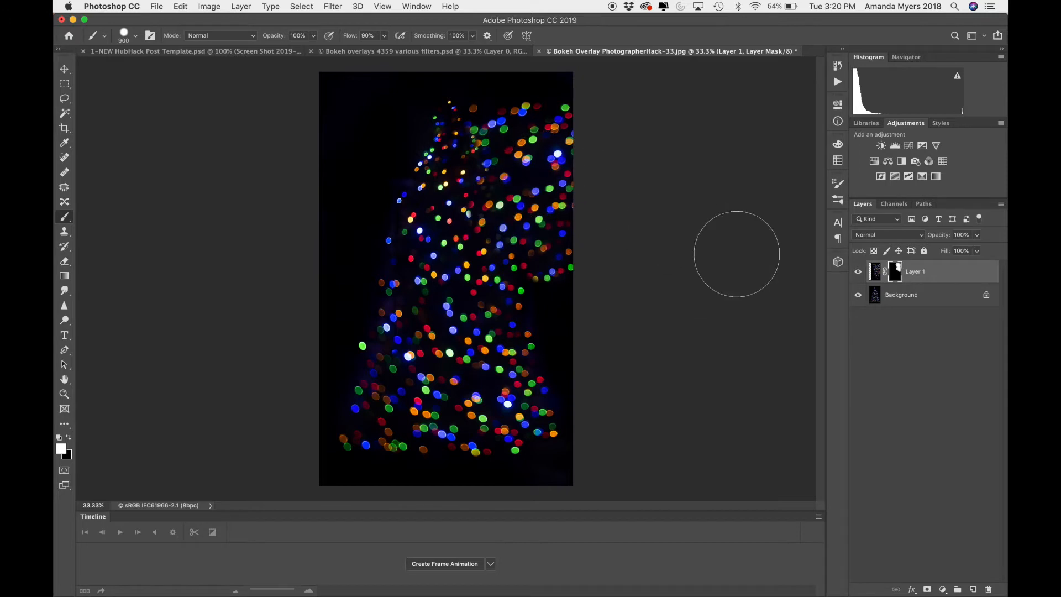
{"action": "mouse_move", "coordinate": [557, 331]}
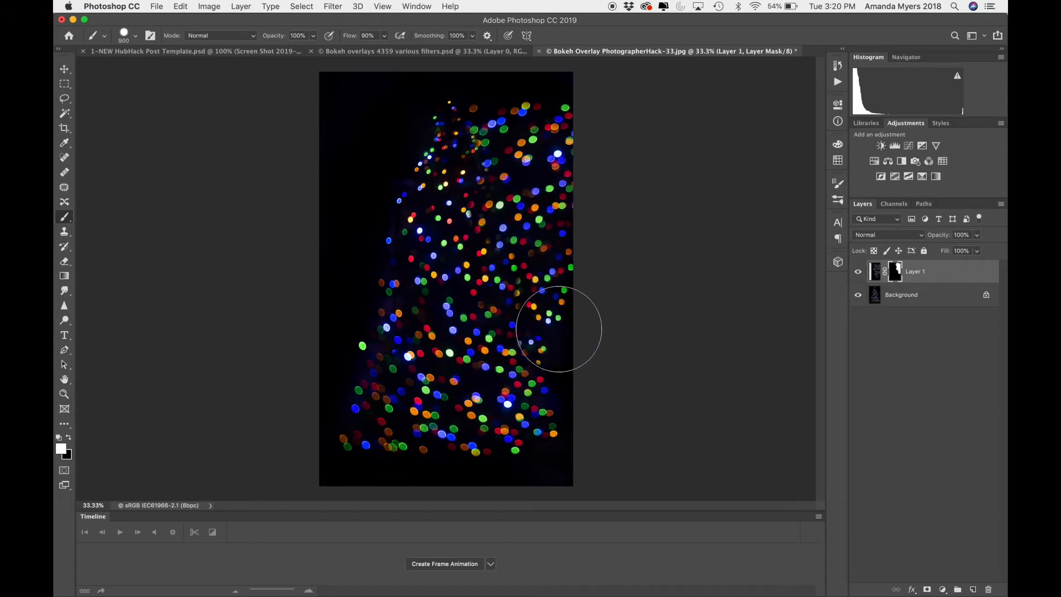
{"action": "mouse_move", "coordinate": [554, 221]}
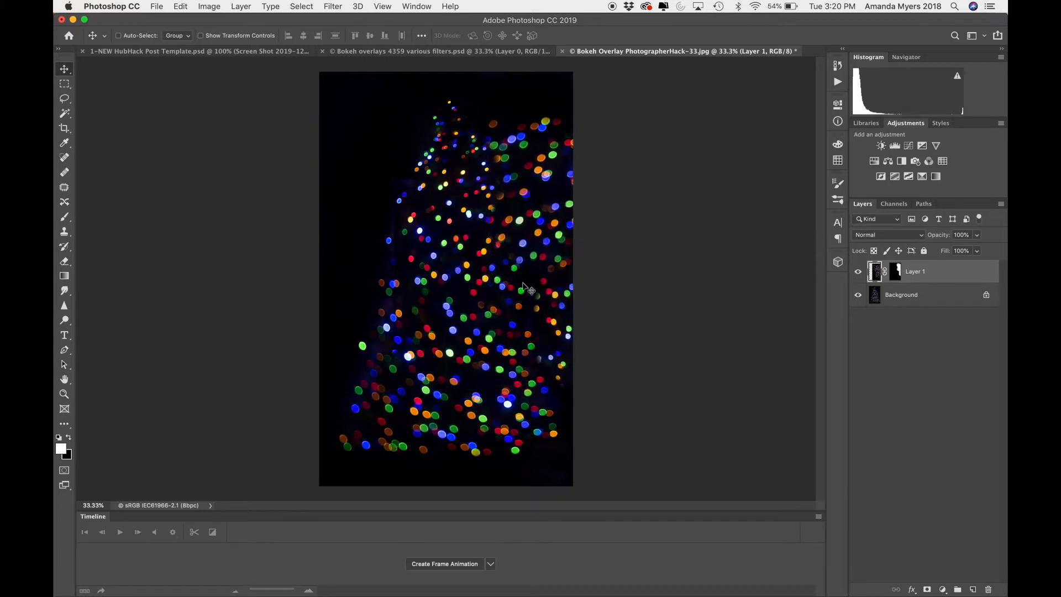
{"action": "mouse_move", "coordinate": [513, 193]}
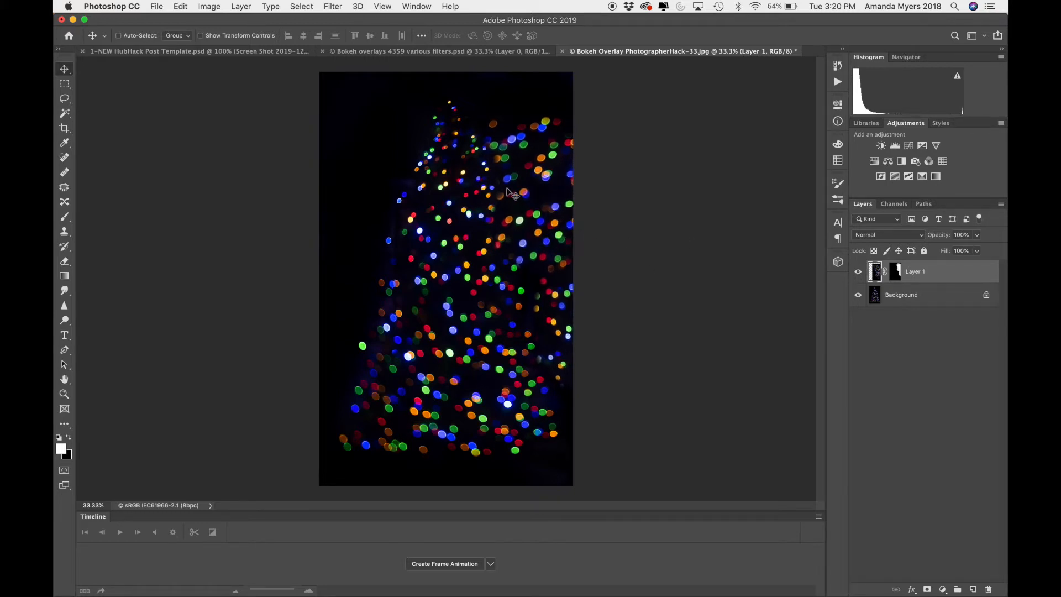
{"action": "mouse_move", "coordinate": [570, 219]}
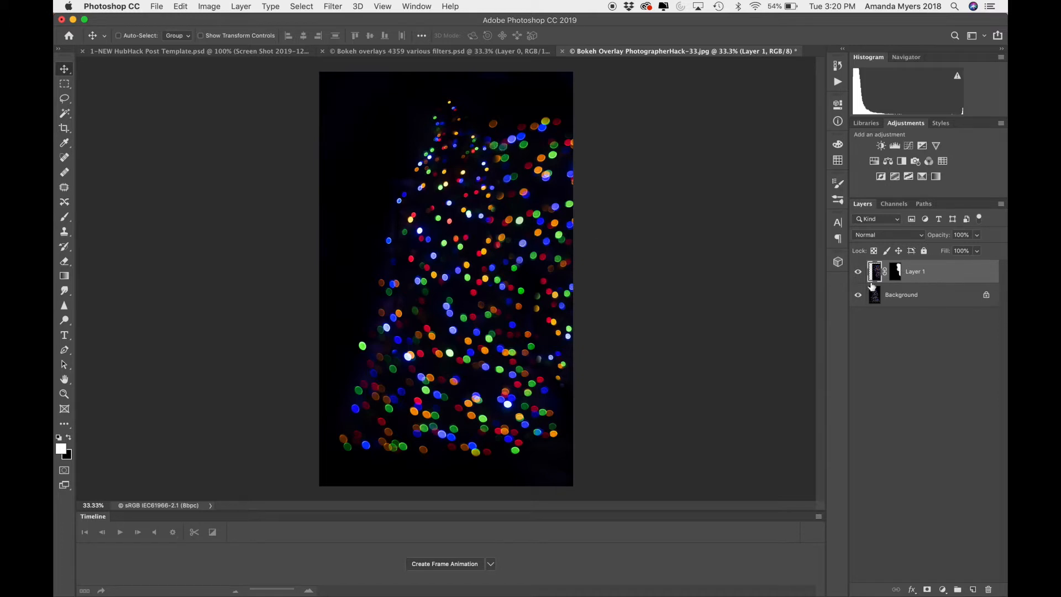
{"action": "mouse_move", "coordinate": [874, 286]}
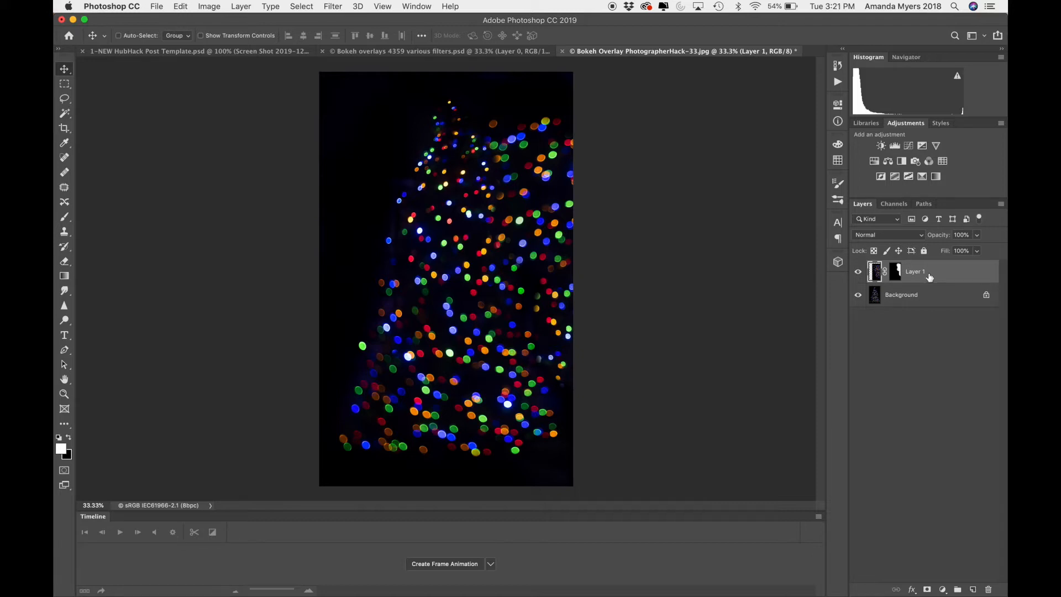
- Stamp visible layers into Layer 2 and flip it horizontally via Edit > Transform
{"action": "left_click", "coordinate": [118, 36]}
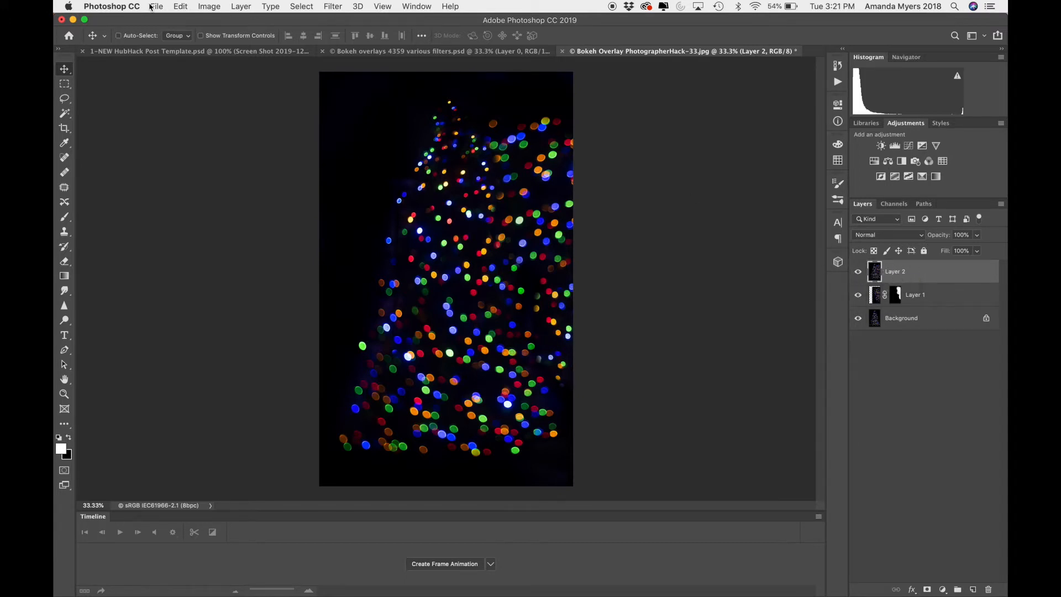
{"action": "left_click", "coordinate": [180, 7]}
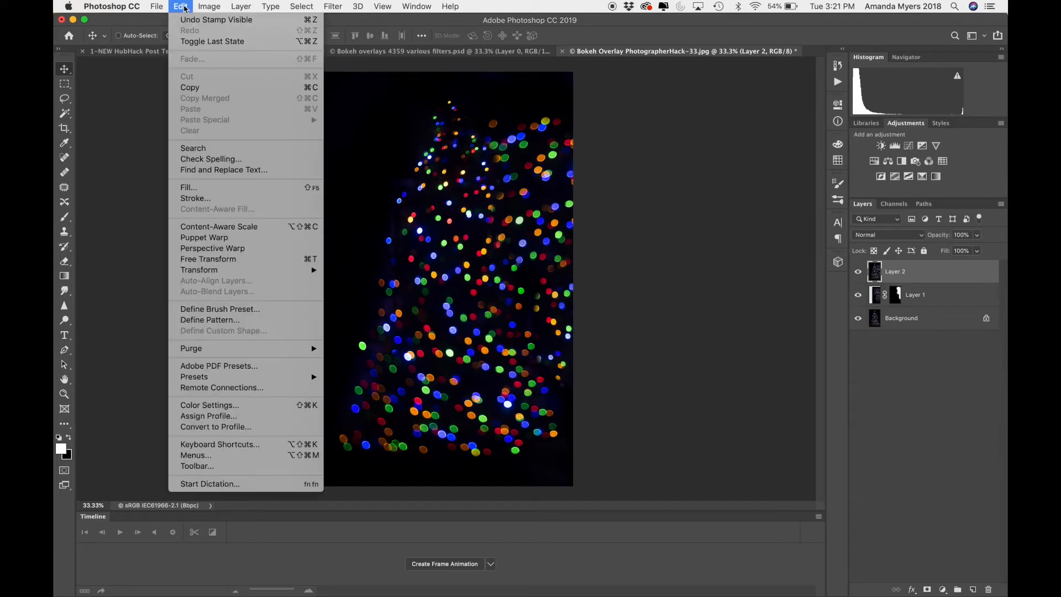
{"action": "mouse_move", "coordinate": [199, 270]}
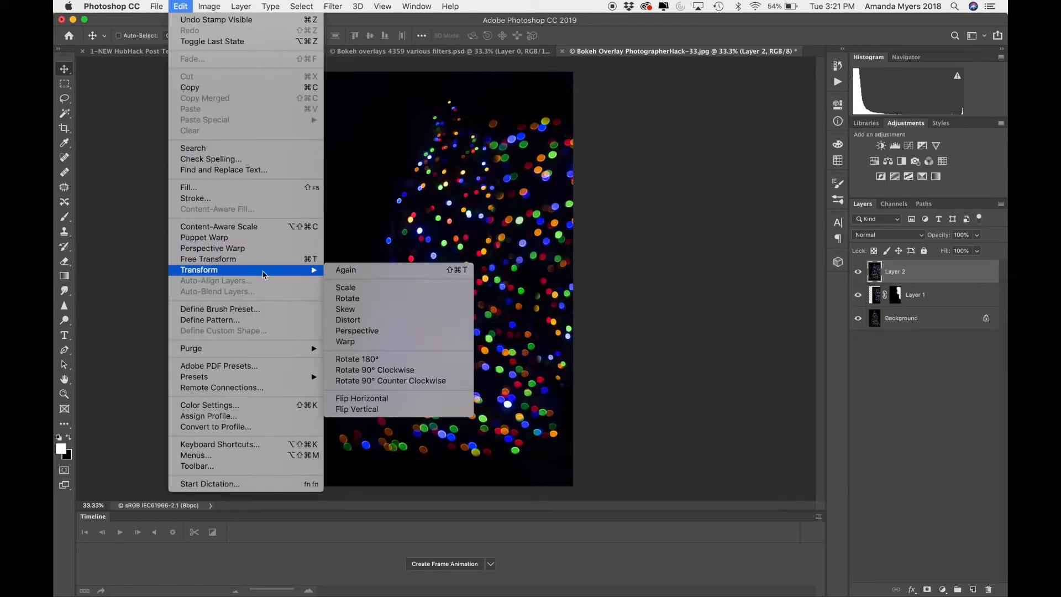
{"action": "mouse_move", "coordinate": [362, 398]}
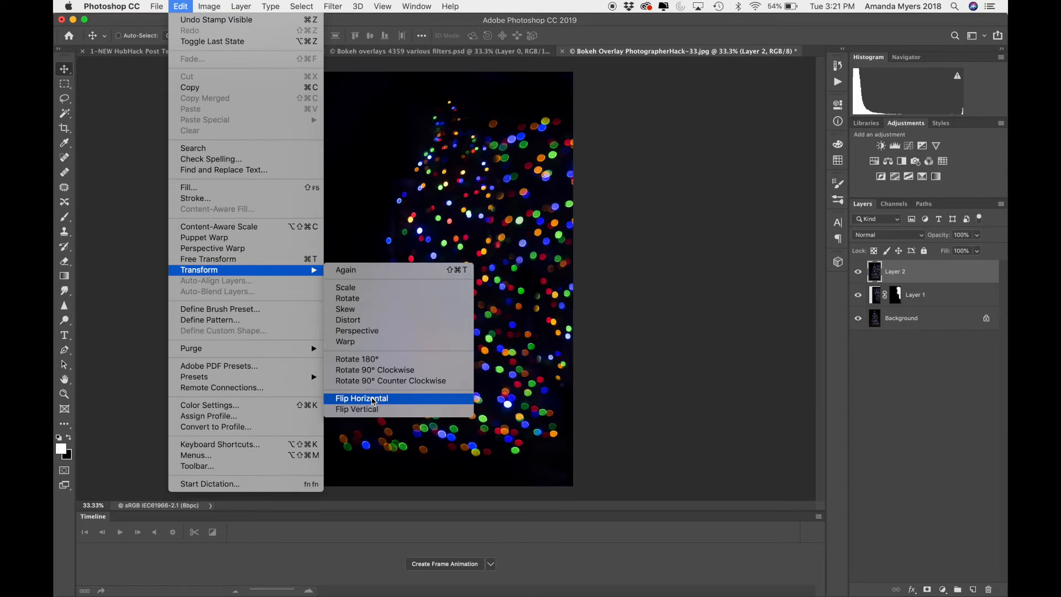
{"action": "left_click", "coordinate": [361, 398]}
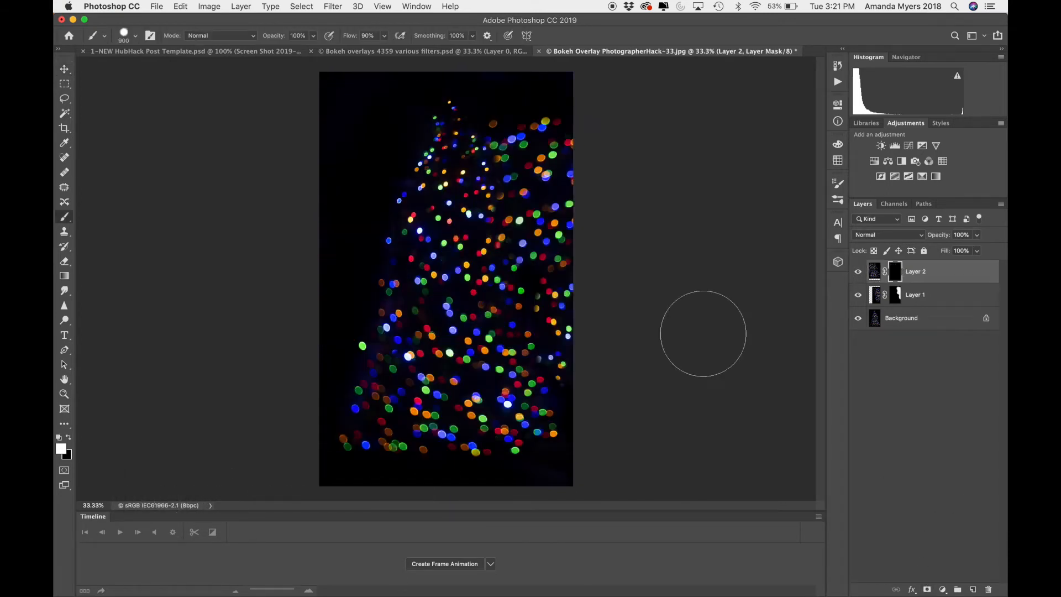
- Brush across Layer 2's mask to reveal mirrored bokeh over the dark left side
{"action": "left_click_drag", "start_coordinate": [703, 332], "coordinate": [343, 308]}
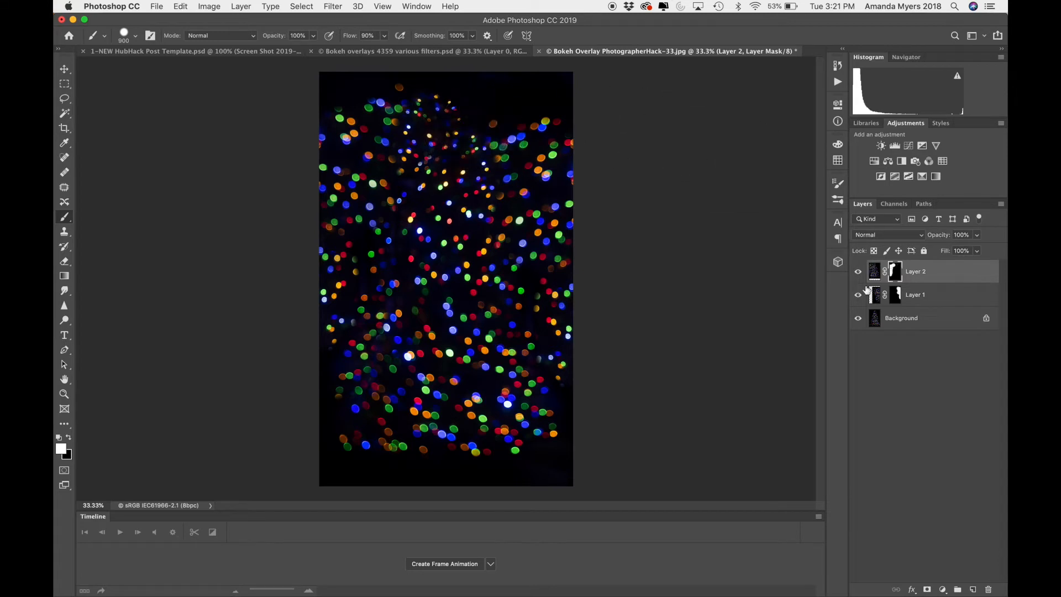
{"action": "mouse_move", "coordinate": [764, 361]}
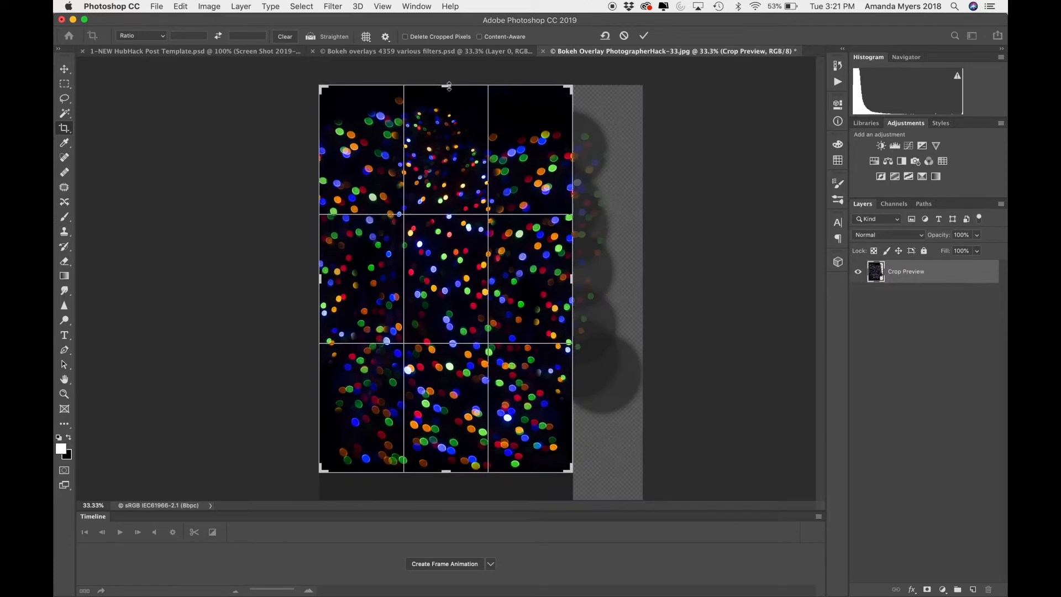
- Crop away the empty top strip of the canvas and commit the crop
{"action": "left_click_drag", "start_coordinate": [449, 86], "coordinate": [449, 112]}
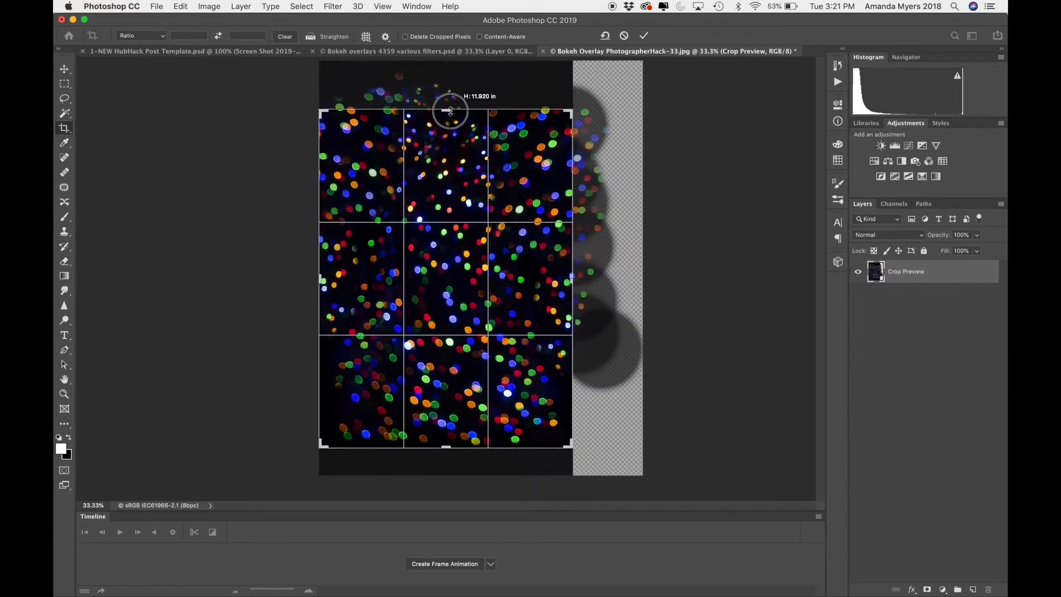
{"action": "key", "text": "Return"}
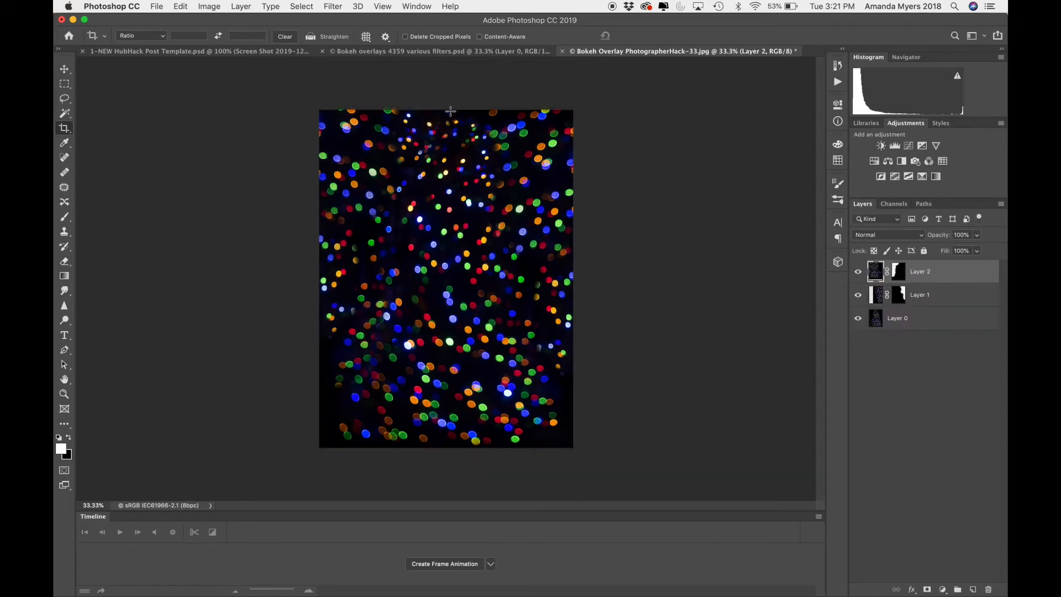
{"action": "mouse_move", "coordinate": [633, 226]}
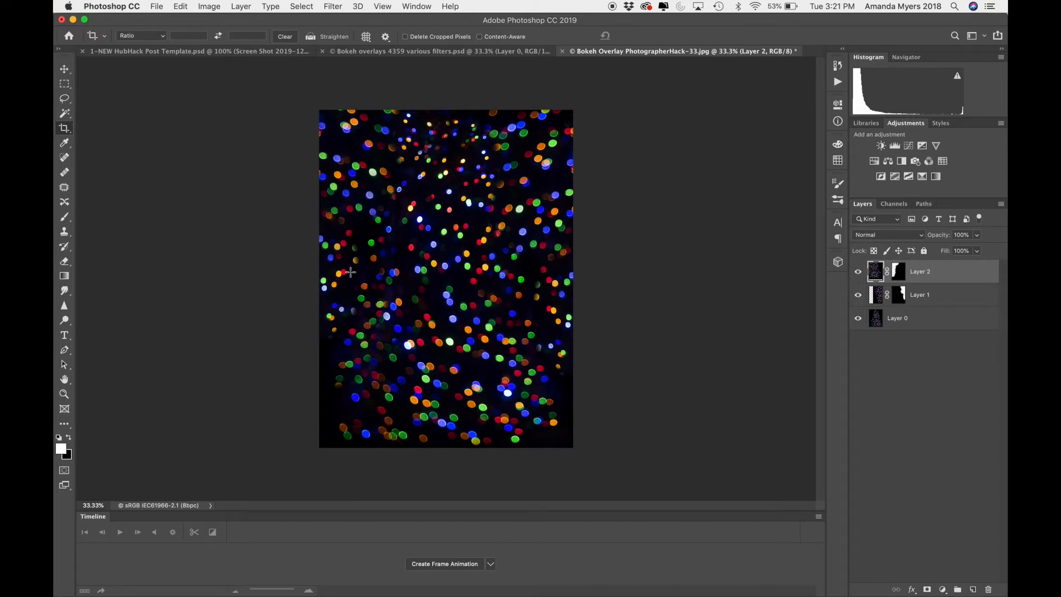
{"action": "mouse_move", "coordinate": [435, 379]}
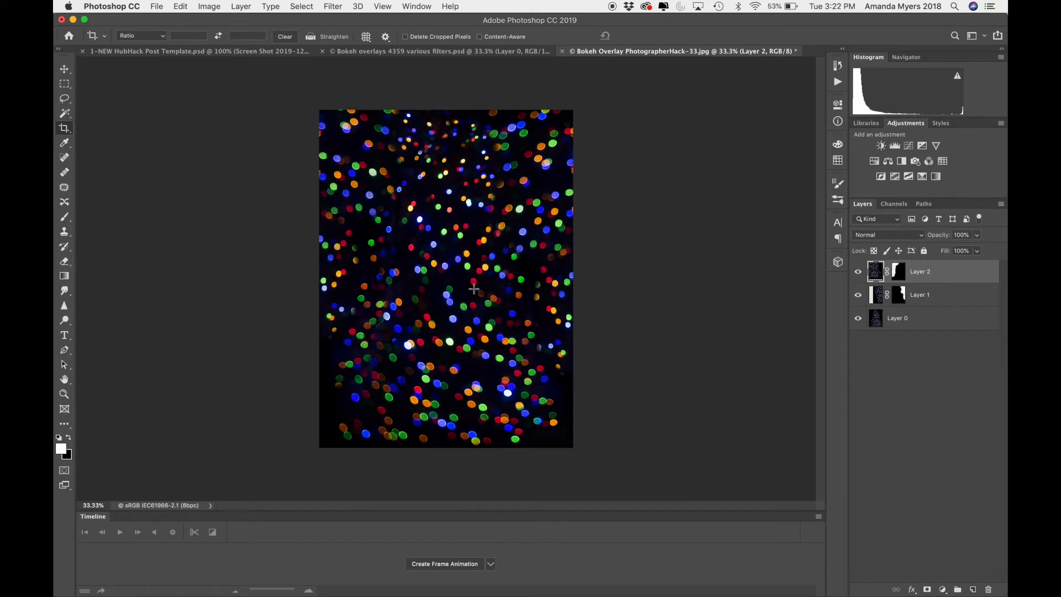
{"action": "mouse_move", "coordinate": [534, 289]}
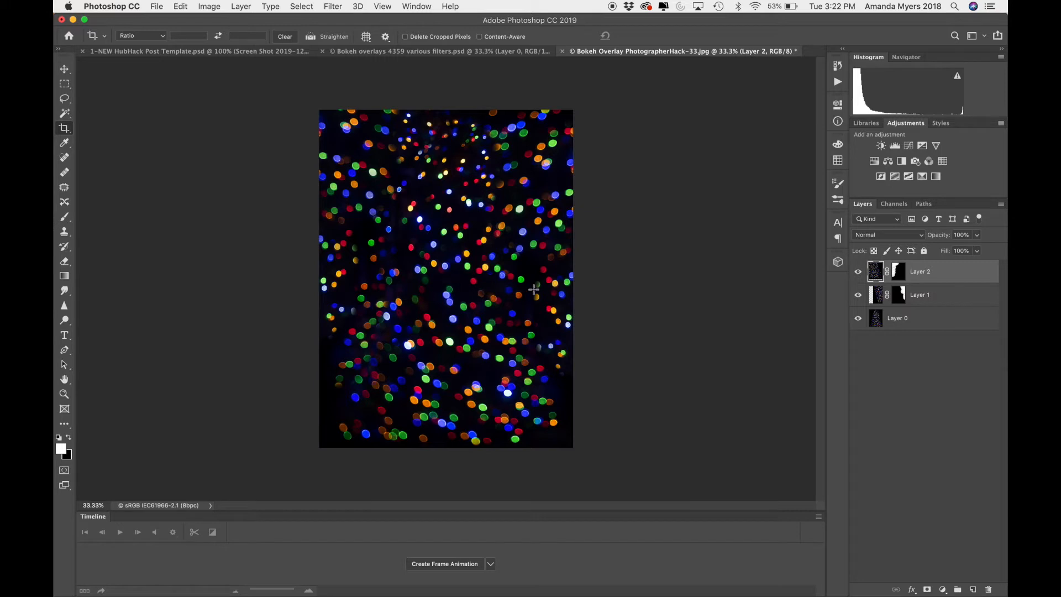
{"action": "mouse_move", "coordinate": [534, 290]}
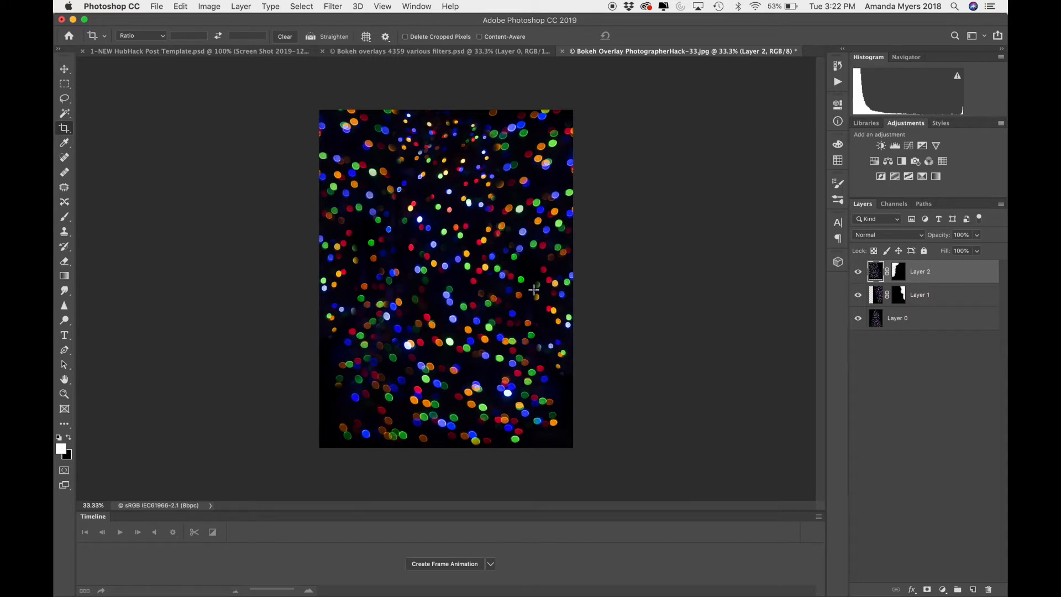
{"action": "mouse_move", "coordinate": [928, 355]}
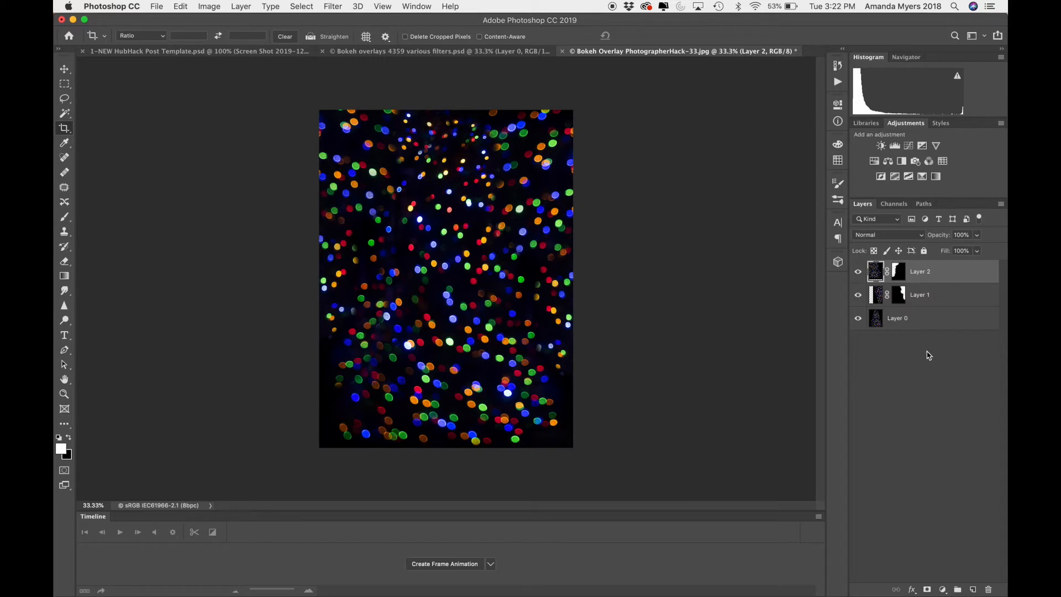
{"action": "mouse_move", "coordinate": [918, 330]}
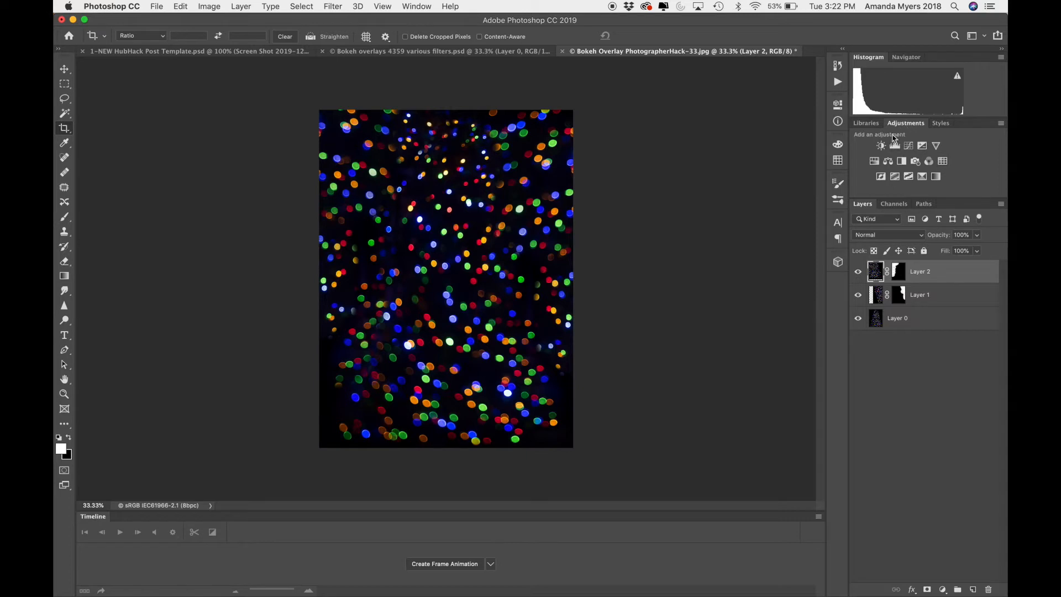
{"action": "mouse_move", "coordinate": [909, 362]}
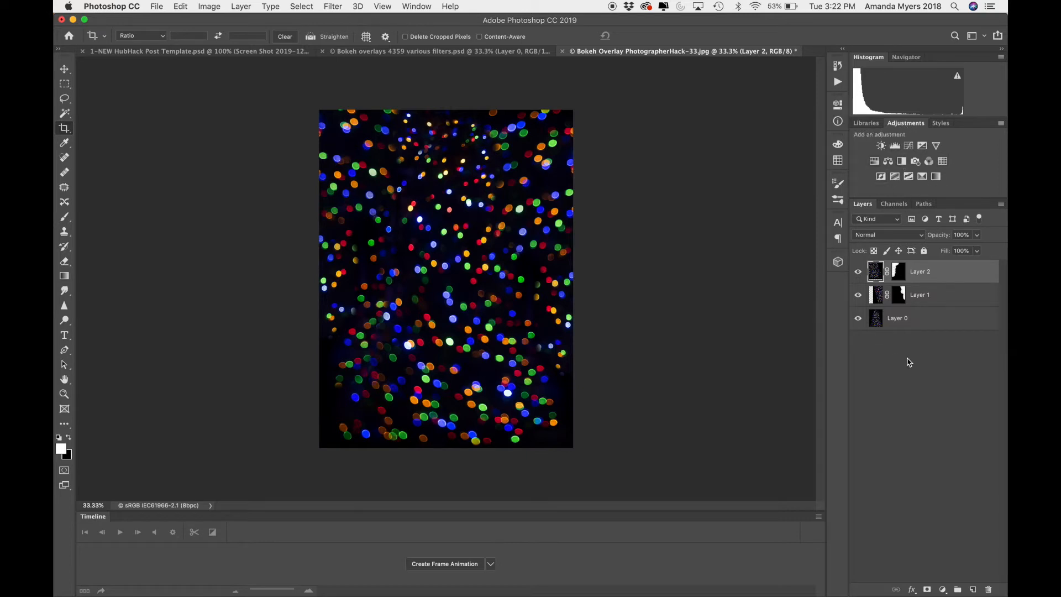
{"action": "mouse_move", "coordinate": [931, 359]}
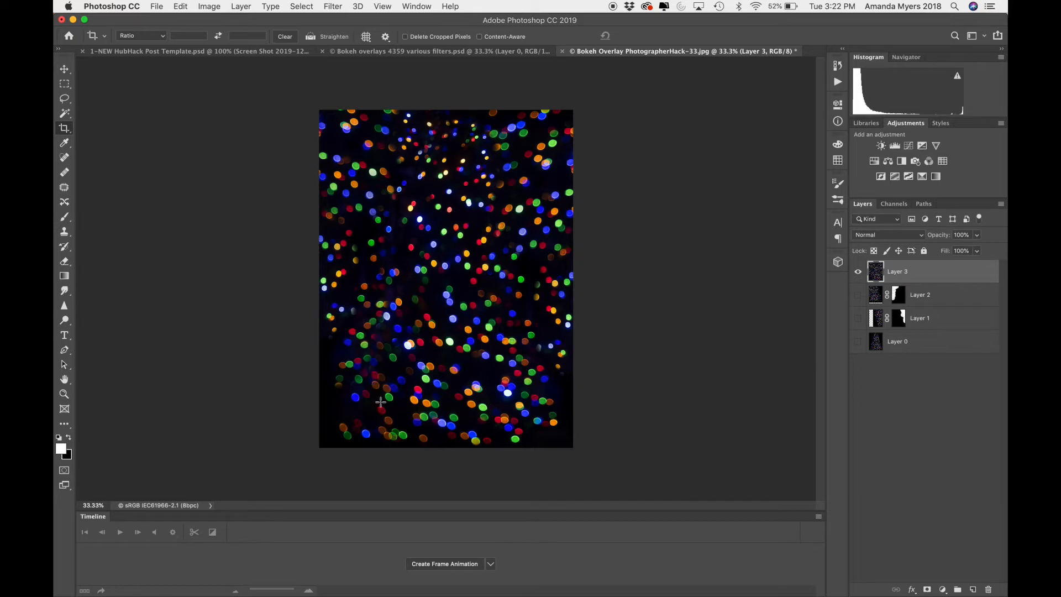
- Start a Spin radial blur and settle its centre toward the lower right
{"action": "left_click", "coordinate": [332, 6]}
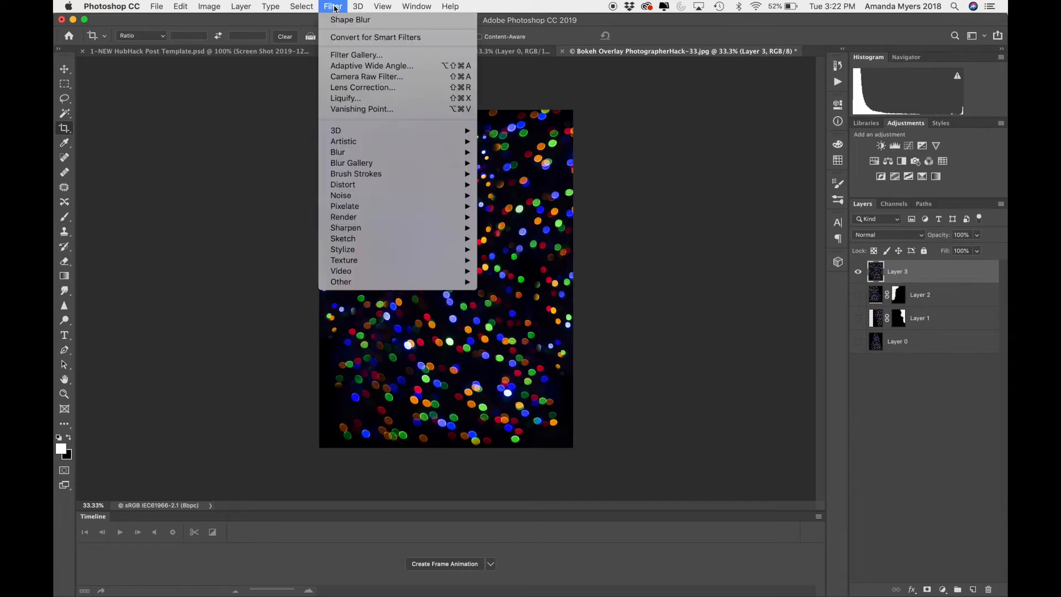
{"action": "mouse_move", "coordinate": [338, 151]}
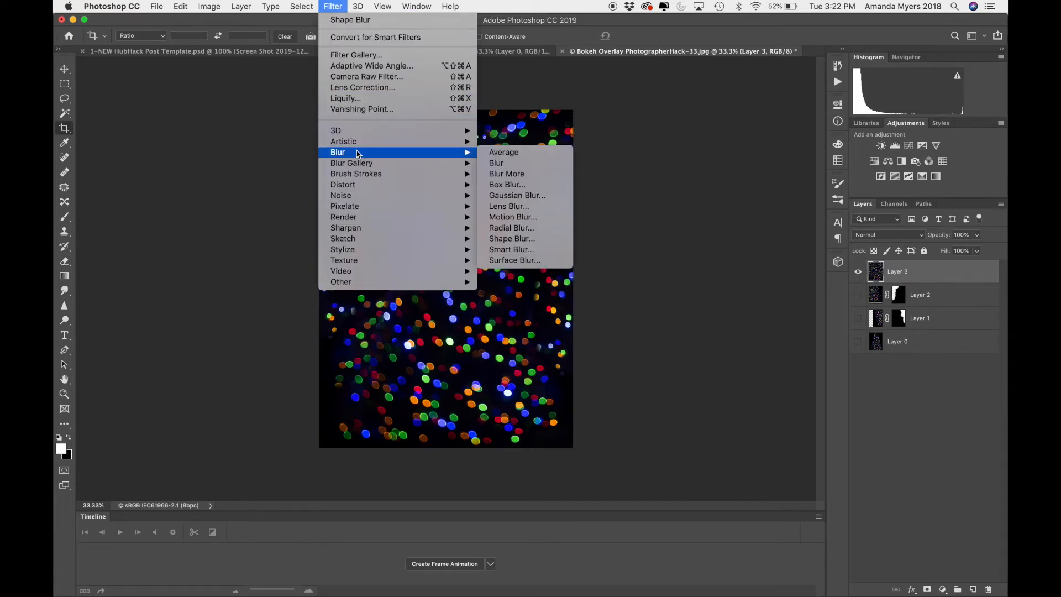
{"action": "mouse_move", "coordinate": [512, 216]}
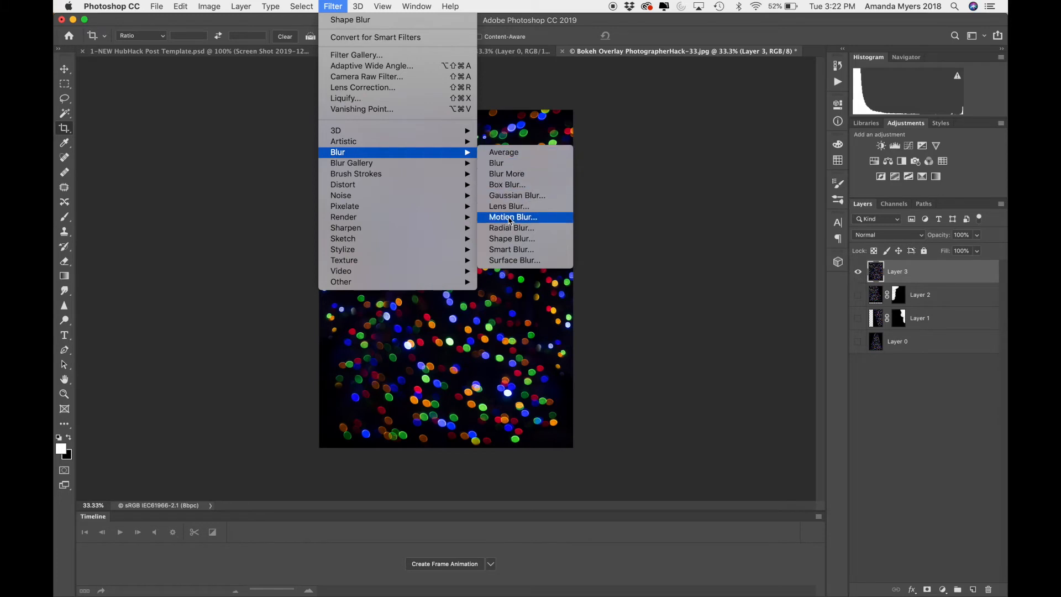
{"action": "mouse_move", "coordinate": [510, 227]}
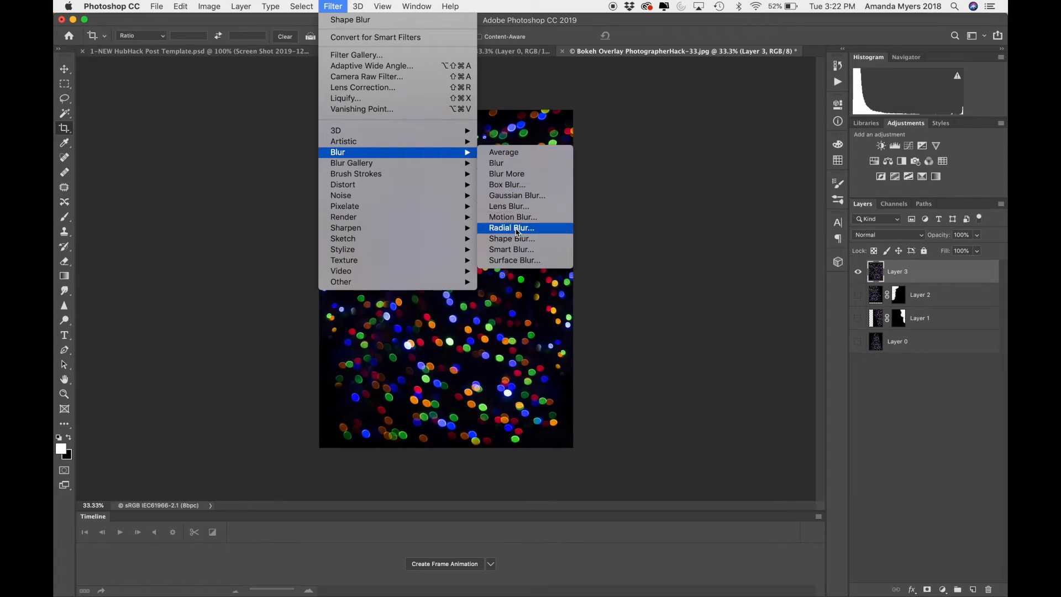
{"action": "left_click", "coordinate": [512, 228]}
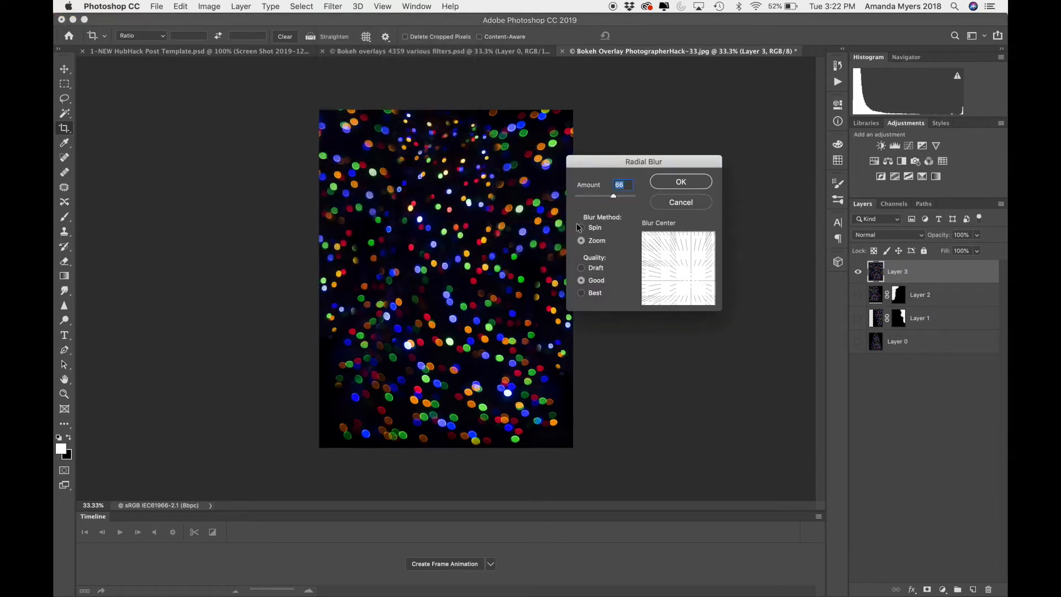
{"action": "left_click", "coordinate": [581, 227]}
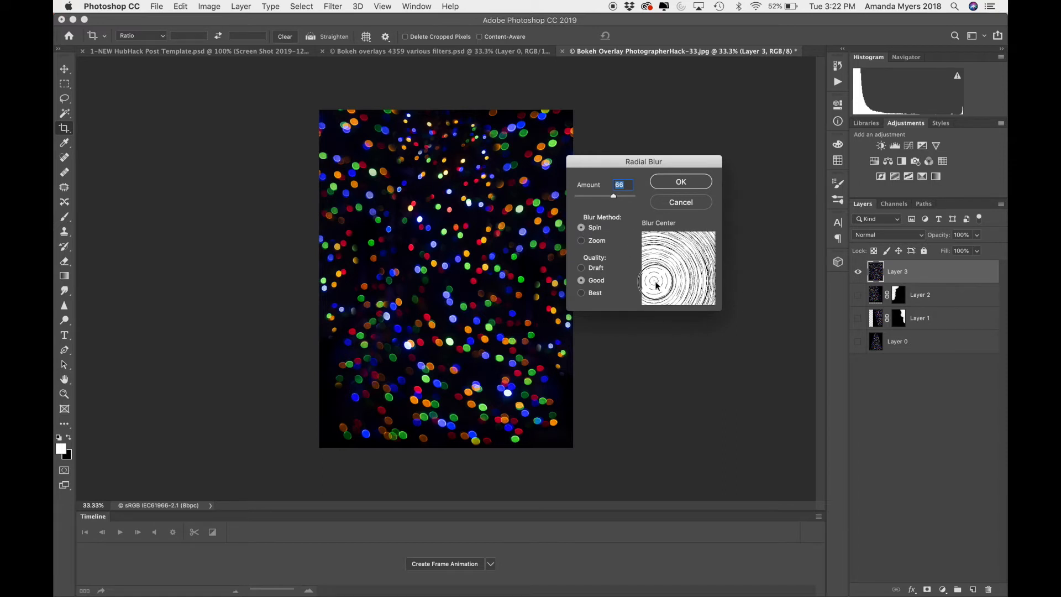
{"action": "left_click_drag", "start_coordinate": [655, 285], "coordinate": [668, 282]}
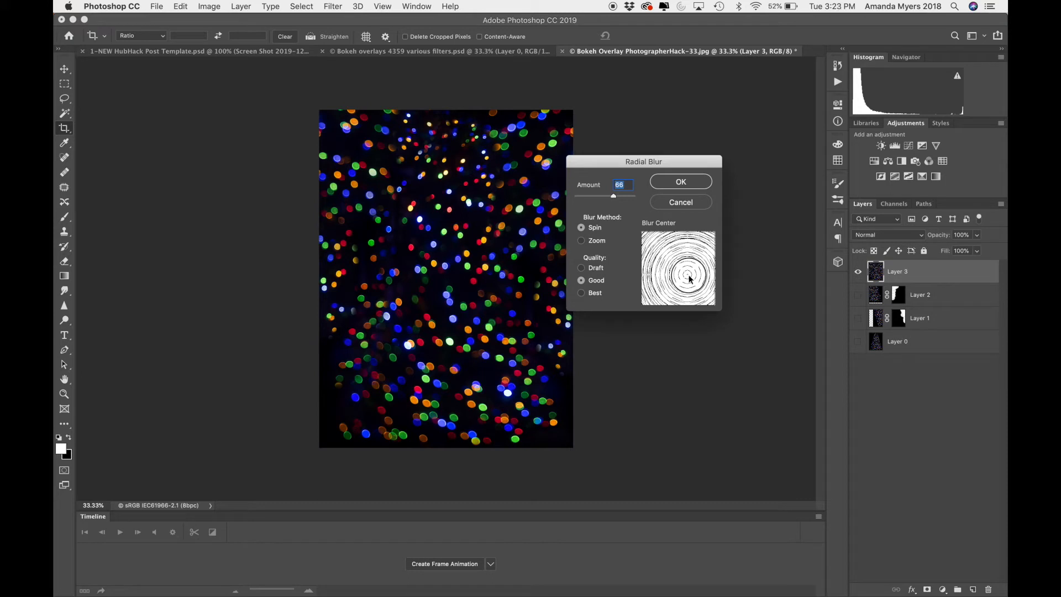
{"action": "left_click_drag", "start_coordinate": [689, 280], "coordinate": [680, 246]}
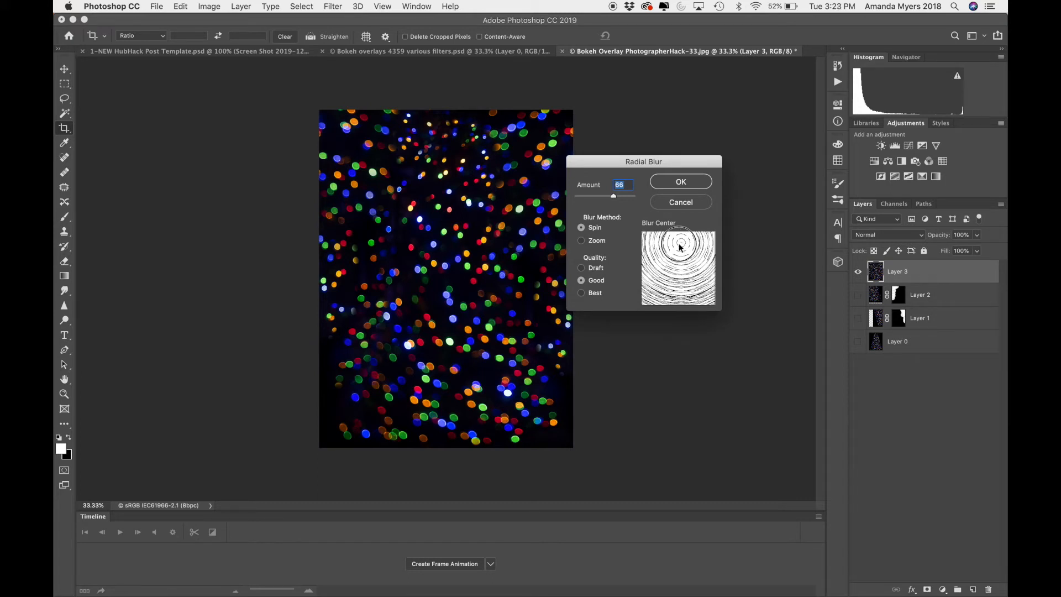
{"action": "left_click_drag", "start_coordinate": [680, 243], "coordinate": [695, 283]}
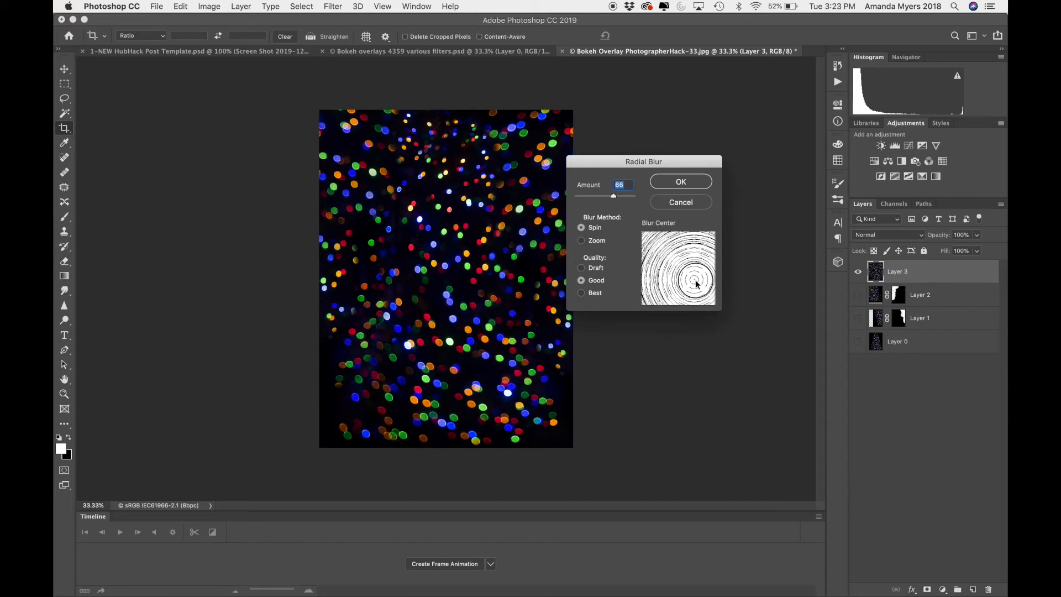
{"action": "left_click_drag", "start_coordinate": [698, 284], "coordinate": [686, 274]}
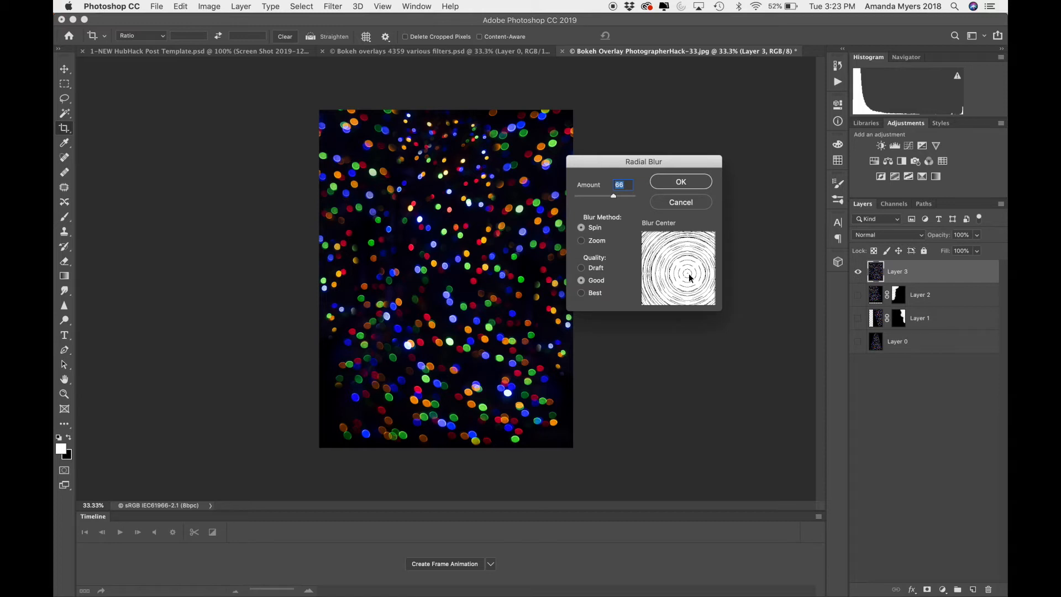
{"action": "mouse_move", "coordinate": [688, 277]}
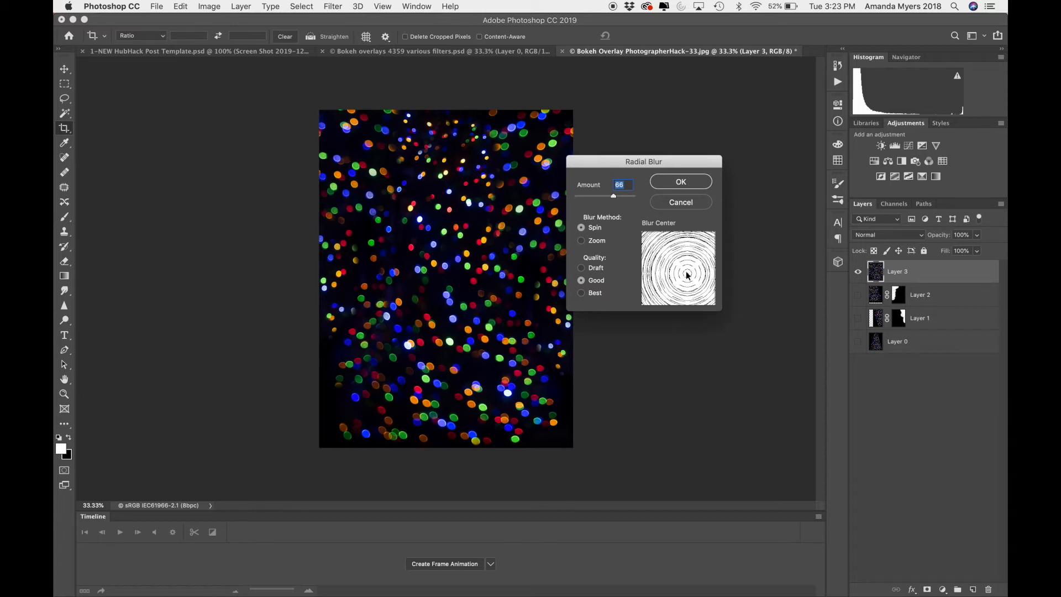
{"action": "left_click_drag", "start_coordinate": [683, 267], "coordinate": [696, 284]}
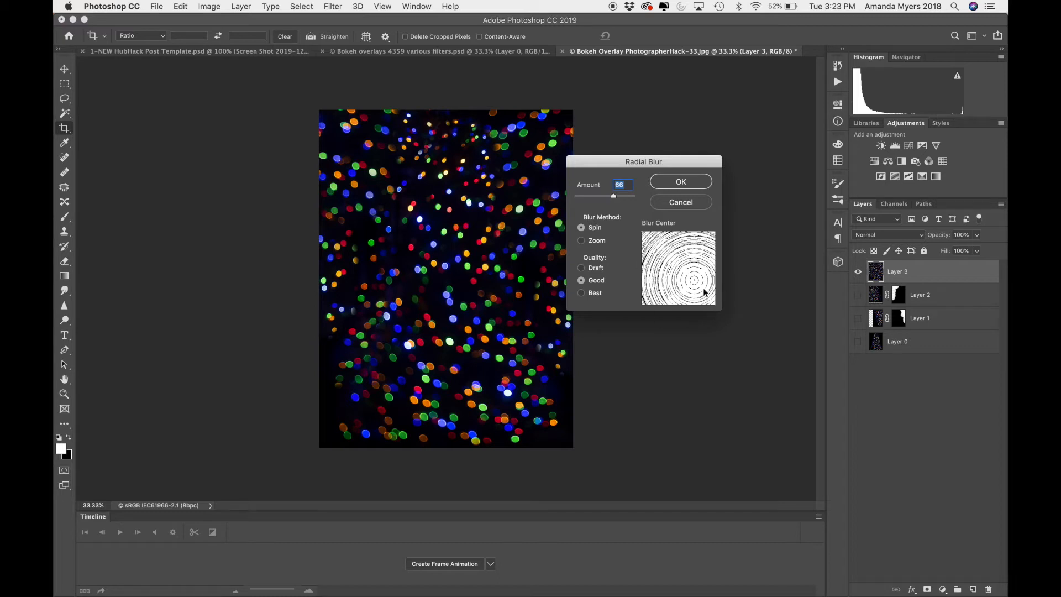
- Tune the spin blur amount through 50, 30, 15, 80 to 54 and confirm with OK
{"action": "left_click_drag", "start_coordinate": [613, 196], "coordinate": [604, 197]}
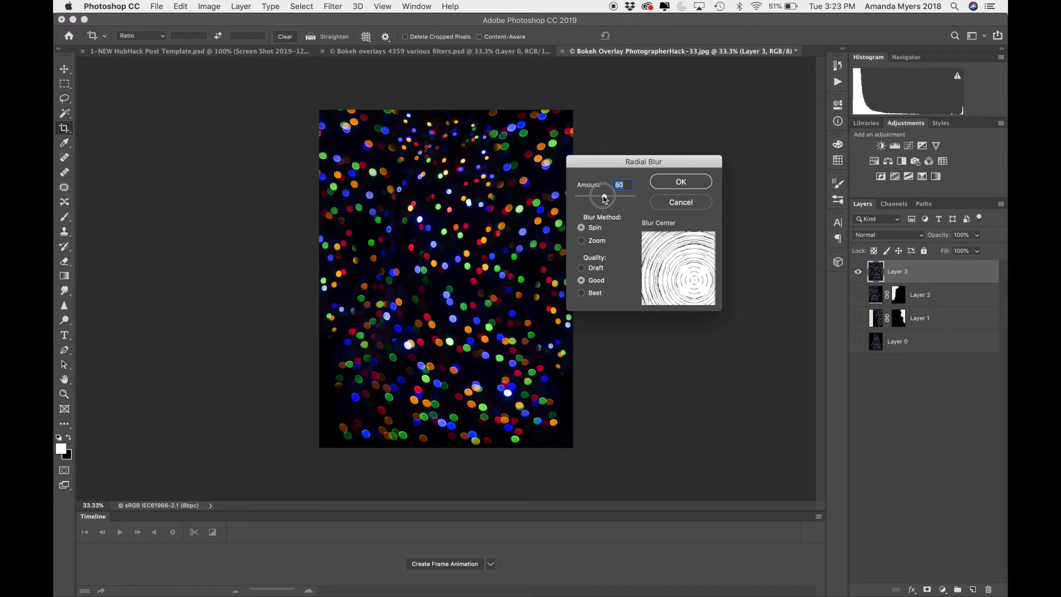
{"action": "left_click_drag", "start_coordinate": [603, 196], "coordinate": [592, 195]}
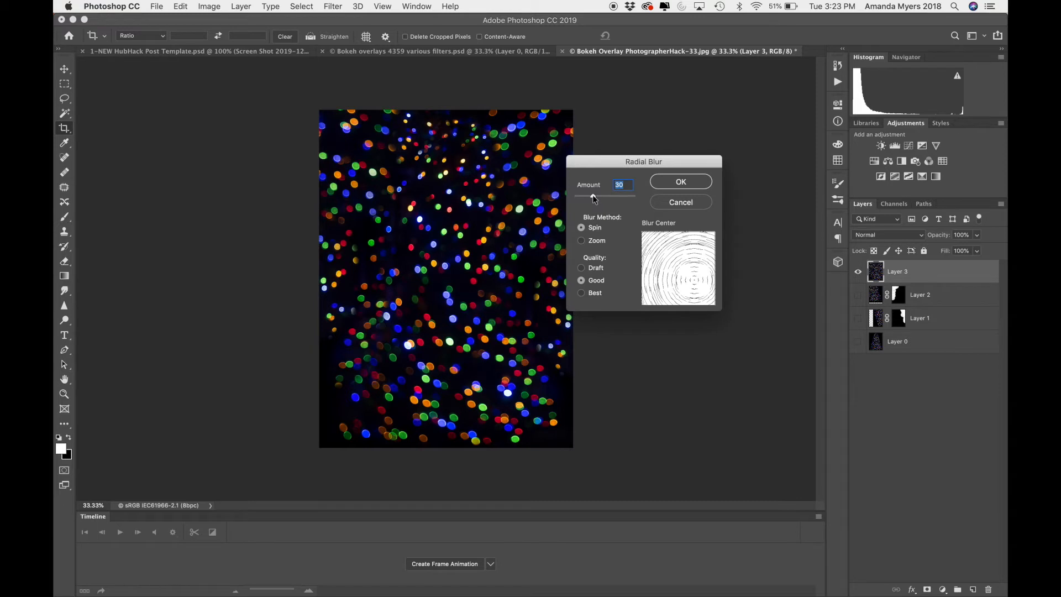
{"action": "left_click_drag", "start_coordinate": [595, 197], "coordinate": [583, 197]}
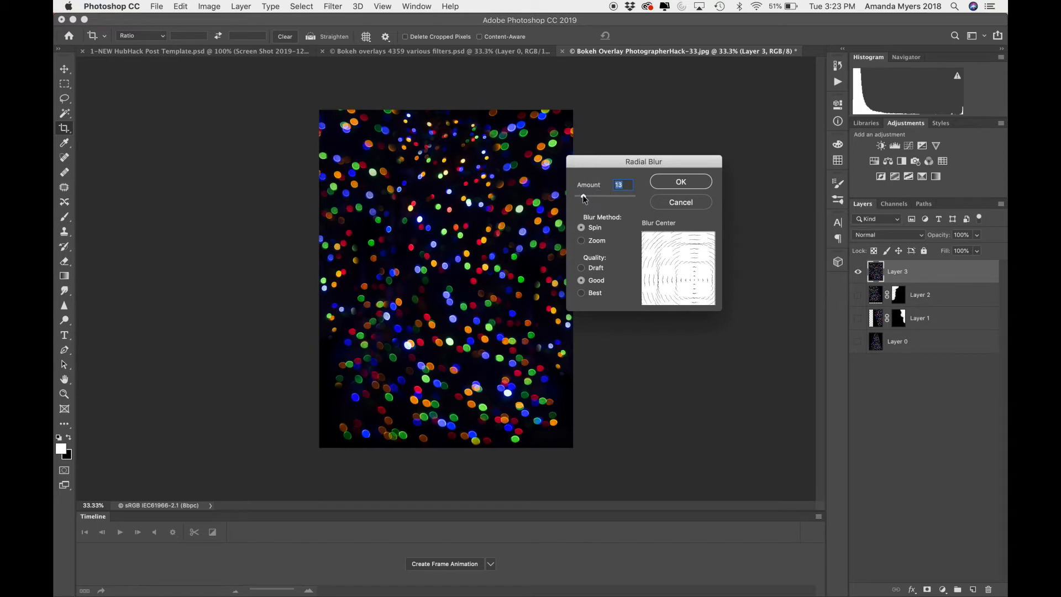
{"action": "left_click_drag", "start_coordinate": [584, 197], "coordinate": [622, 197]}
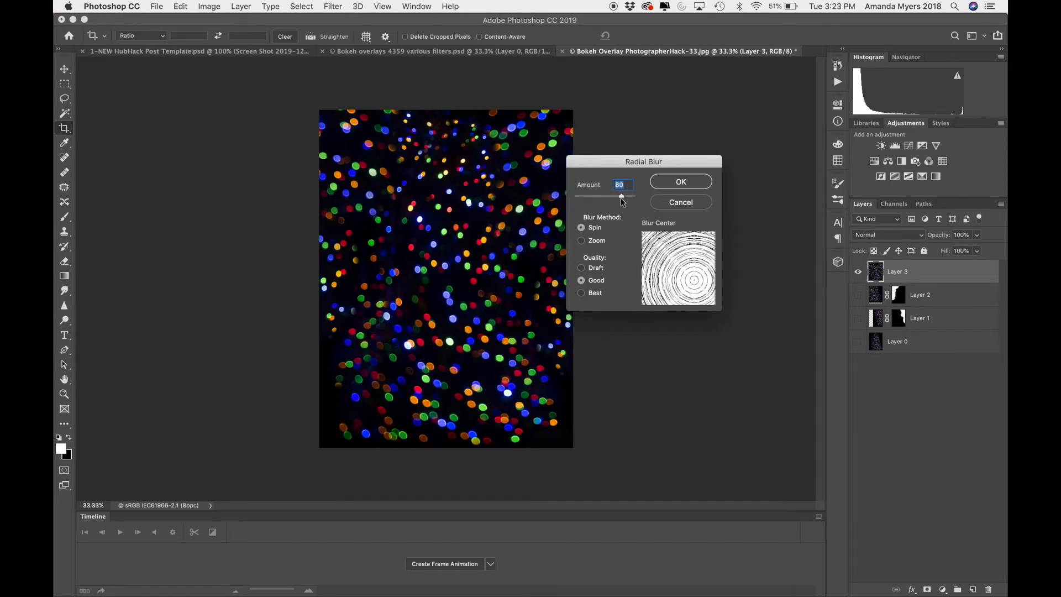
{"action": "left_click_drag", "start_coordinate": [622, 197], "coordinate": [606, 196]}
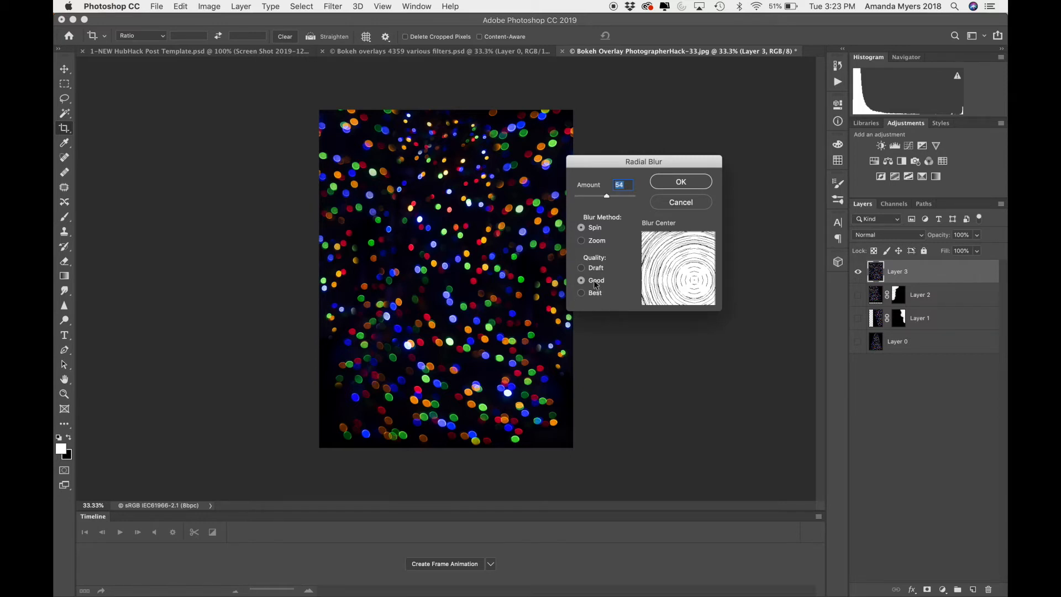
{"action": "left_click", "coordinate": [681, 182]}
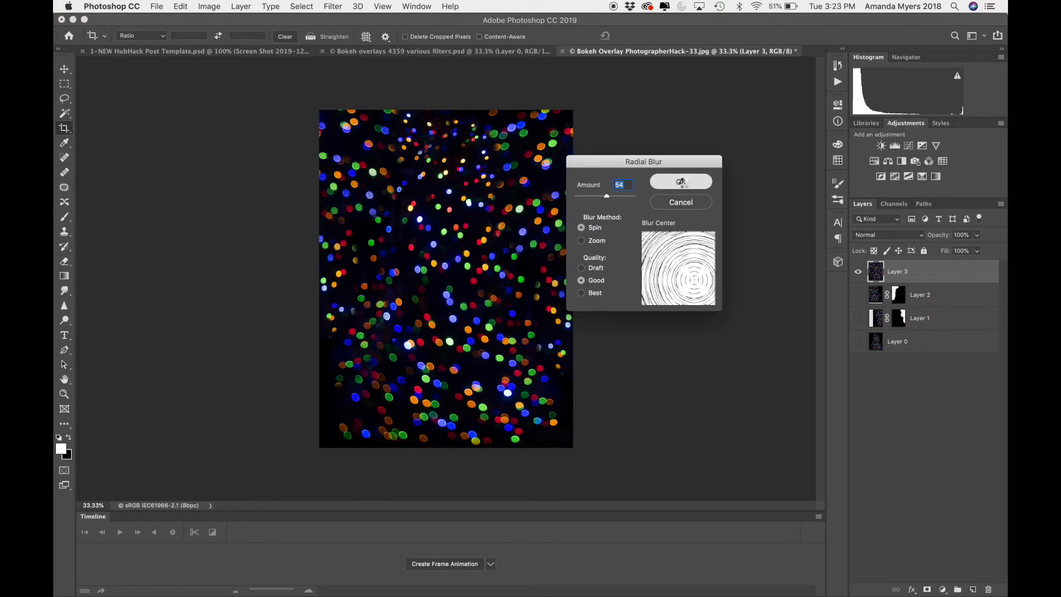
- Let the spin radial blur render into a swirling spiral on Layer 3
{"action": "left_click", "coordinate": [680, 181]}
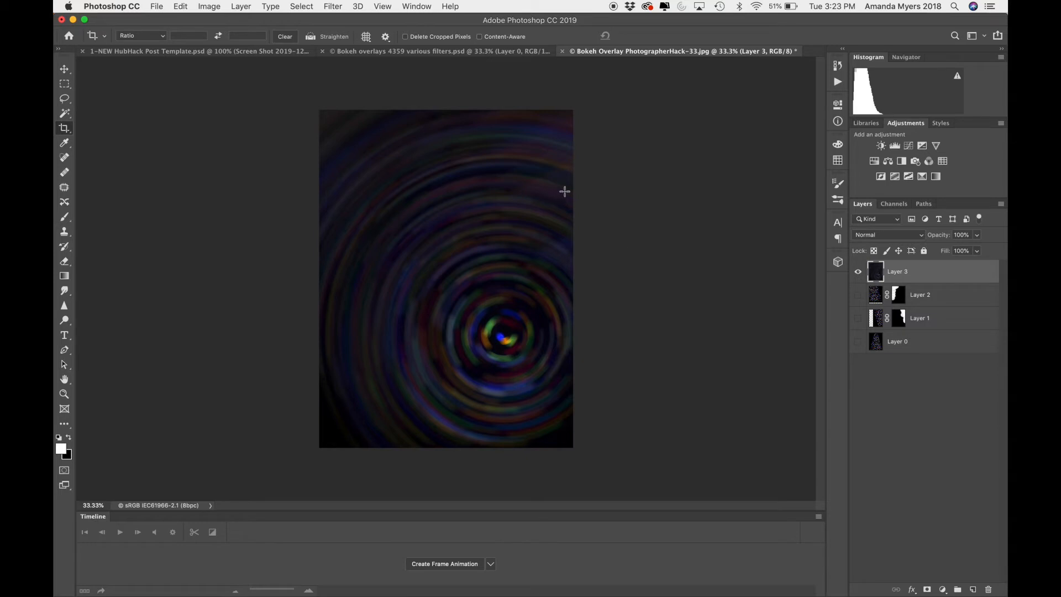
{"action": "mouse_move", "coordinate": [597, 198]}
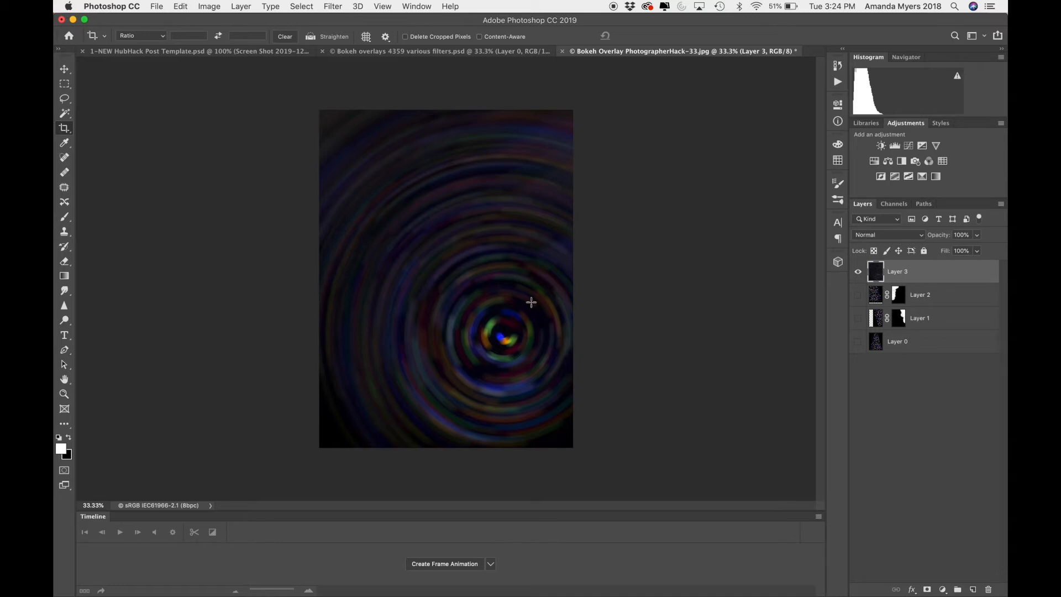
{"action": "mouse_move", "coordinate": [673, 305]}
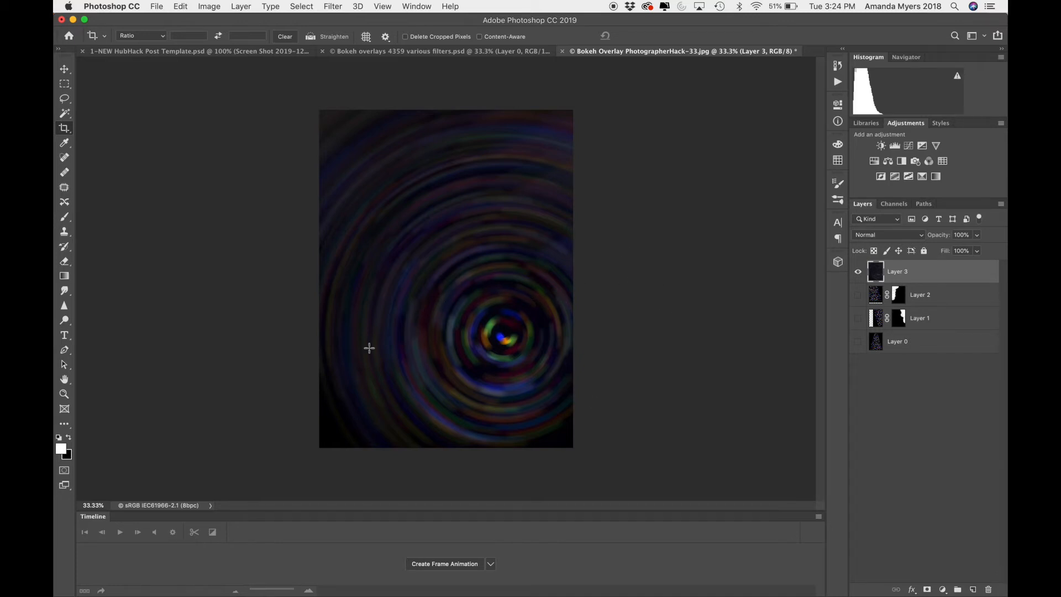
{"action": "mouse_move", "coordinate": [623, 185]}
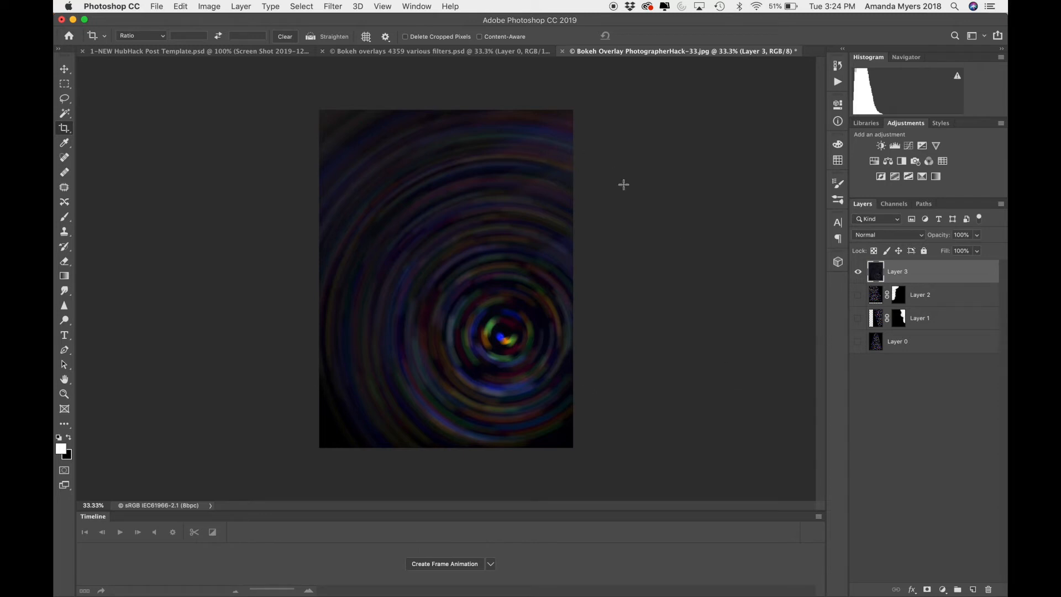
{"action": "mouse_move", "coordinate": [649, 199]}
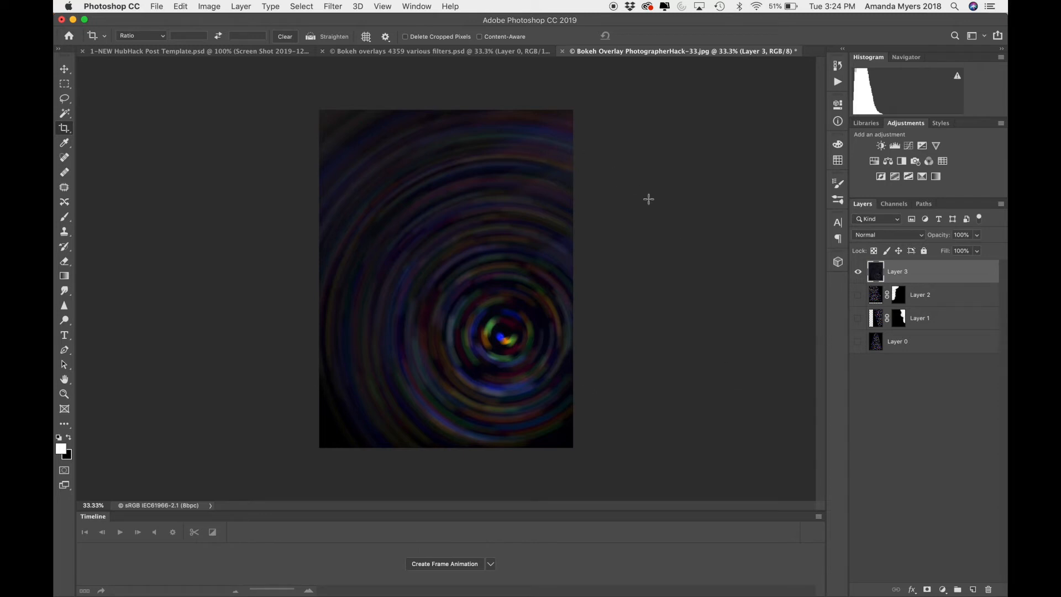
{"action": "mouse_move", "coordinate": [601, 375]}
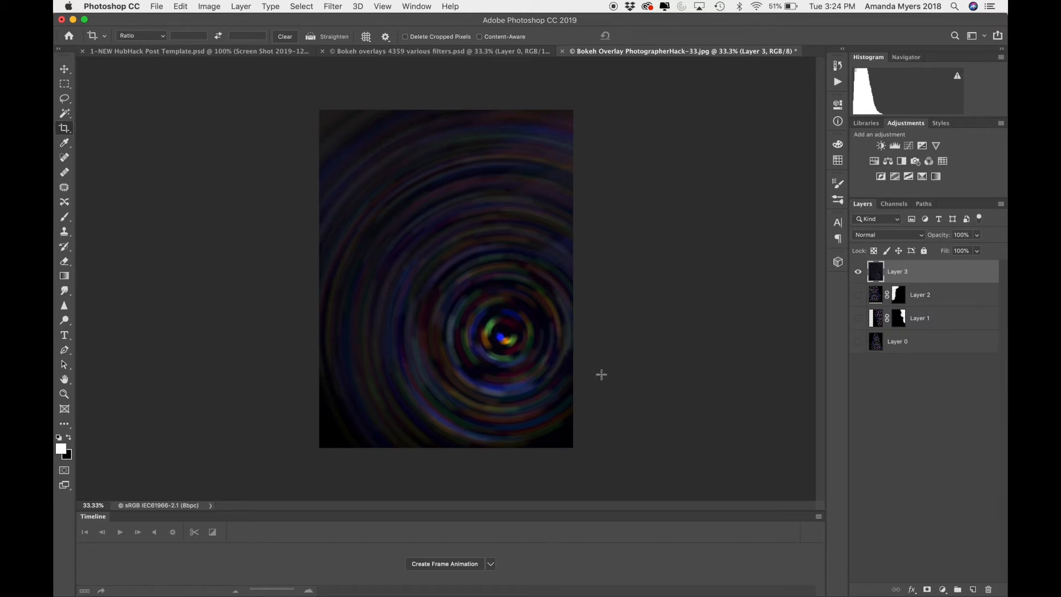
{"action": "mouse_move", "coordinate": [671, 369]}
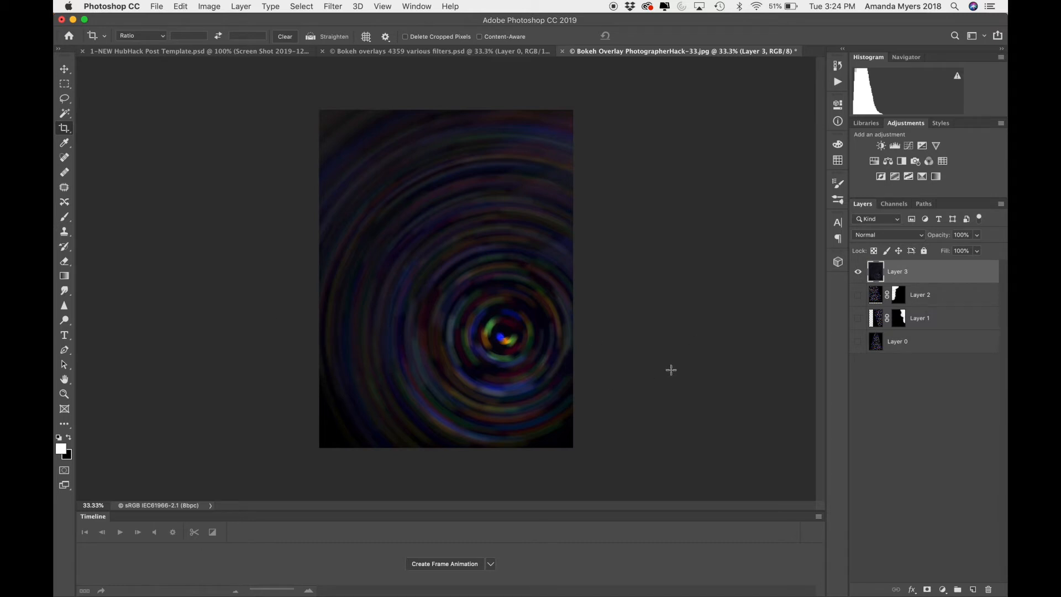
{"action": "mouse_move", "coordinate": [481, 302]}
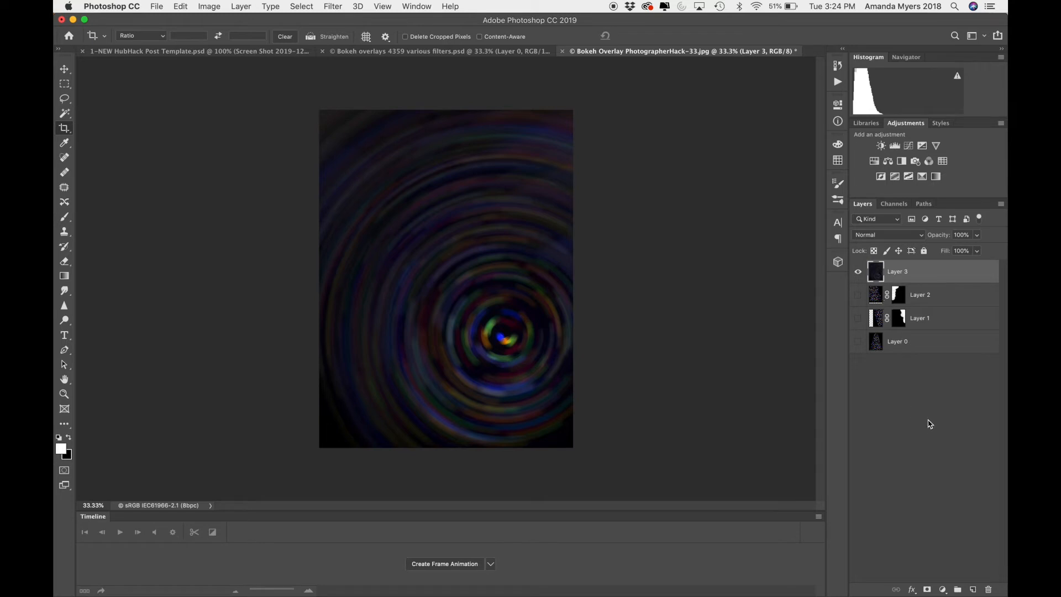
- Add a Curves adjustment pulled down to near black, then add a new empty layer above
{"action": "left_click", "coordinate": [908, 146]}
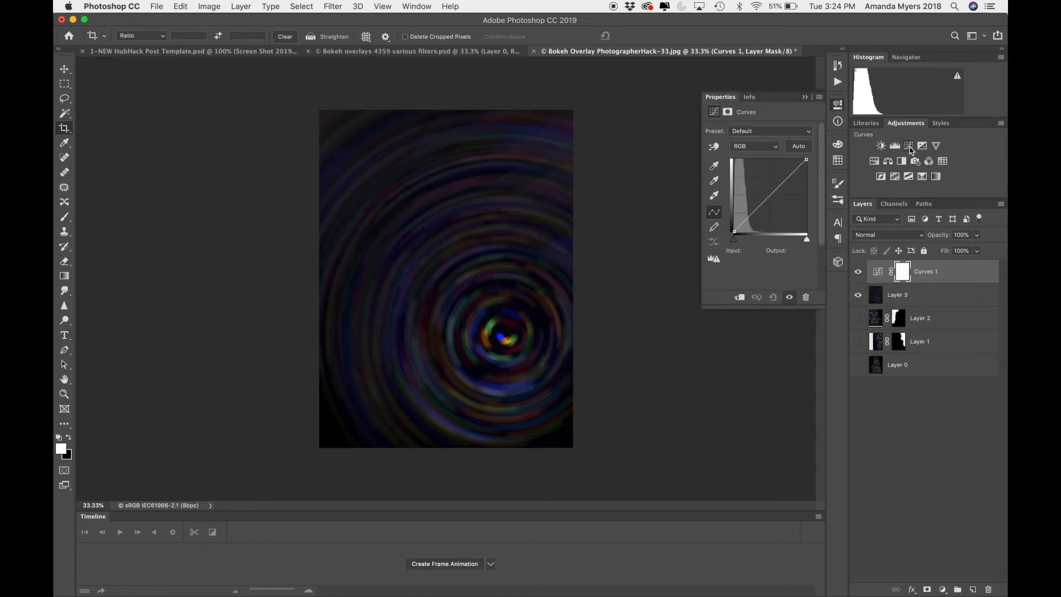
{"action": "left_click_drag", "start_coordinate": [806, 161], "coordinate": [800, 219]}
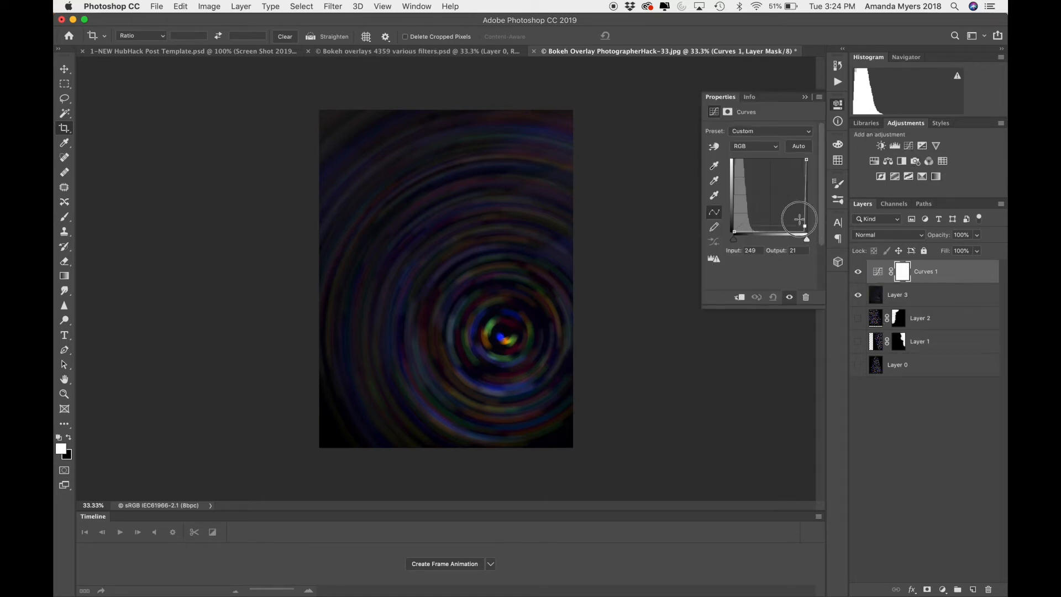
{"action": "left_click_drag", "start_coordinate": [798, 219], "coordinate": [804, 230]}
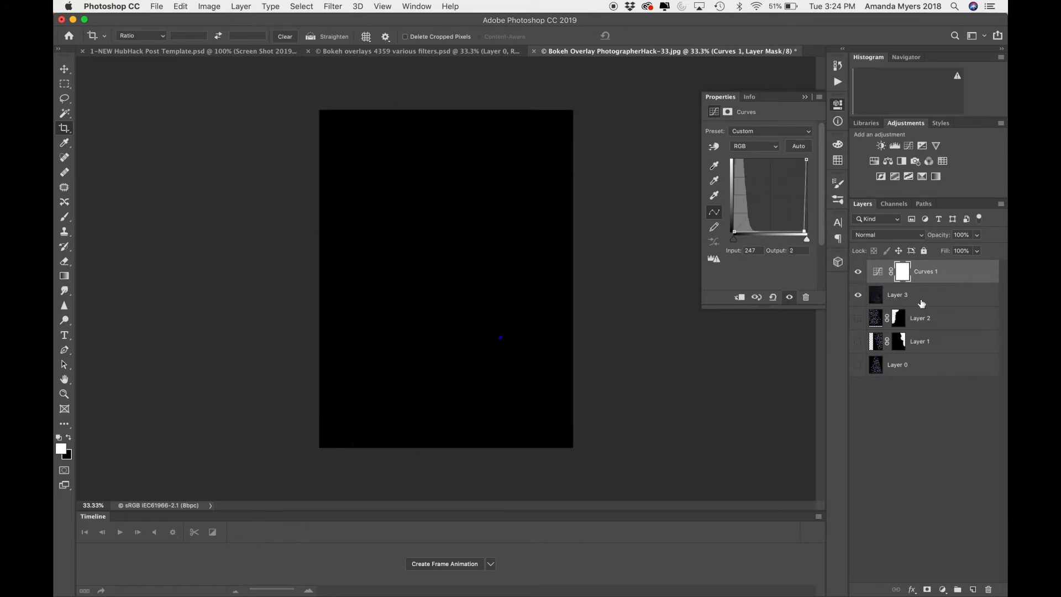
{"action": "left_click", "coordinate": [904, 272]}
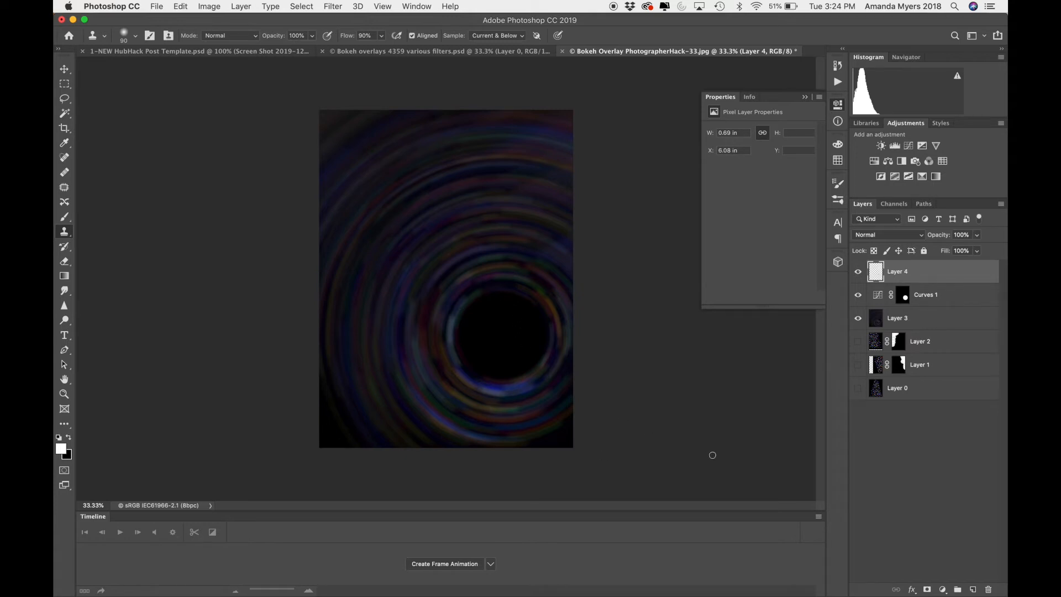
{"action": "mouse_move", "coordinate": [806, 148]}
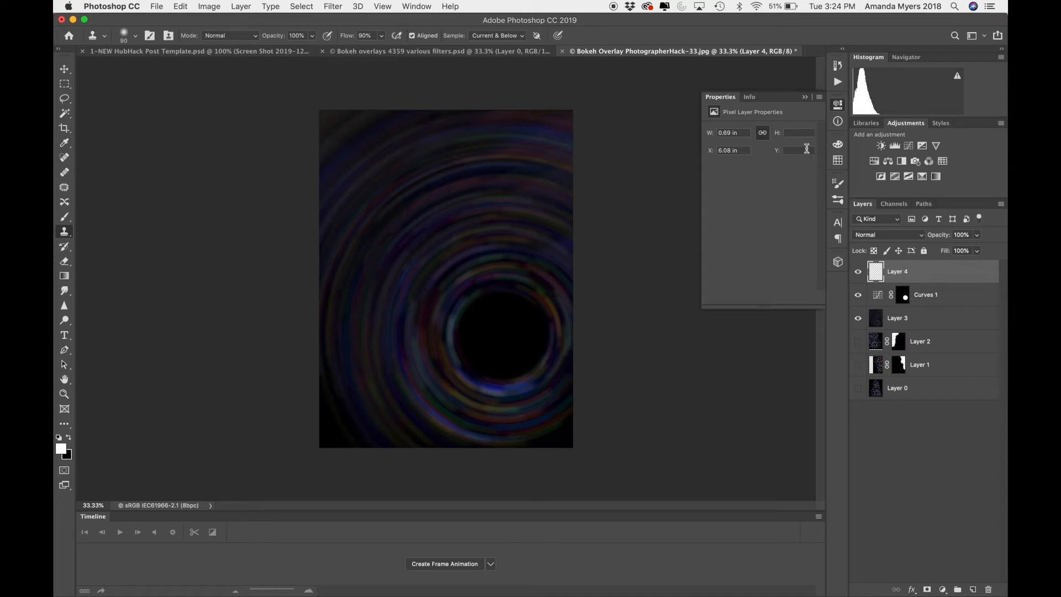
{"action": "left_click", "coordinate": [837, 232]}
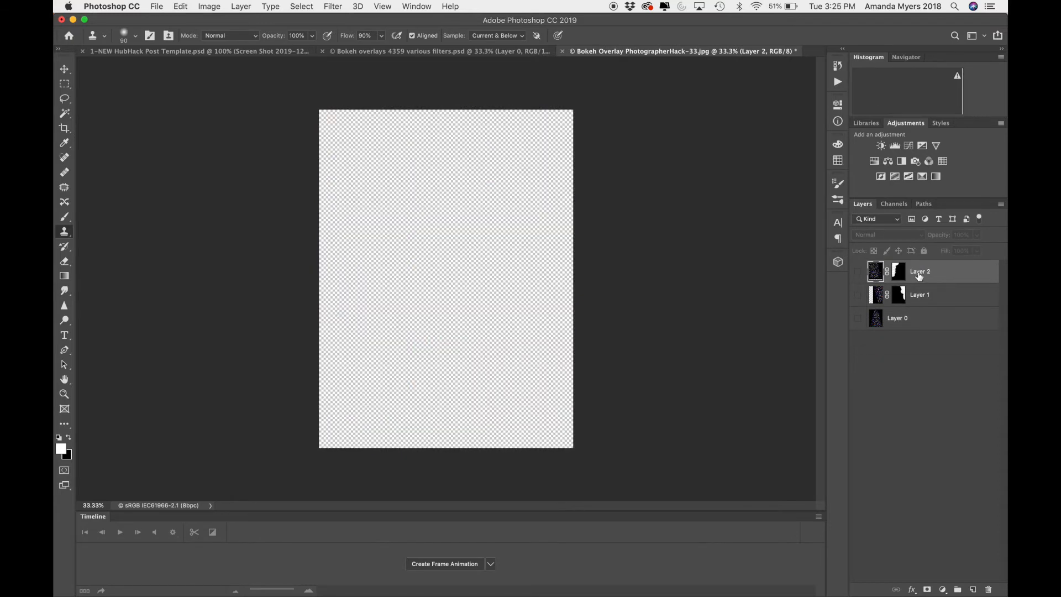
- Step back in History to remove the swirl, darkening and extra layer, leaving the plain bokeh photo
{"action": "left_click", "coordinate": [858, 272]}
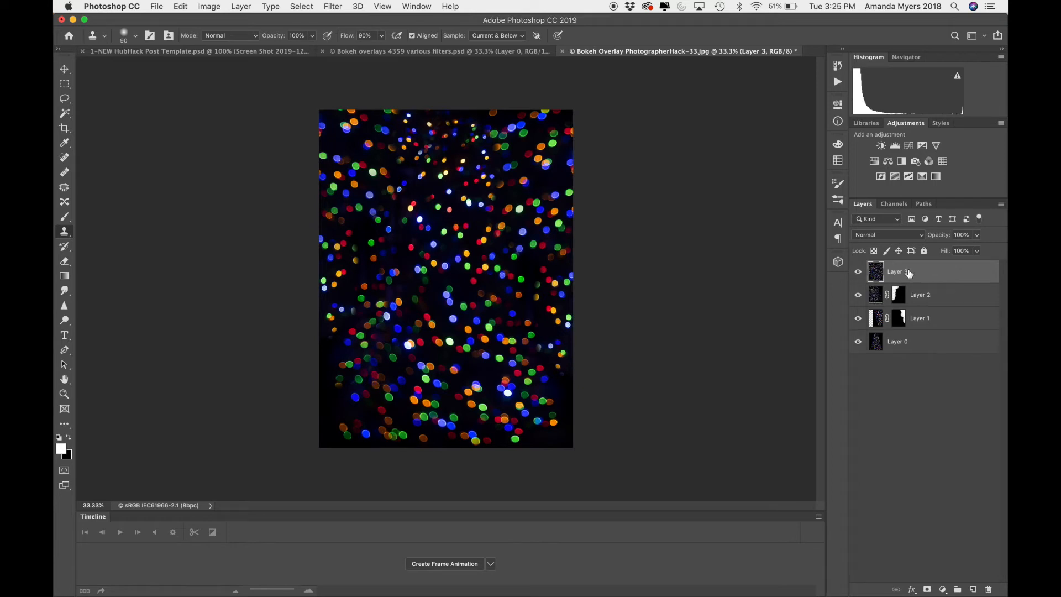
{"action": "mouse_move", "coordinate": [332, 10]}
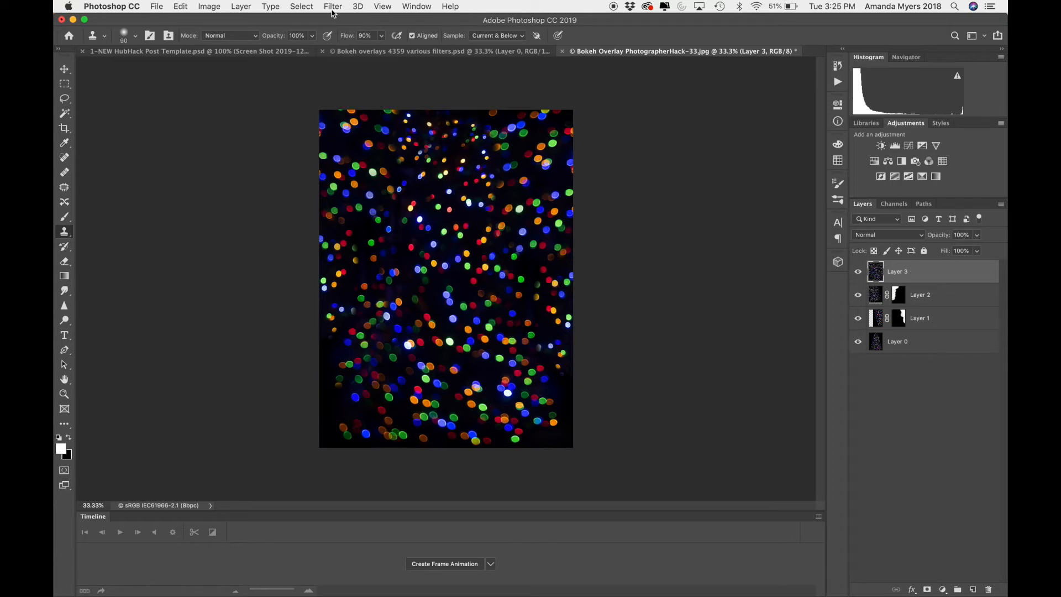
- Apply a Zoom-method Radial Blur at amount 70 centred lower-right on Layer 3
{"action": "left_click", "coordinate": [332, 6]}
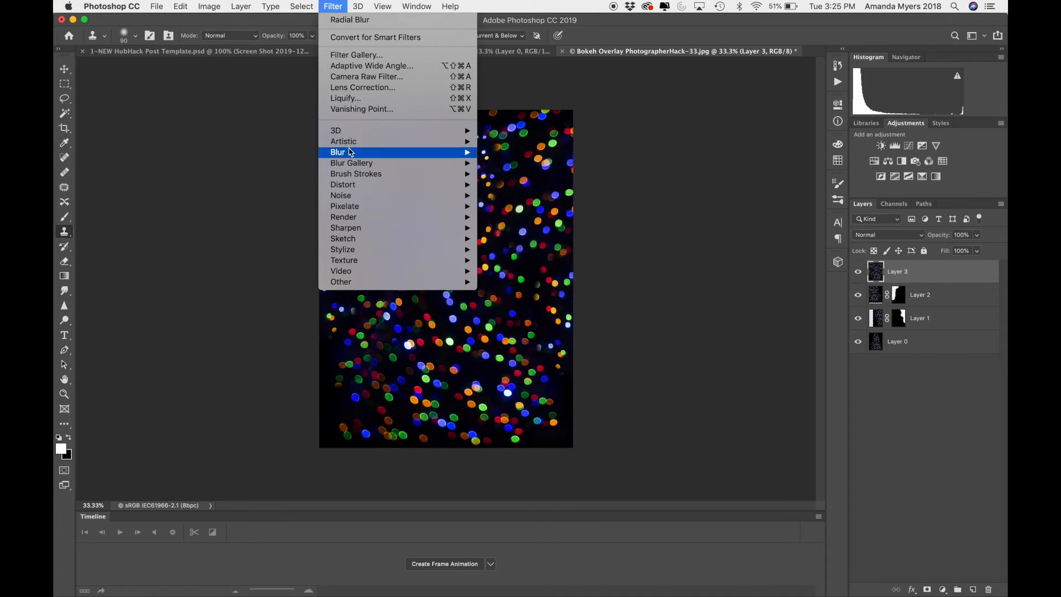
{"action": "mouse_move", "coordinate": [338, 152]}
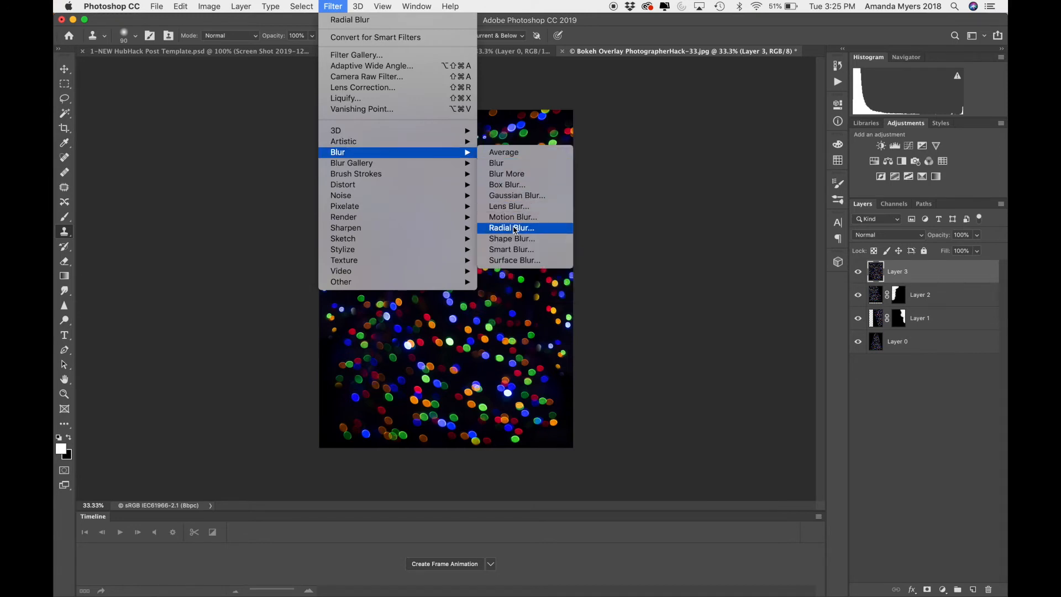
{"action": "left_click", "coordinate": [511, 228]}
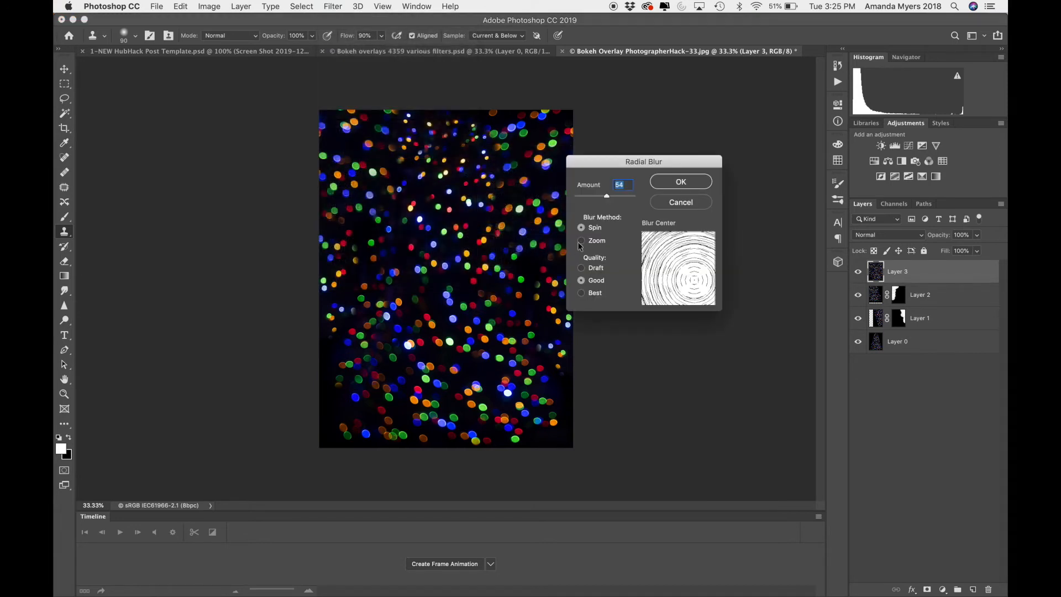
{"action": "left_click", "coordinate": [581, 240]}
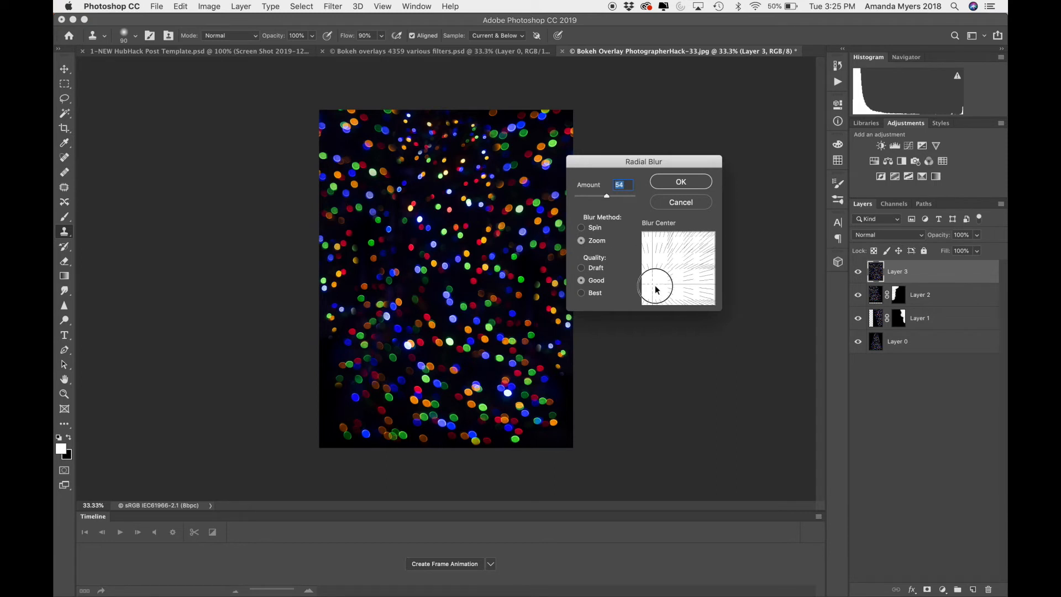
{"action": "left_click_drag", "start_coordinate": [654, 286], "coordinate": [671, 278]}
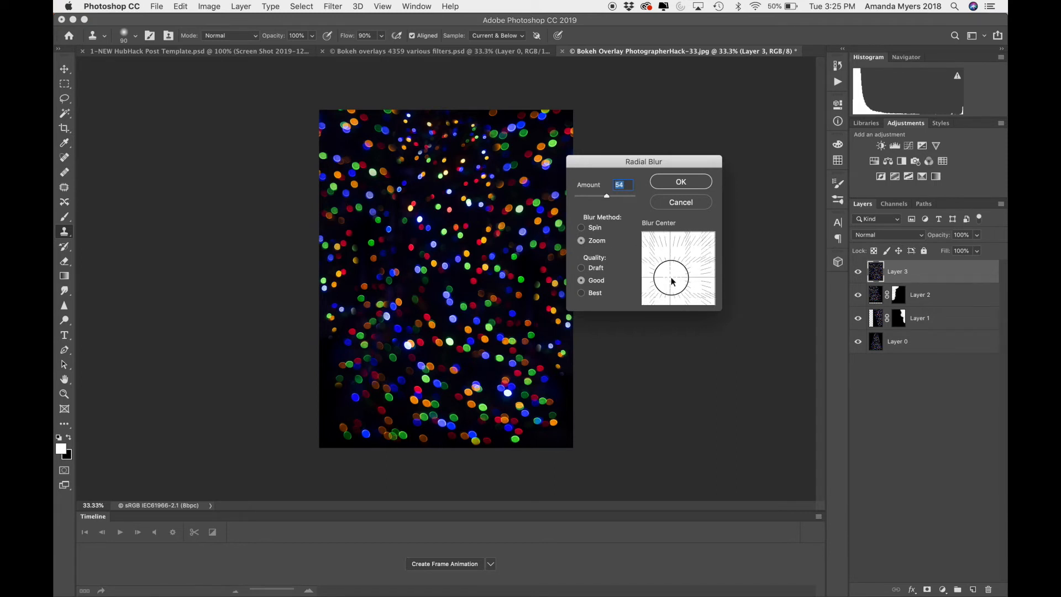
{"action": "left_click_drag", "start_coordinate": [673, 282], "coordinate": [687, 254]}
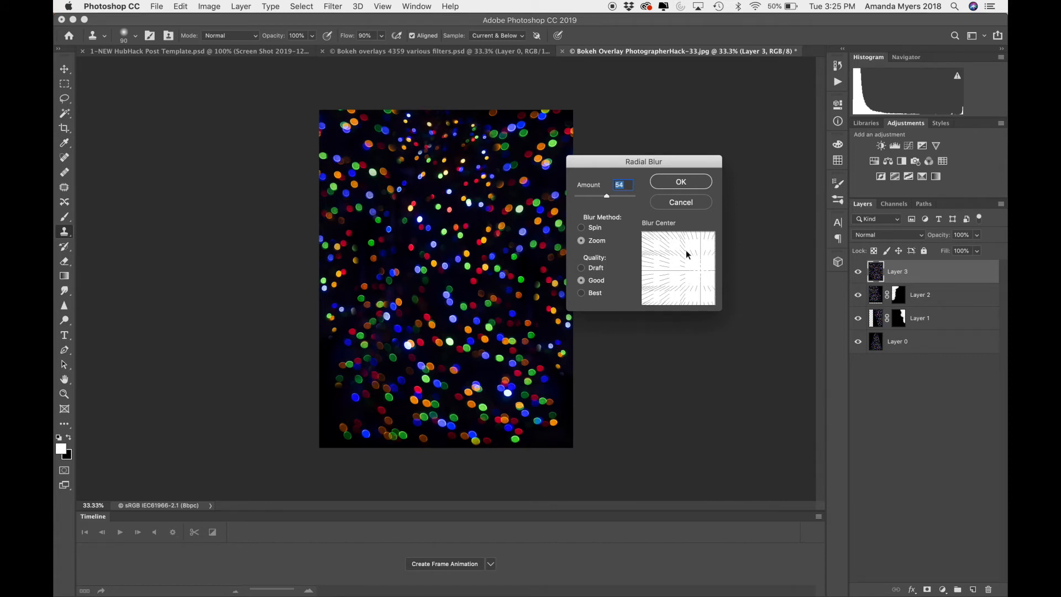
{"action": "left_click_drag", "start_coordinate": [606, 197], "coordinate": [613, 197]}
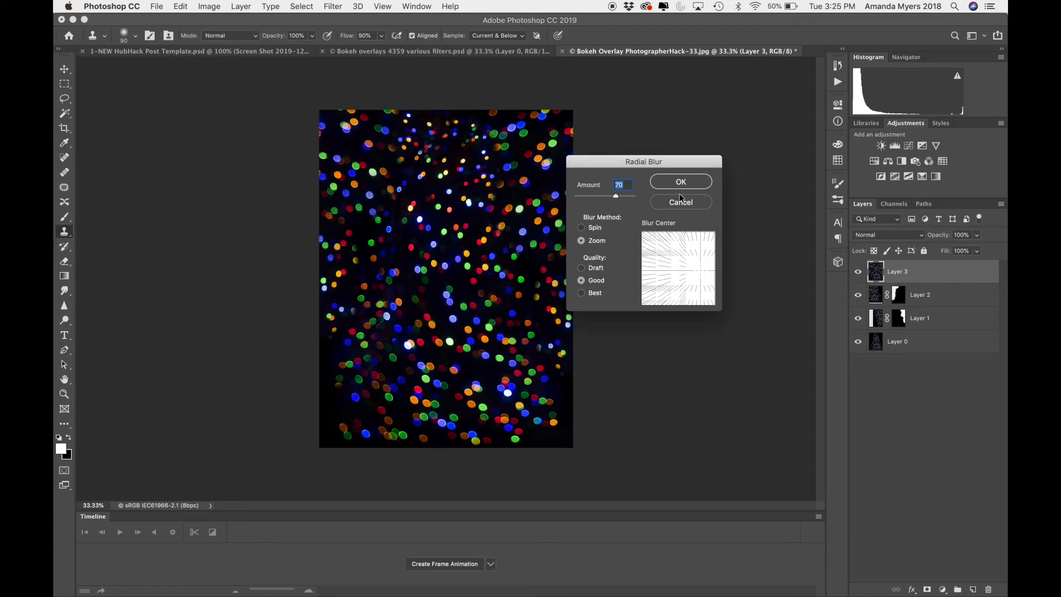
{"action": "left_click", "coordinate": [681, 182]}
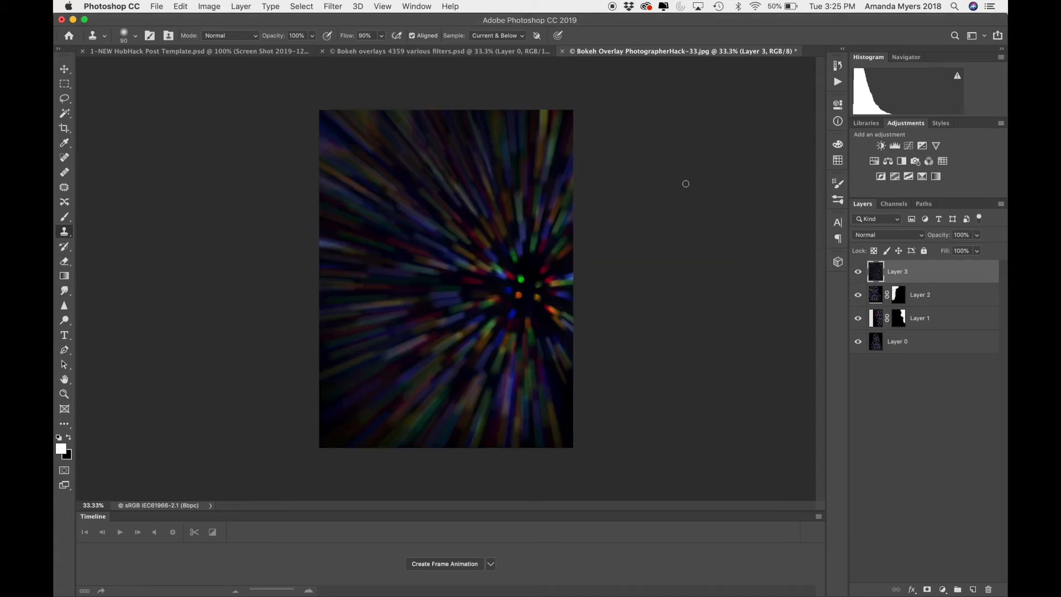
{"action": "mouse_move", "coordinate": [392, 225]}
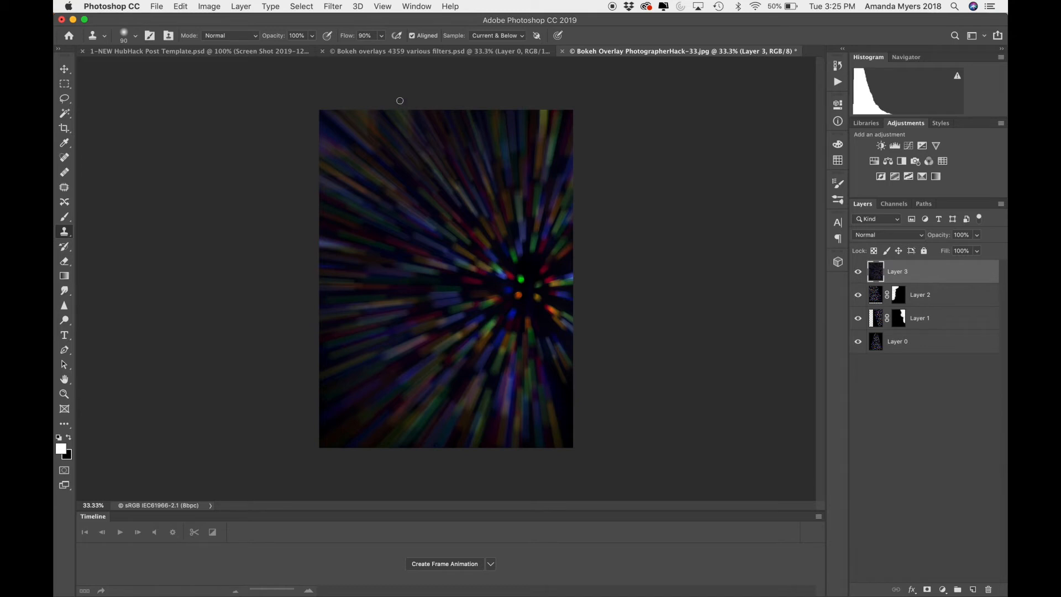
- Reapply the last zoom Radial Blur to soften the bokeh streaks into longer rays
{"action": "left_click", "coordinate": [333, 7]}
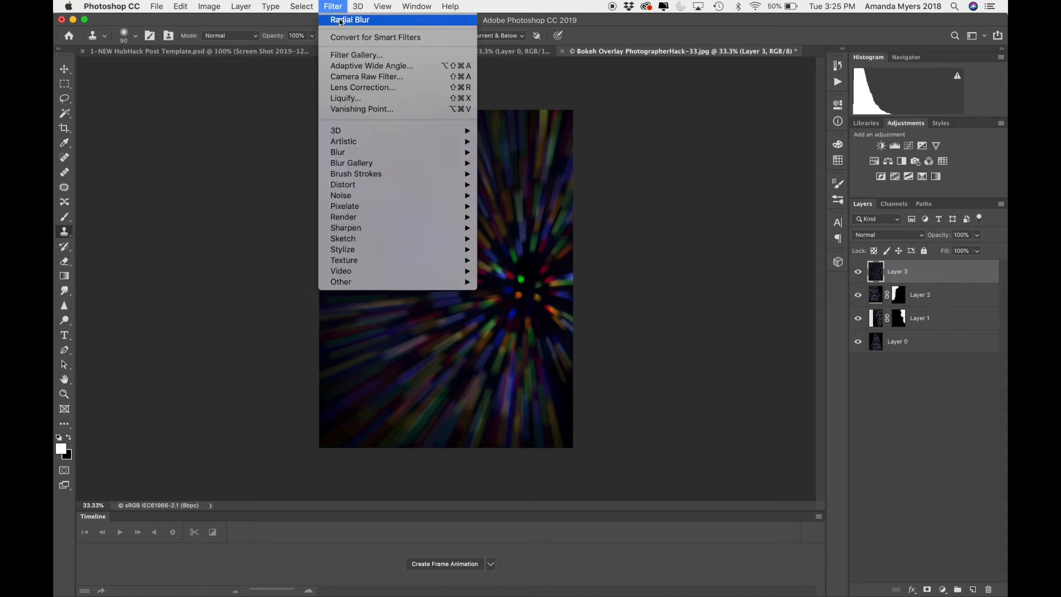
{"action": "left_click", "coordinate": [332, 6]}
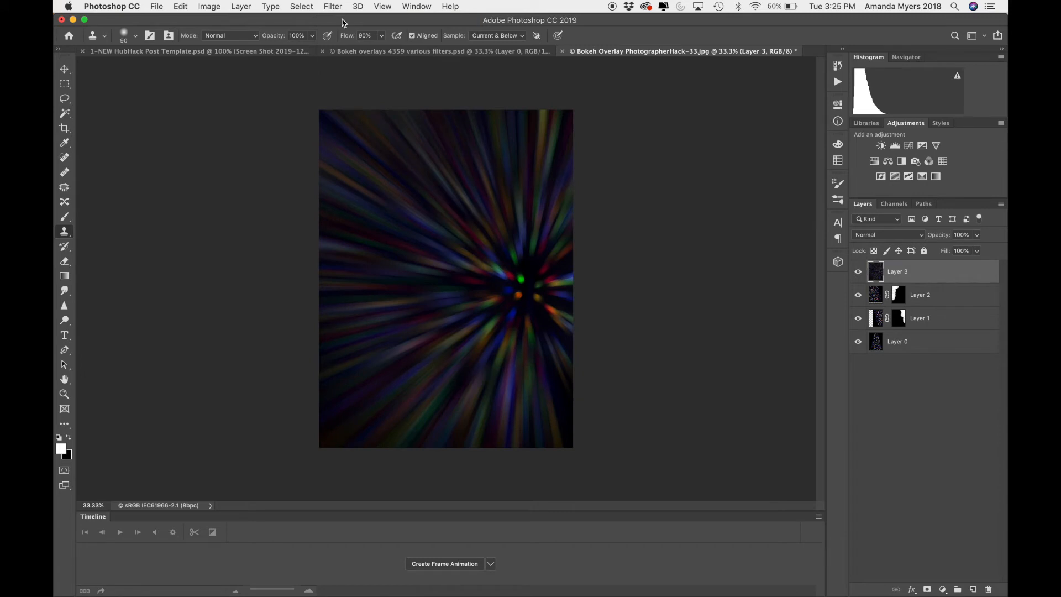
{"action": "mouse_move", "coordinate": [333, 10]}
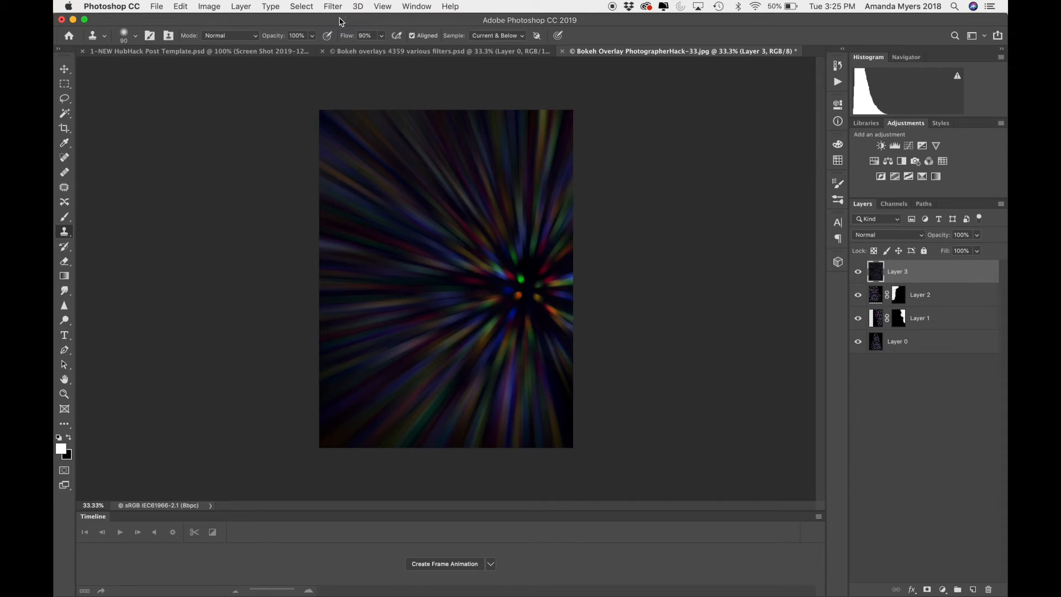
{"action": "mouse_move", "coordinate": [648, 312]}
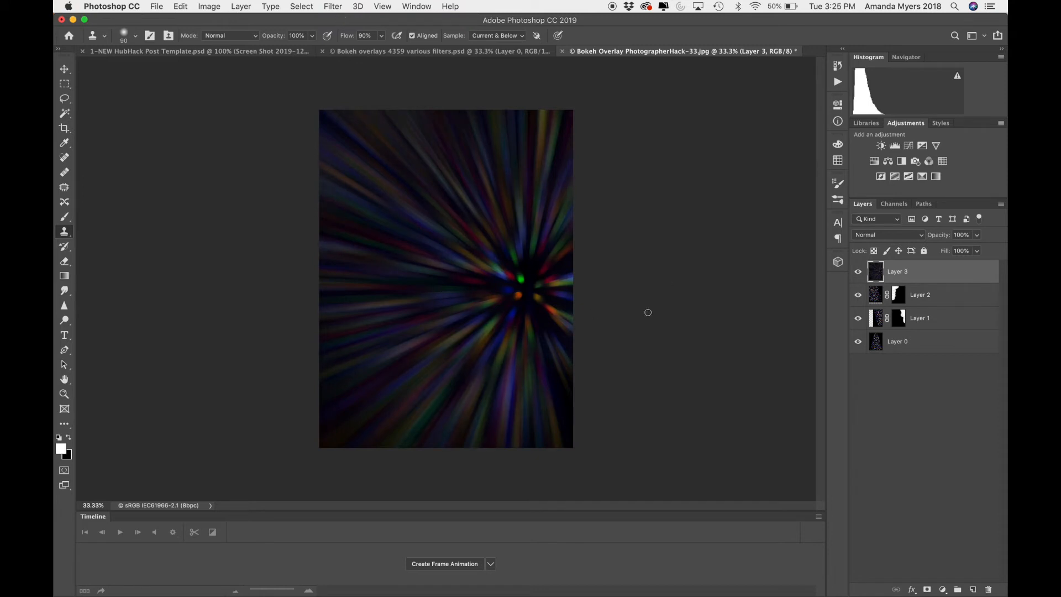
{"action": "mouse_move", "coordinate": [530, 284]}
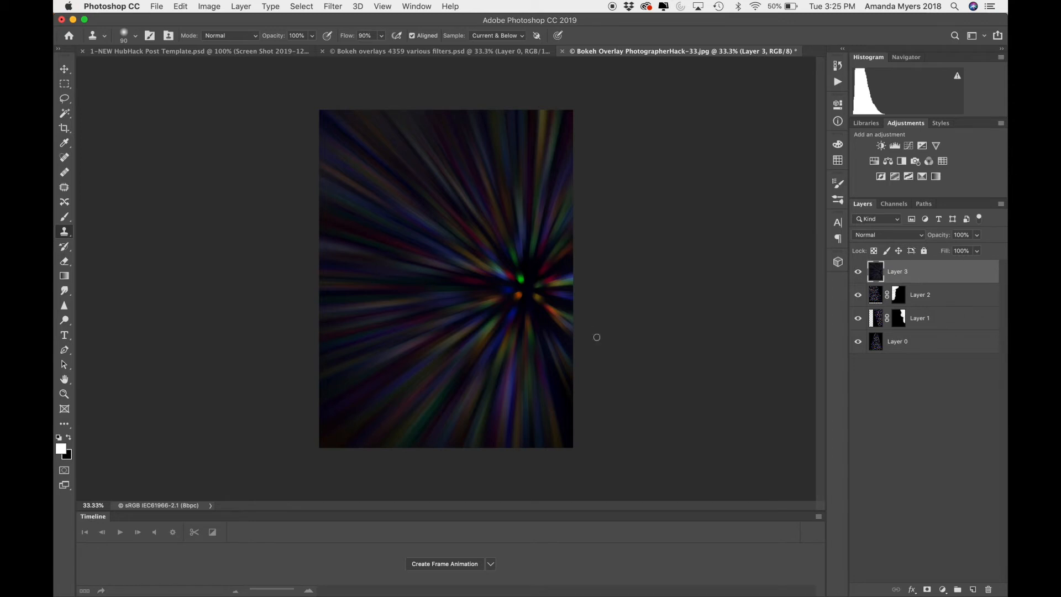
{"action": "mouse_move", "coordinate": [930, 264]}
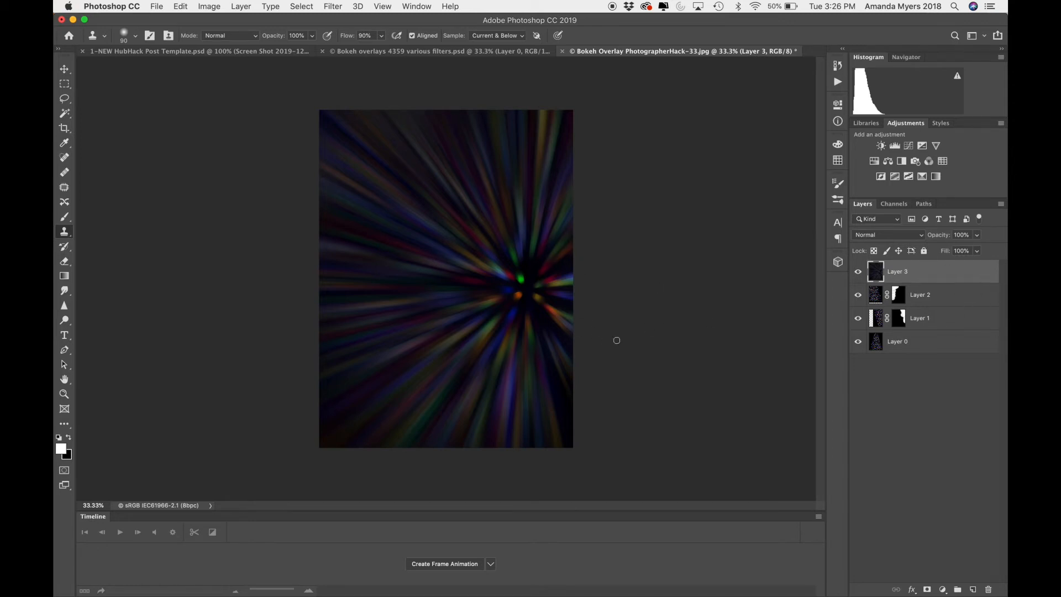
{"action": "mouse_move", "coordinate": [493, 366]}
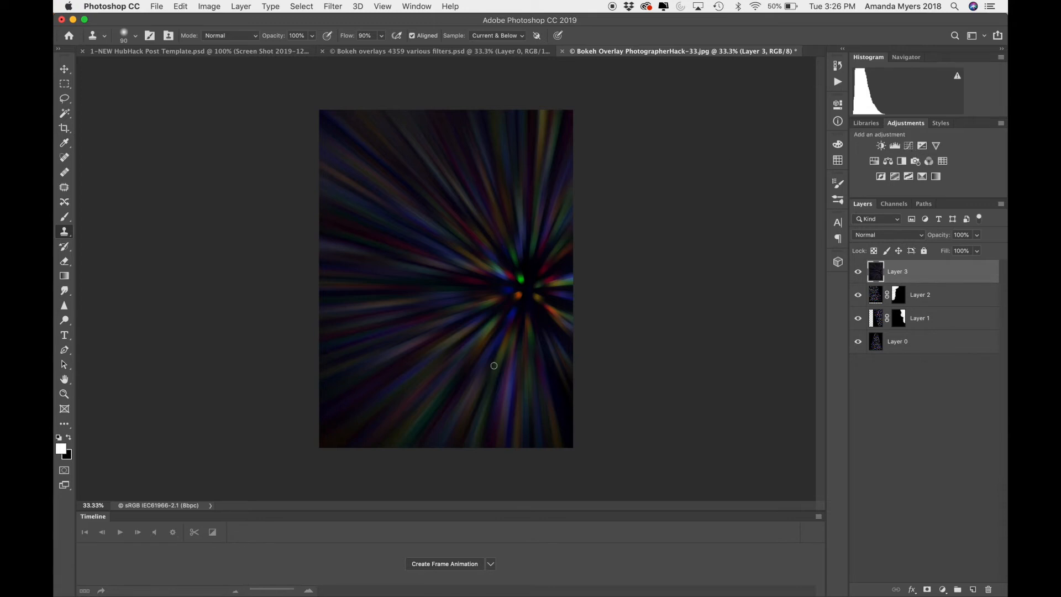
{"action": "mouse_move", "coordinate": [565, 309]}
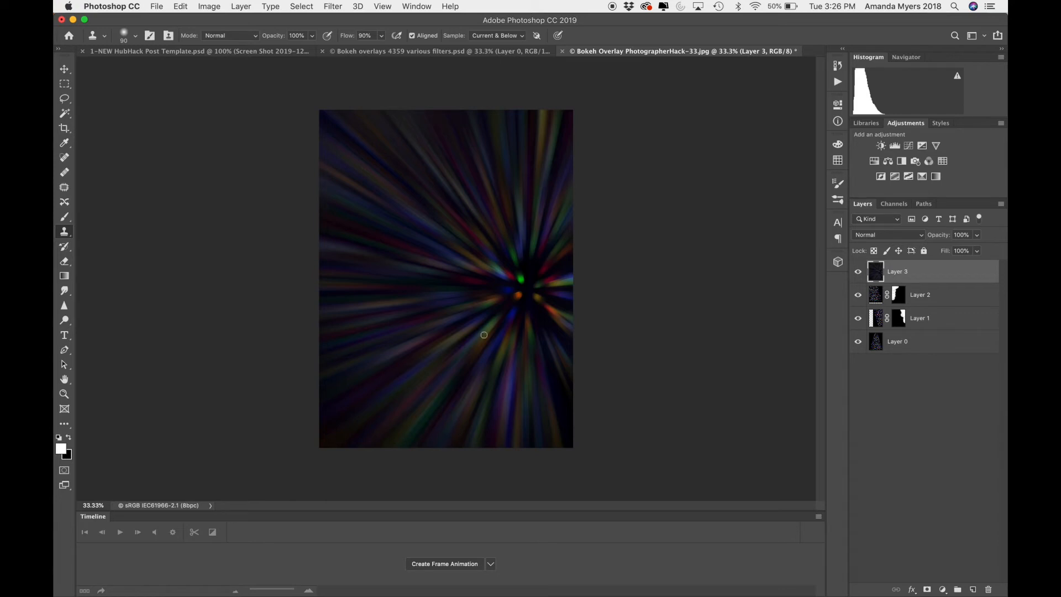
{"action": "mouse_move", "coordinate": [891, 265]}
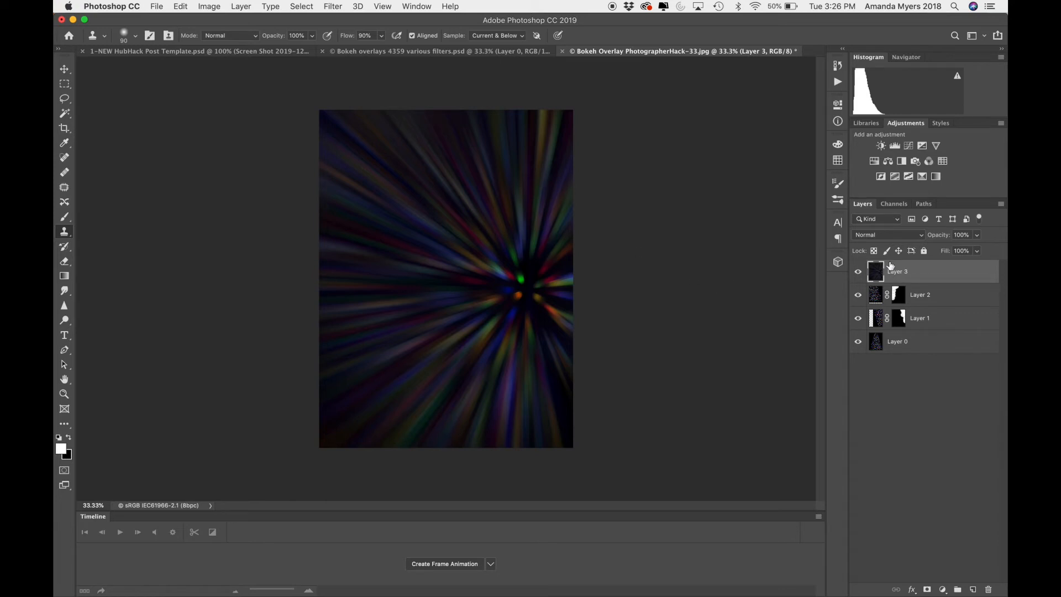
{"action": "mouse_move", "coordinate": [915, 273]}
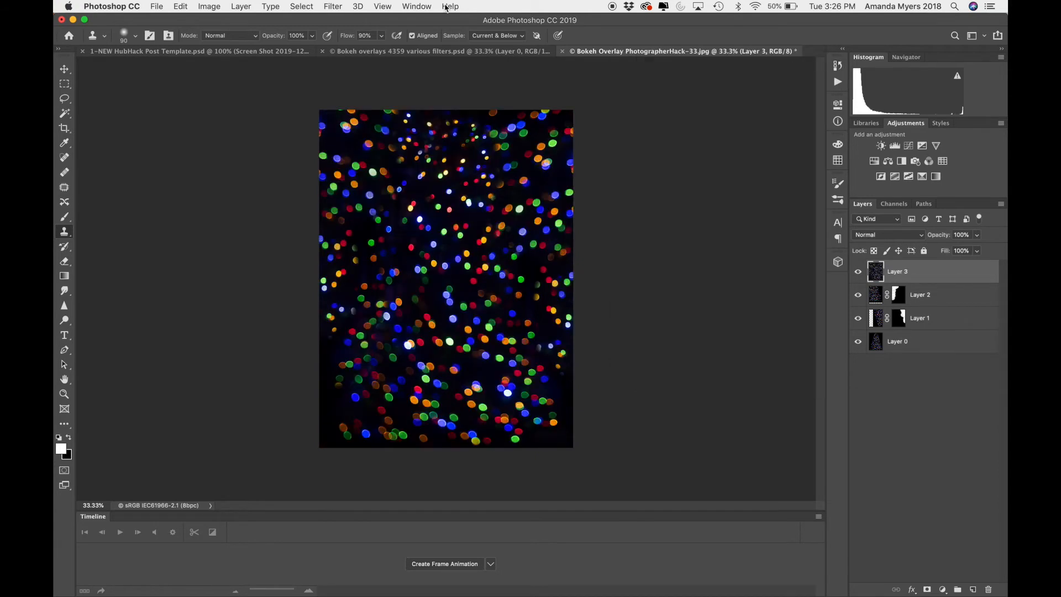
- Bring up the Filter menu's Blur submenu for the restored sharp bokeh layer
{"action": "left_click", "coordinate": [333, 7]}
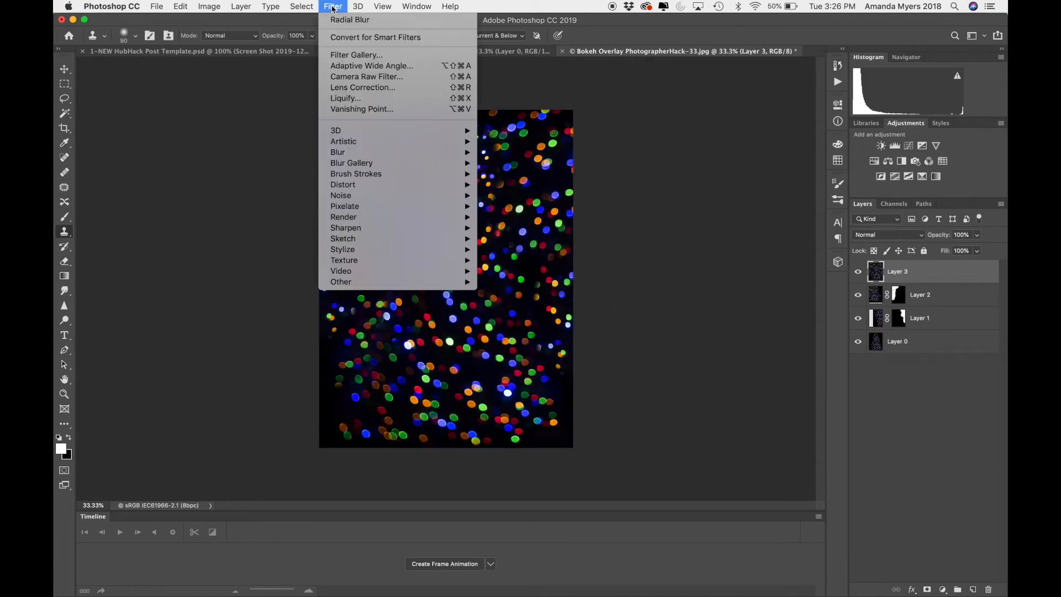
{"action": "mouse_move", "coordinate": [338, 152]}
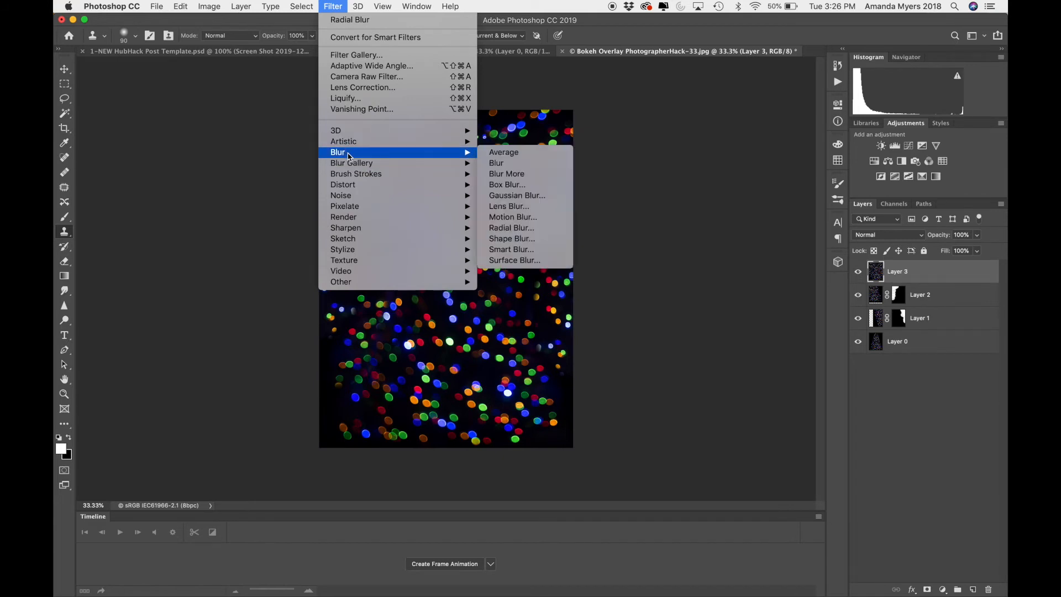
{"action": "mouse_move", "coordinate": [504, 151]}
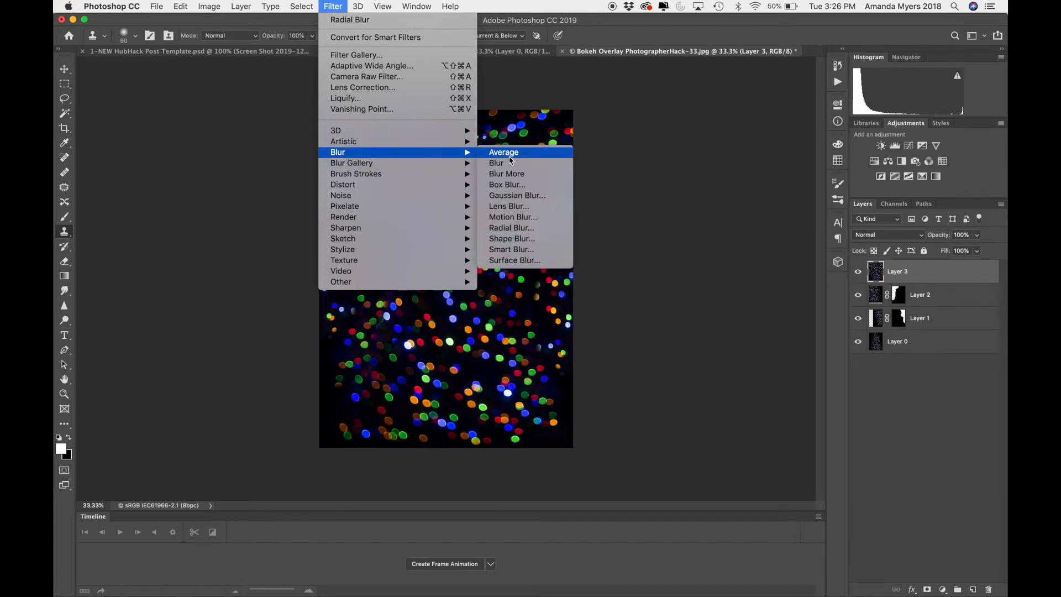
{"action": "mouse_move", "coordinate": [512, 239]}
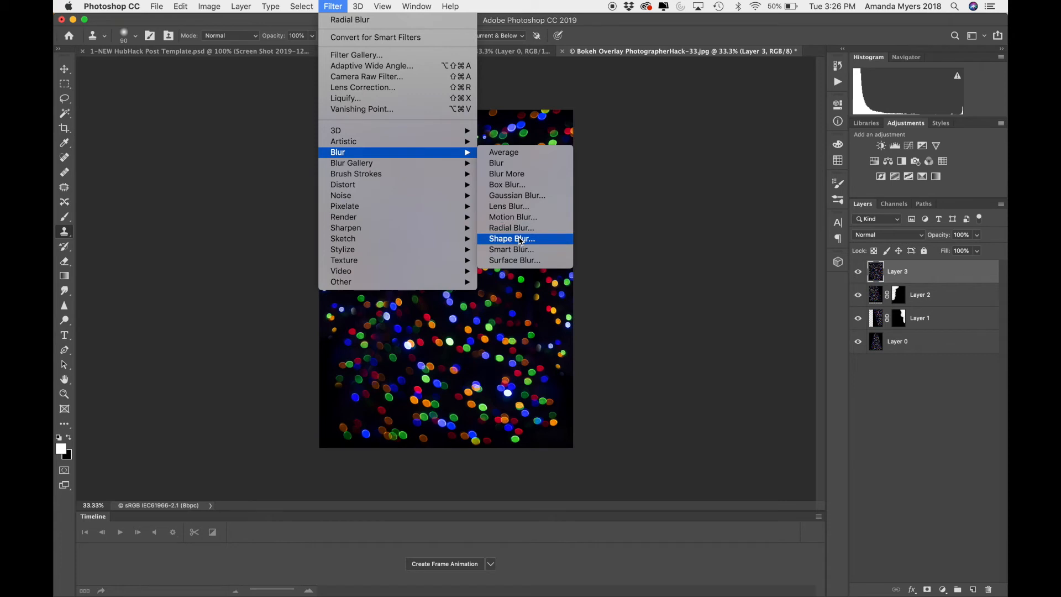
{"action": "left_click", "coordinate": [511, 239]}
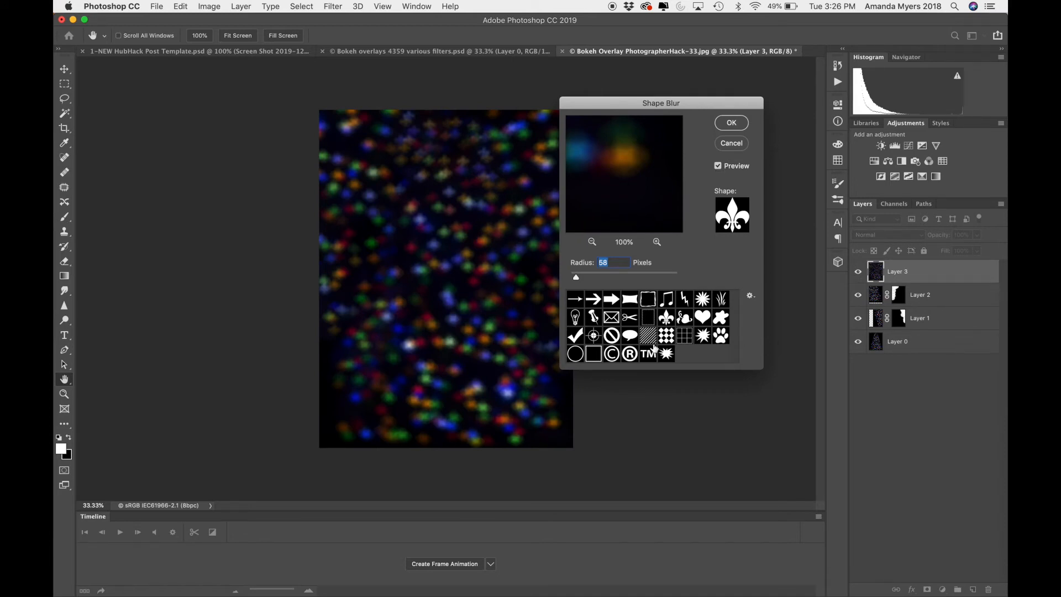
{"action": "mouse_move", "coordinate": [731, 225]}
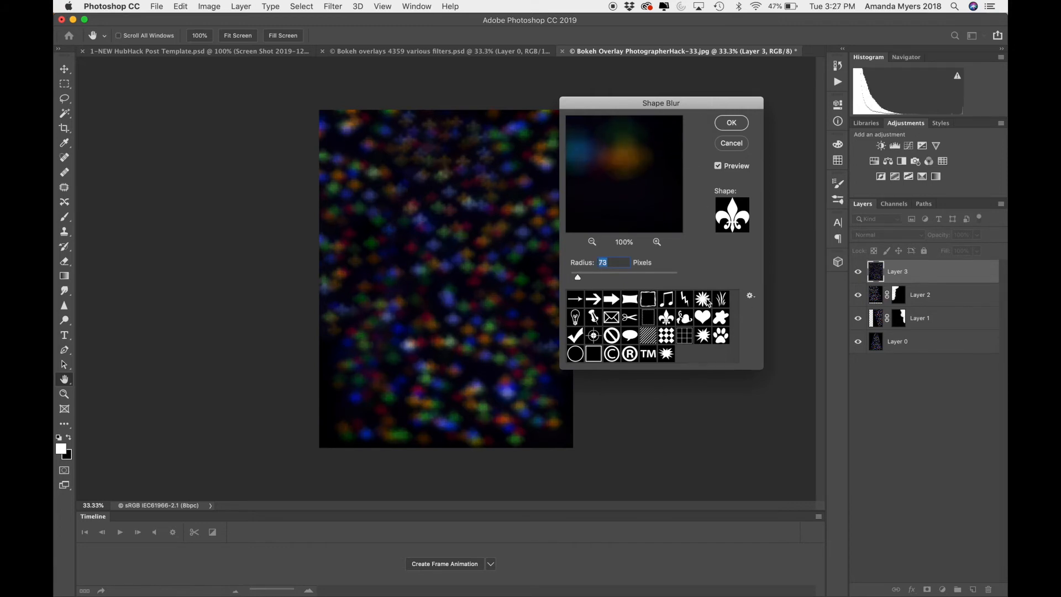
{"action": "left_click", "coordinate": [703, 317]}
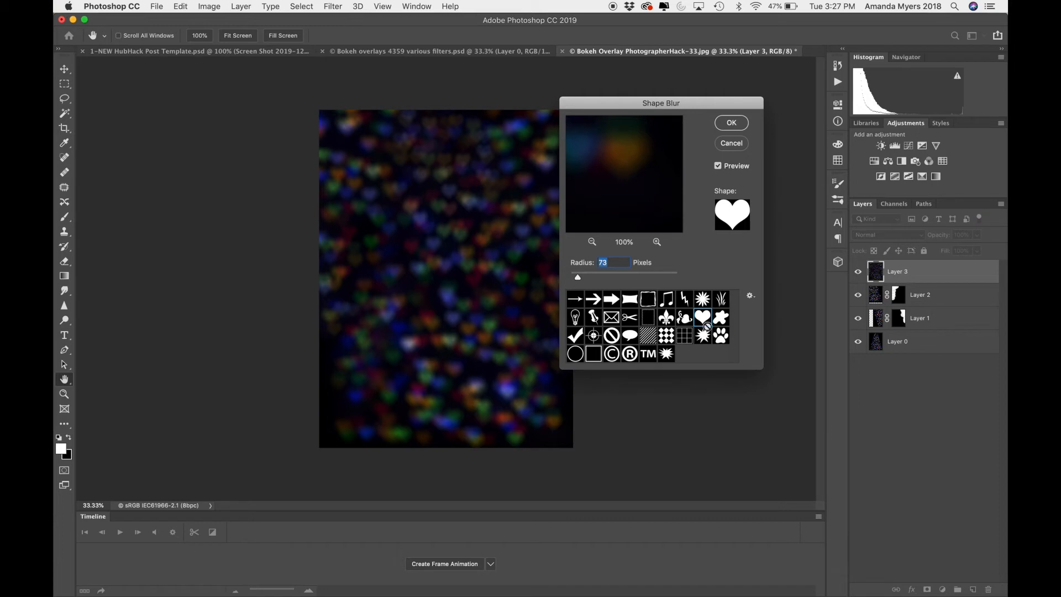
{"action": "left_click", "coordinate": [684, 299]}
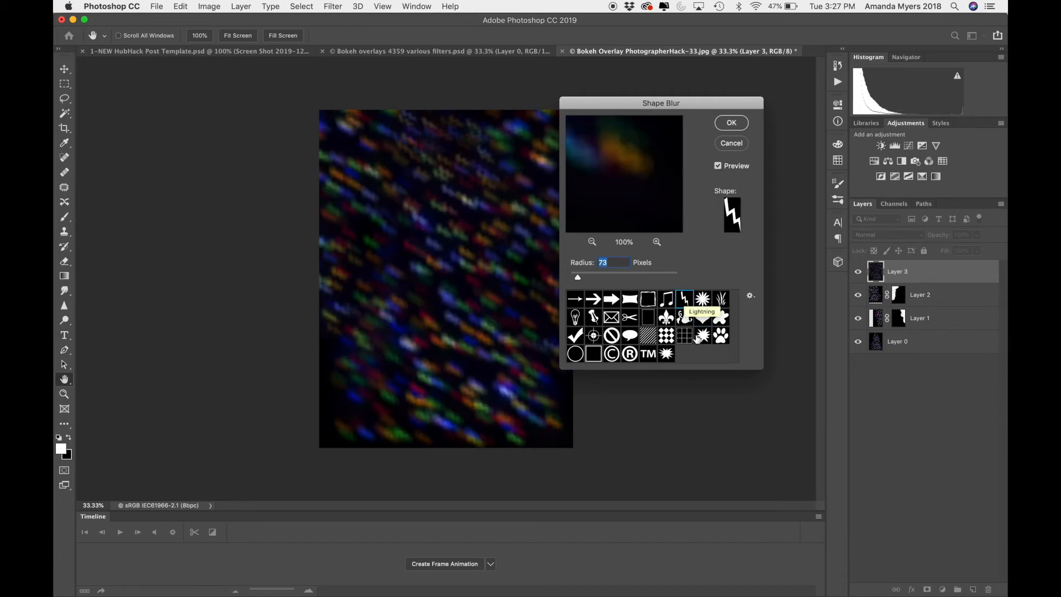
{"action": "left_click", "coordinate": [702, 299]}
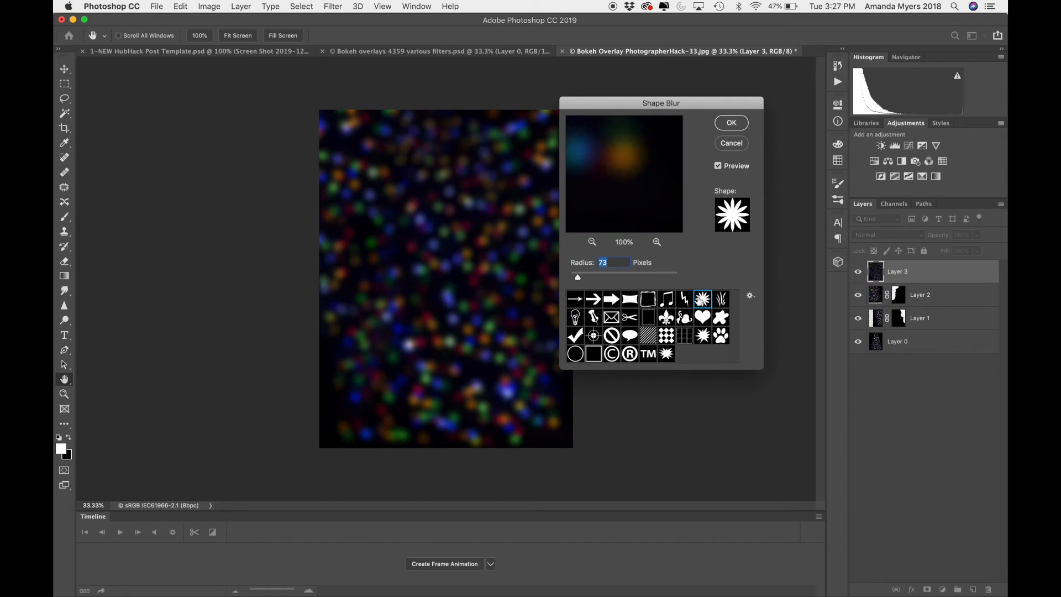
{"action": "left_click", "coordinate": [722, 335]}
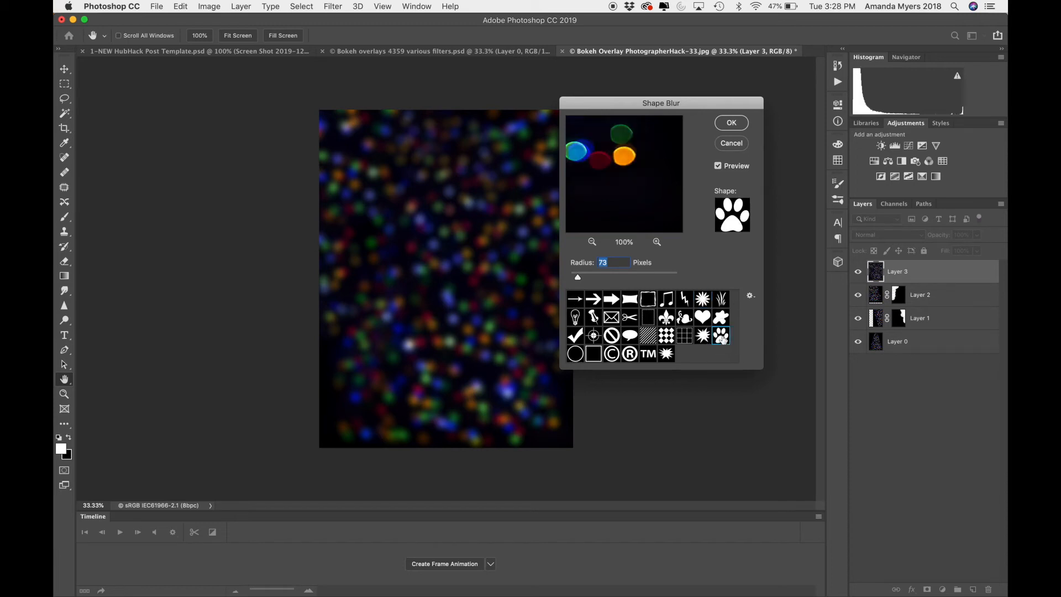
{"action": "mouse_move", "coordinate": [722, 335]}
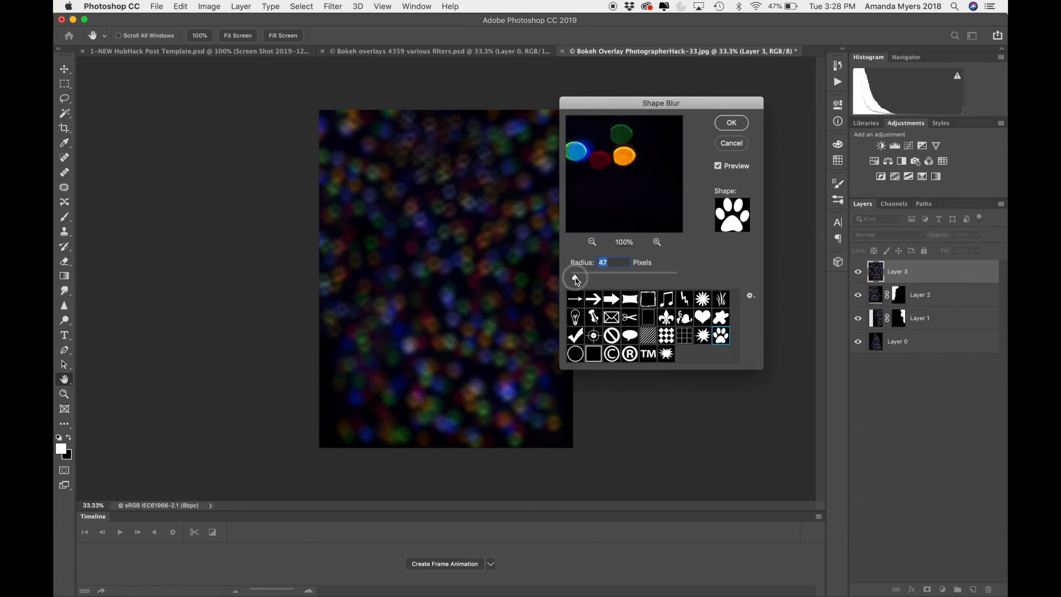
{"action": "left_click_drag", "start_coordinate": [594, 274], "coordinate": [573, 274]}
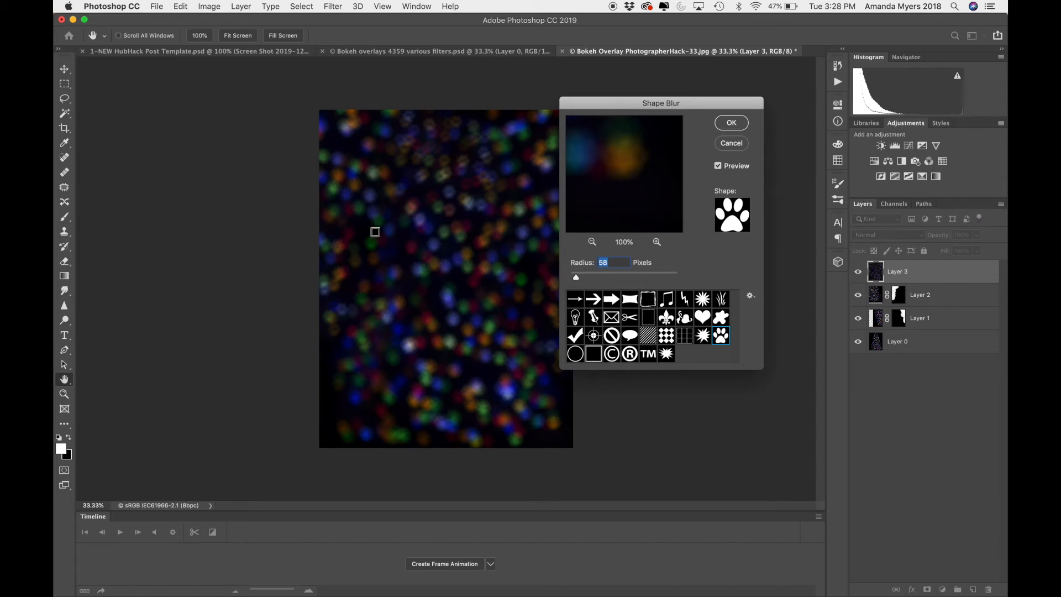
{"action": "mouse_move", "coordinate": [538, 221]}
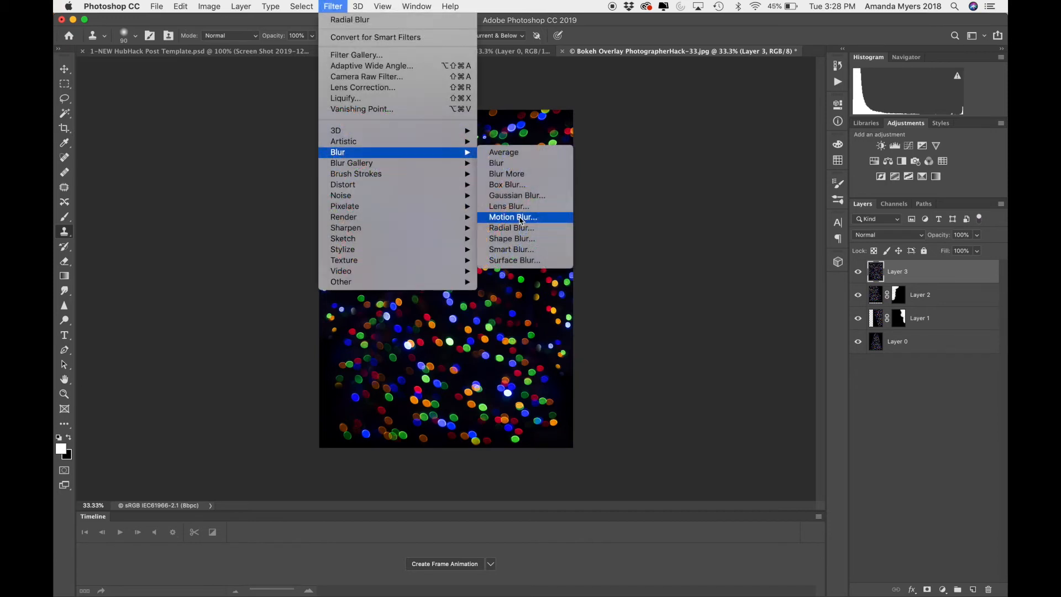
{"action": "mouse_move", "coordinate": [511, 249]}
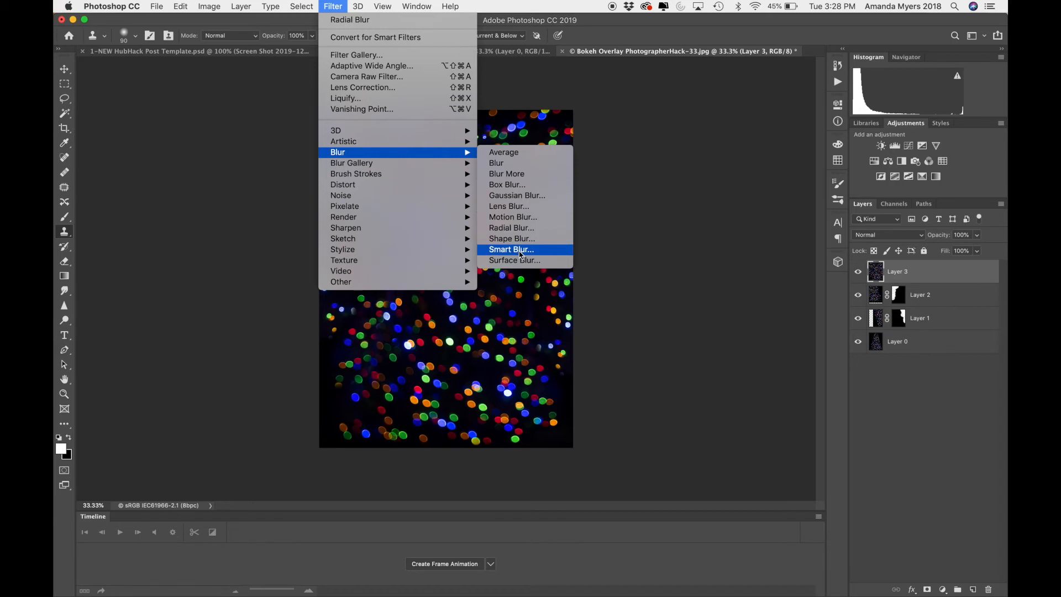
{"action": "mouse_move", "coordinate": [351, 162]}
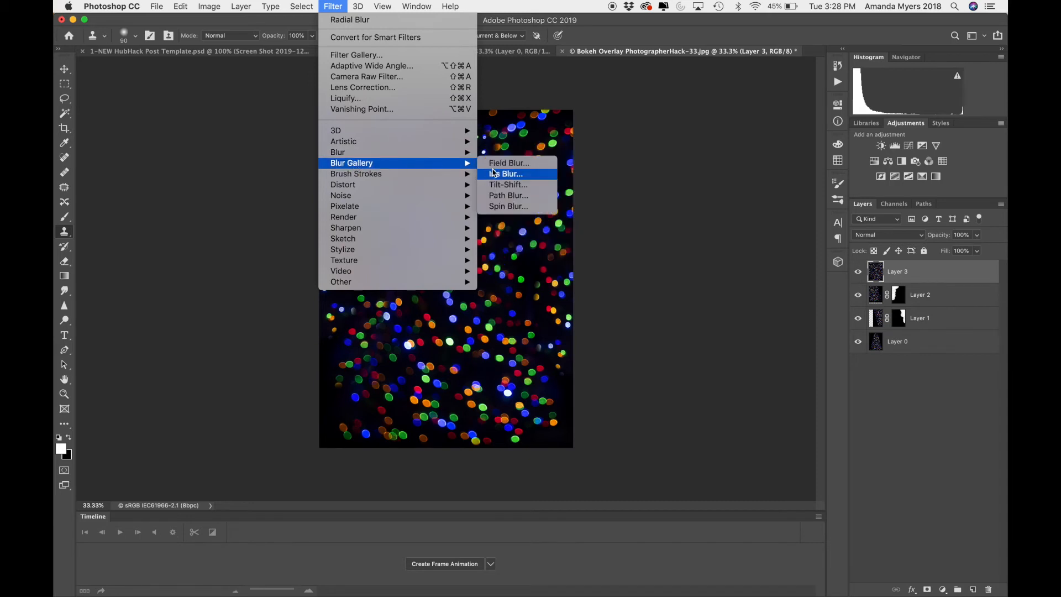
{"action": "mouse_move", "coordinate": [508, 184]}
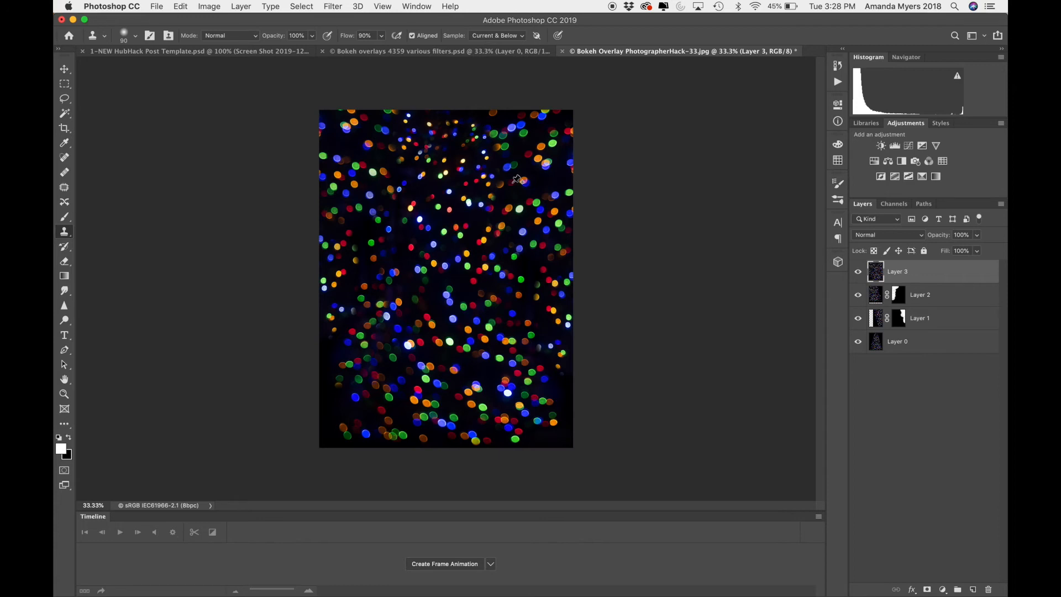
- Start a Blur Gallery Tilt-Shift on the top bokeh layer at 15 px with Bokeh enabled
{"action": "left_click", "coordinate": [333, 6]}
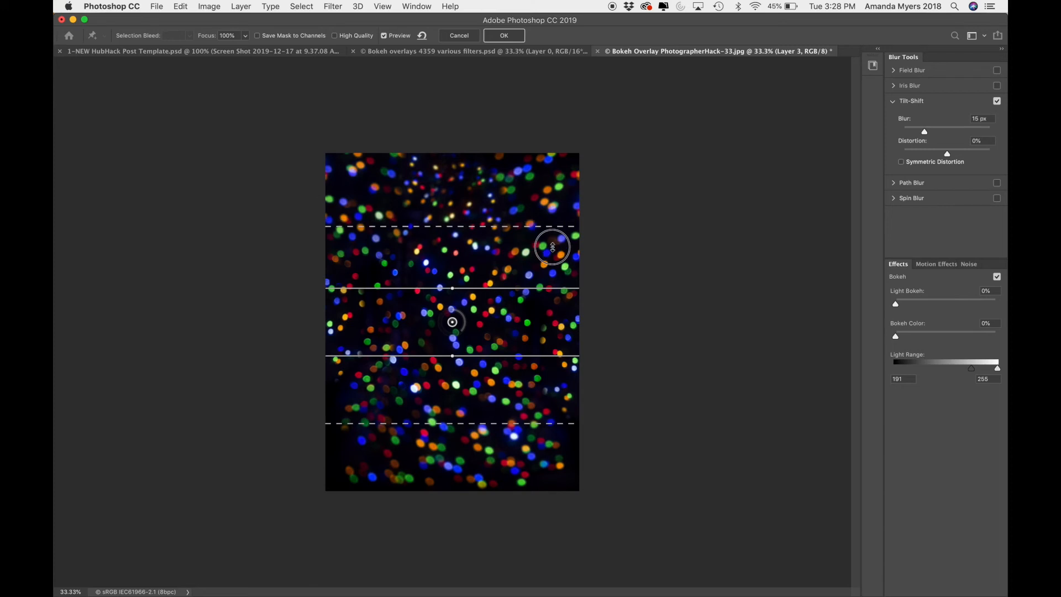
- Rotate the tilt-shift focus band to run diagonally through the middle of the photo
{"action": "left_click_drag", "start_coordinate": [552, 245], "coordinate": [583, 237]}
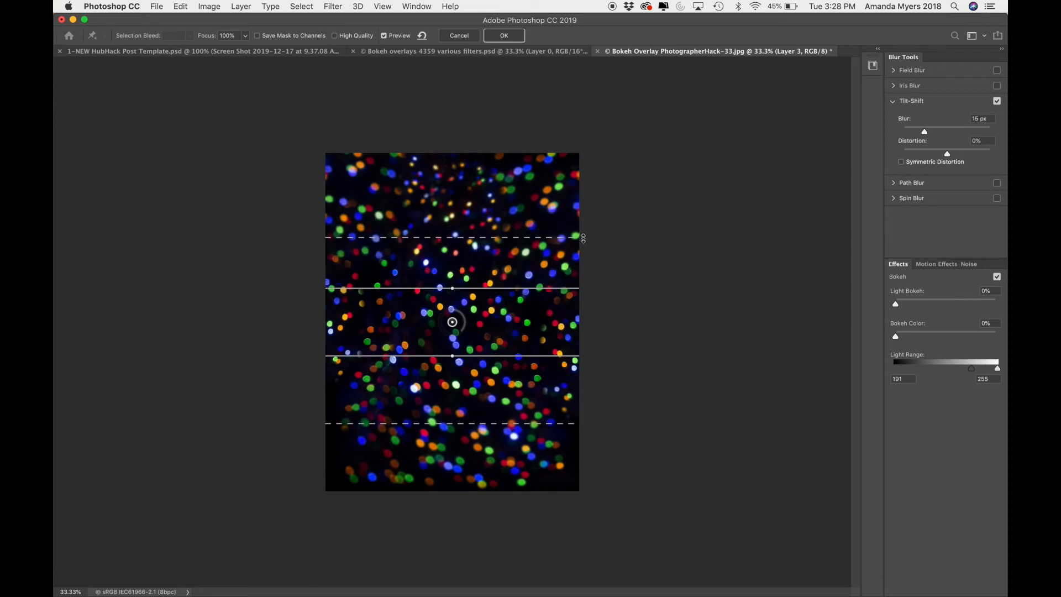
{"action": "left_click_drag", "start_coordinate": [583, 237], "coordinate": [596, 327]}
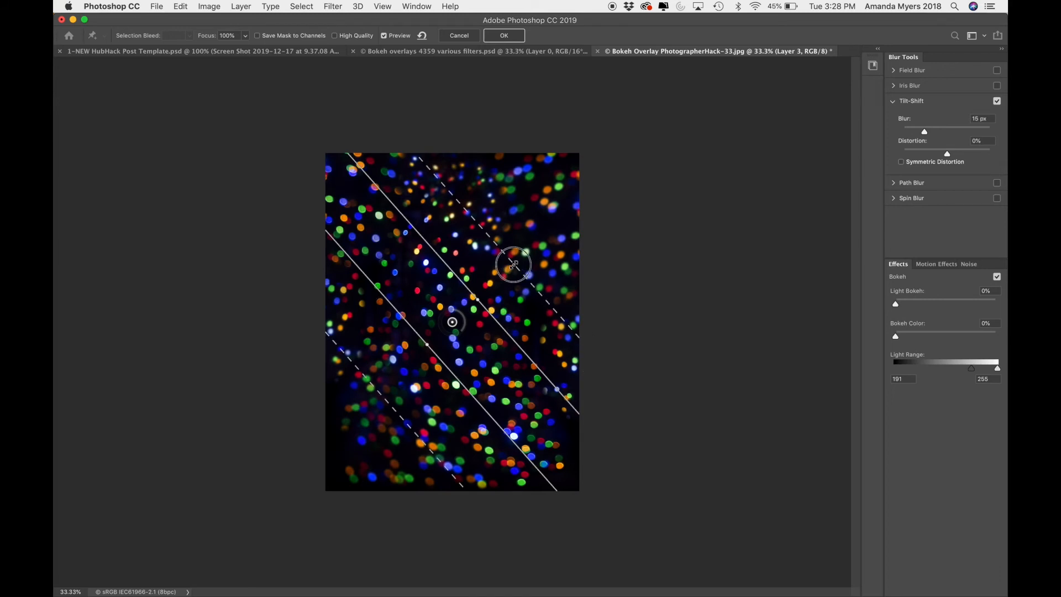
{"action": "left_click_drag", "start_coordinate": [515, 264], "coordinate": [399, 379]}
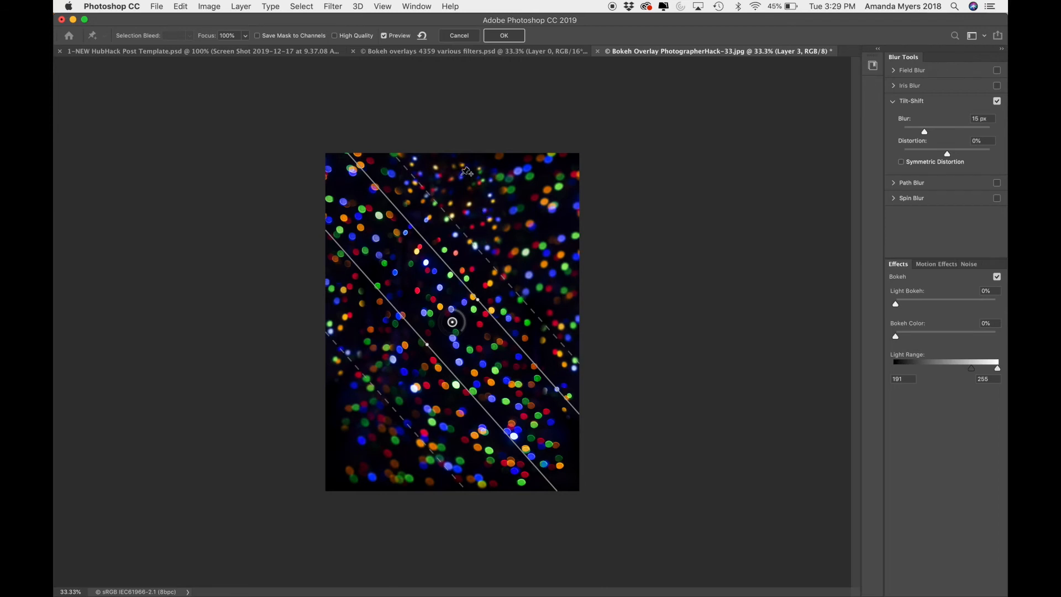
{"action": "mouse_move", "coordinate": [334, 416]}
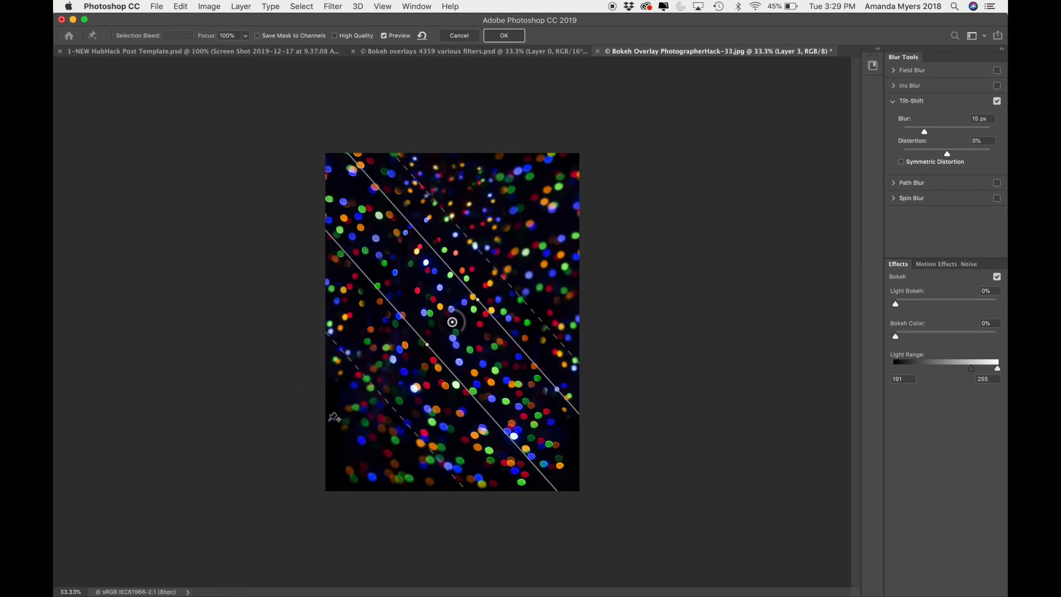
{"action": "mouse_move", "coordinate": [292, 389]}
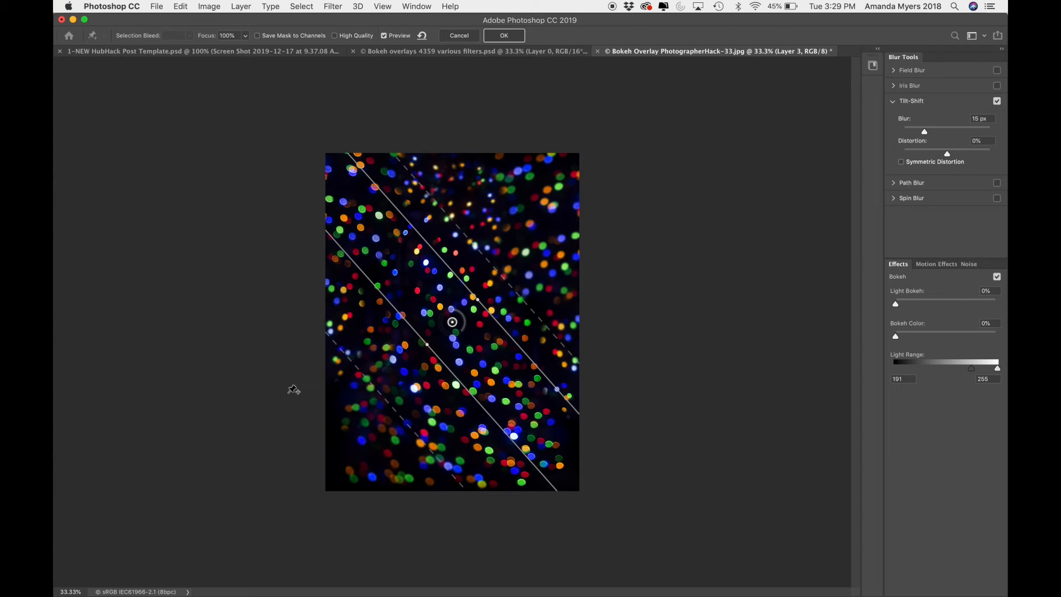
{"action": "mouse_move", "coordinate": [323, 282]}
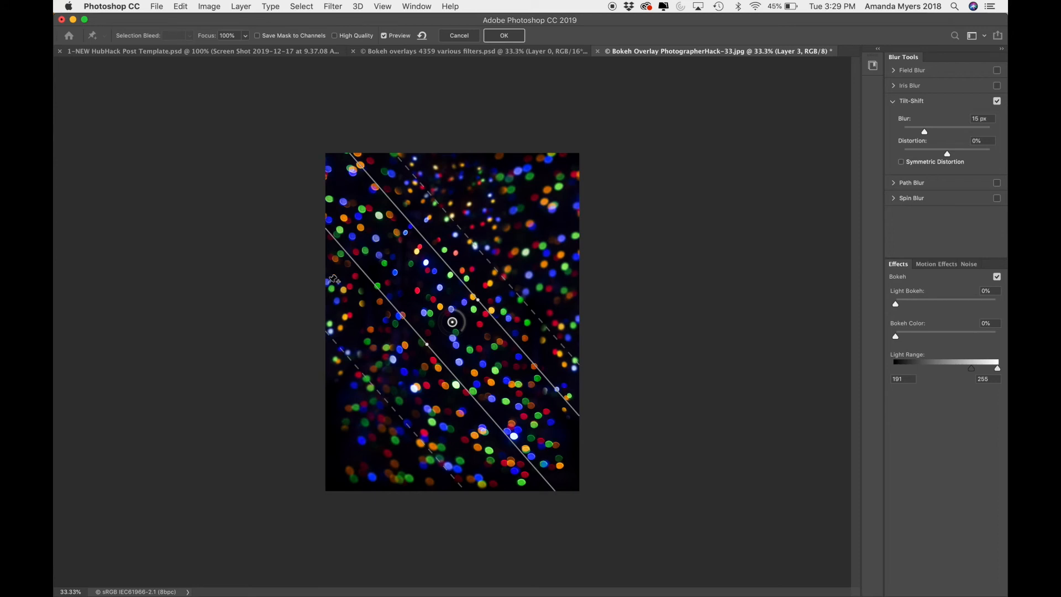
{"action": "mouse_move", "coordinate": [327, 172]}
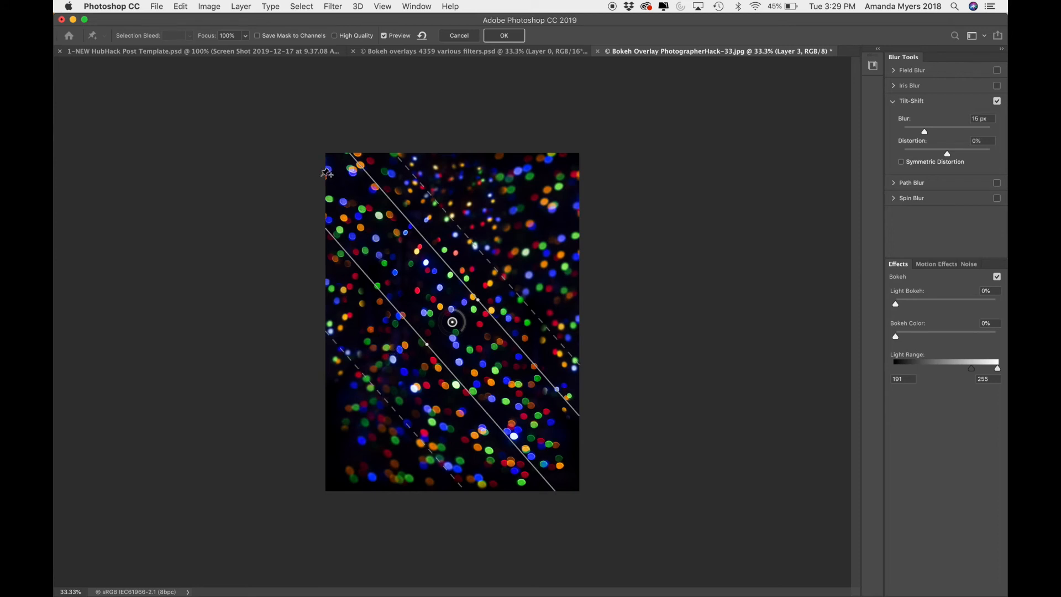
{"action": "mouse_move", "coordinate": [491, 363]}
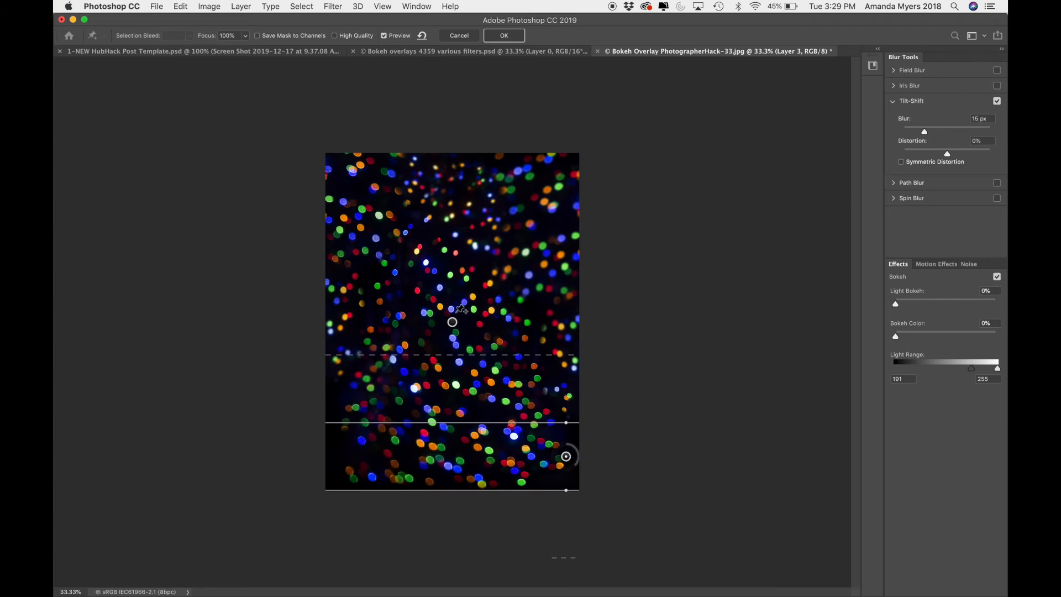
{"action": "mouse_move", "coordinate": [454, 366]}
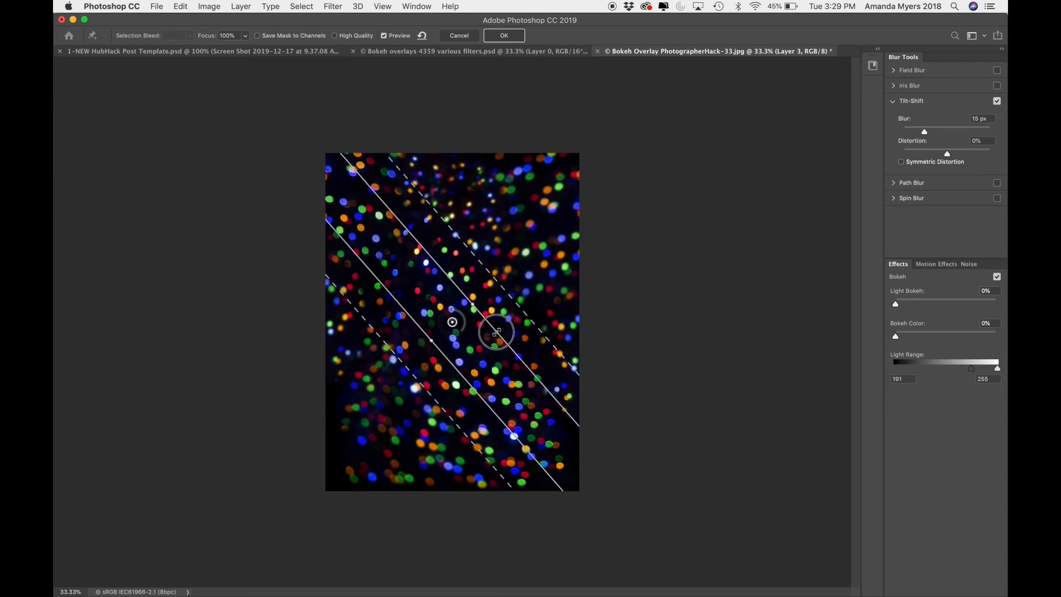
- Preview the tilt-shift blur at 70 px then 27 px, and cancel it so the layer stays sharp
{"action": "left_click_drag", "start_coordinate": [495, 332], "coordinate": [452, 322]}
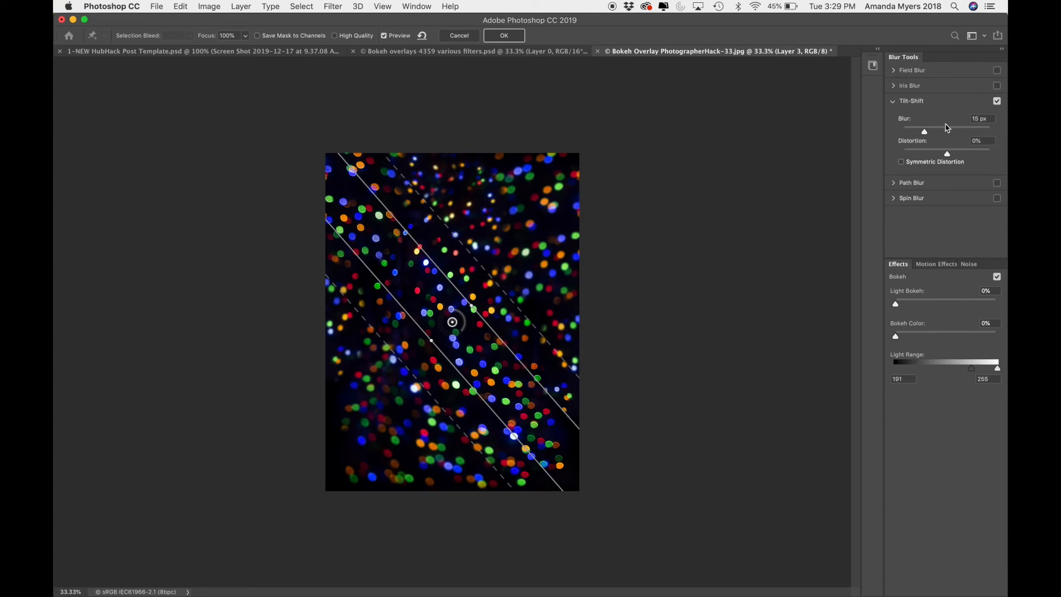
{"action": "left_click_drag", "start_coordinate": [923, 131], "coordinate": [944, 130]}
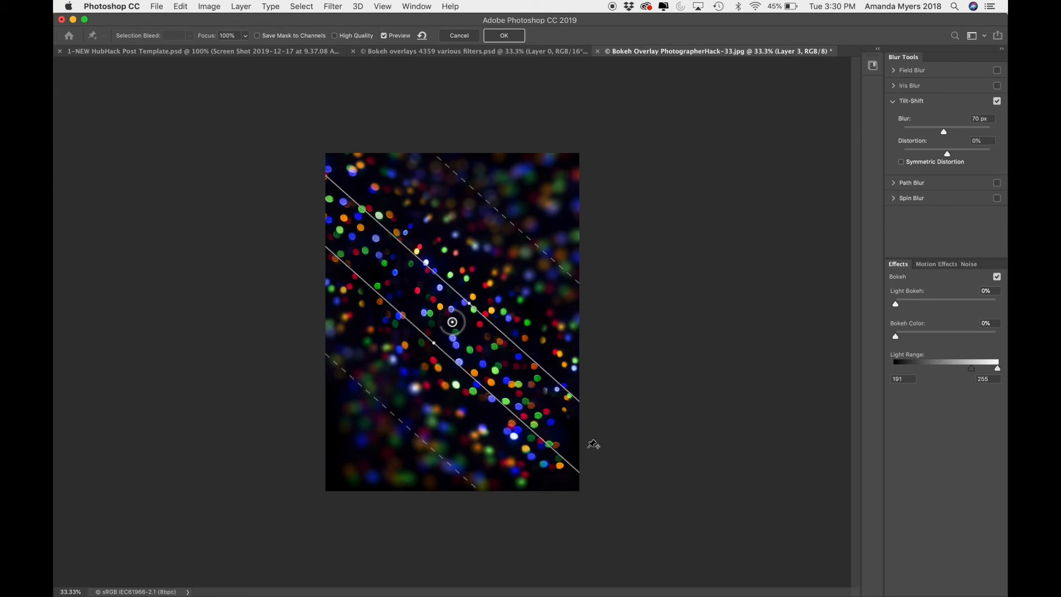
{"action": "mouse_move", "coordinate": [417, 411]}
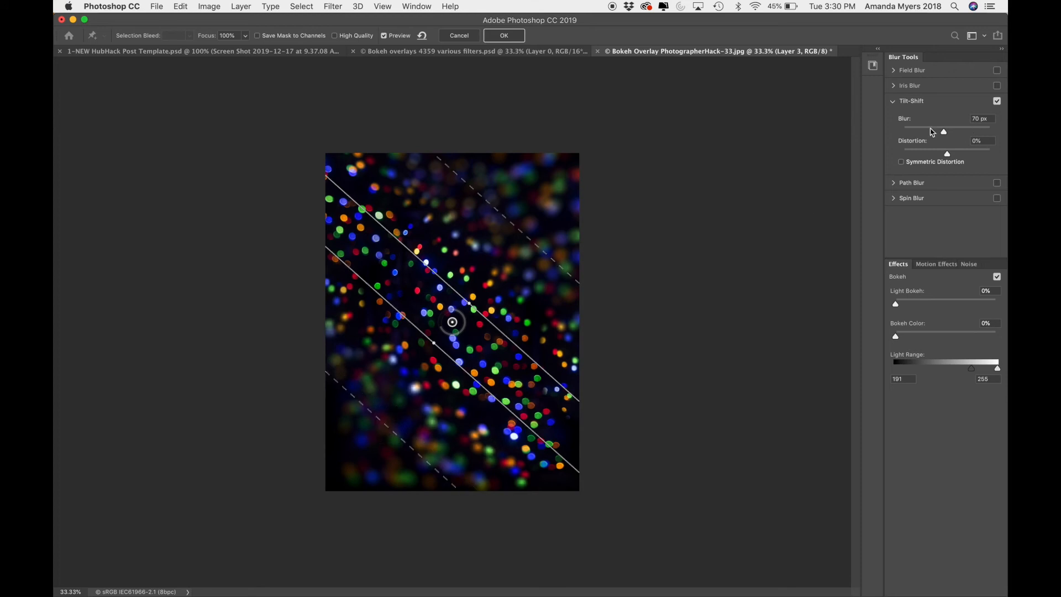
{"action": "left_click_drag", "start_coordinate": [943, 132], "coordinate": [932, 132]}
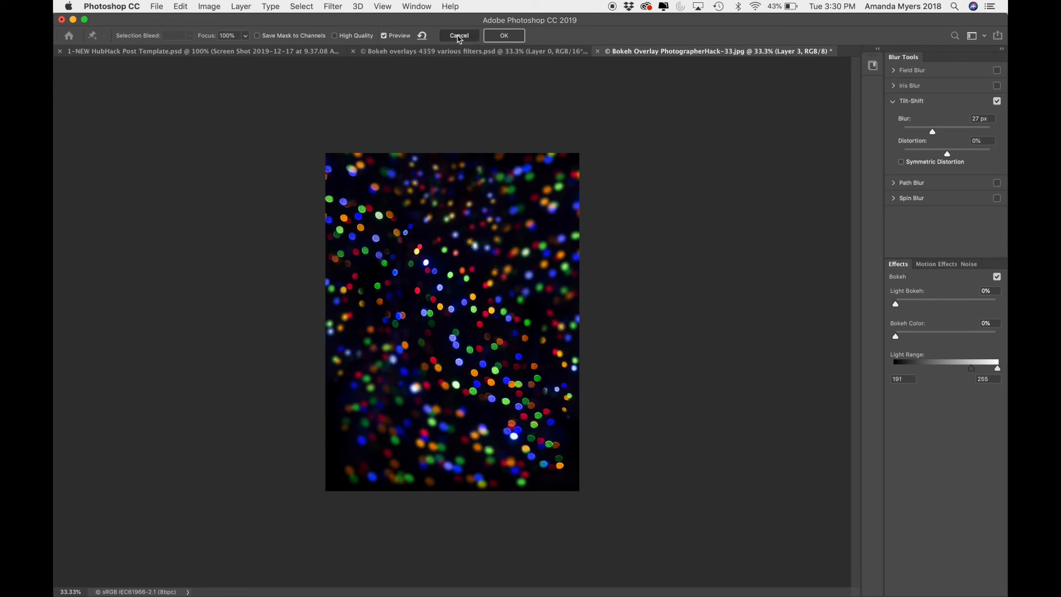
{"action": "left_click", "coordinate": [333, 7]}
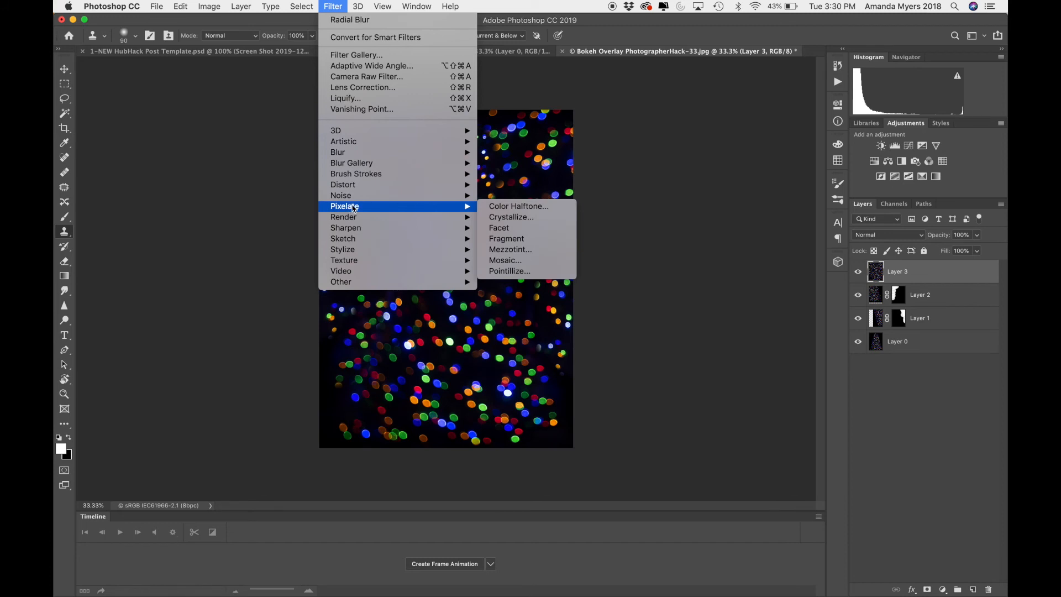
{"action": "mouse_move", "coordinate": [511, 217]}
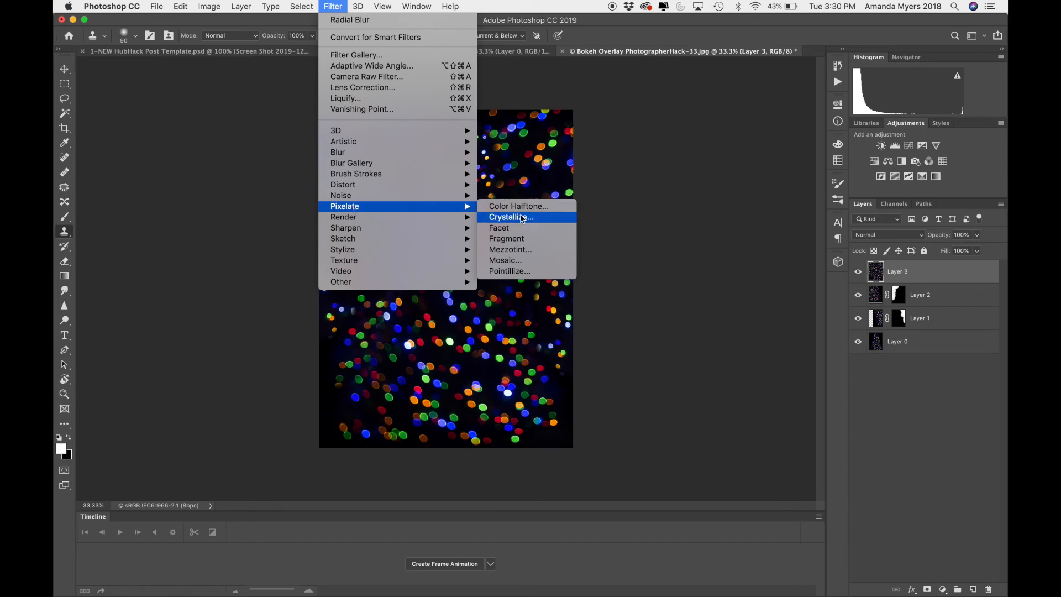
{"action": "mouse_move", "coordinate": [500, 228]}
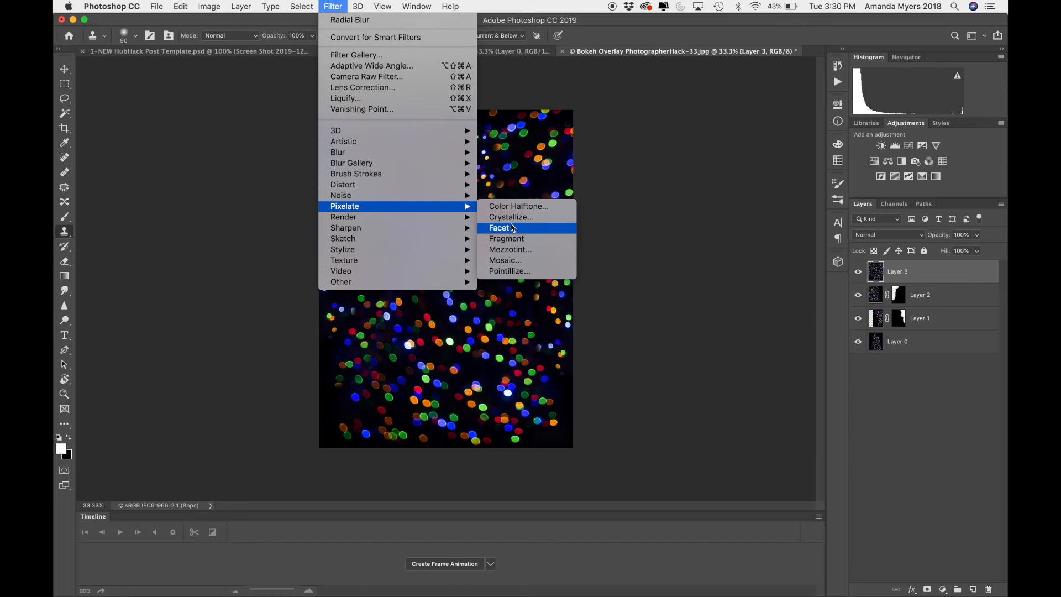
{"action": "left_click", "coordinate": [511, 216]}
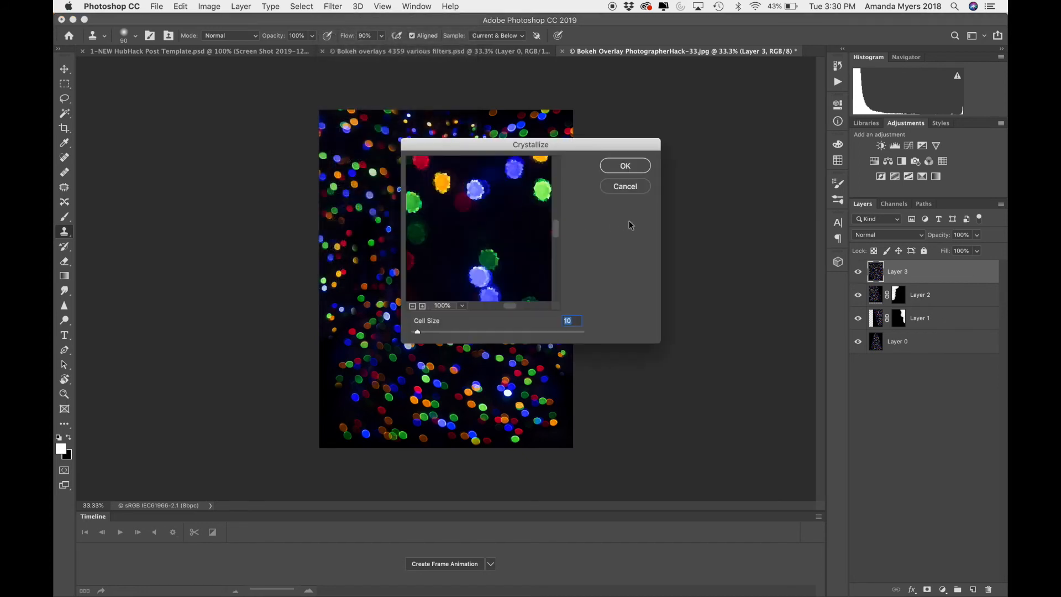
{"action": "left_click_drag", "start_coordinate": [416, 331], "coordinate": [442, 332]}
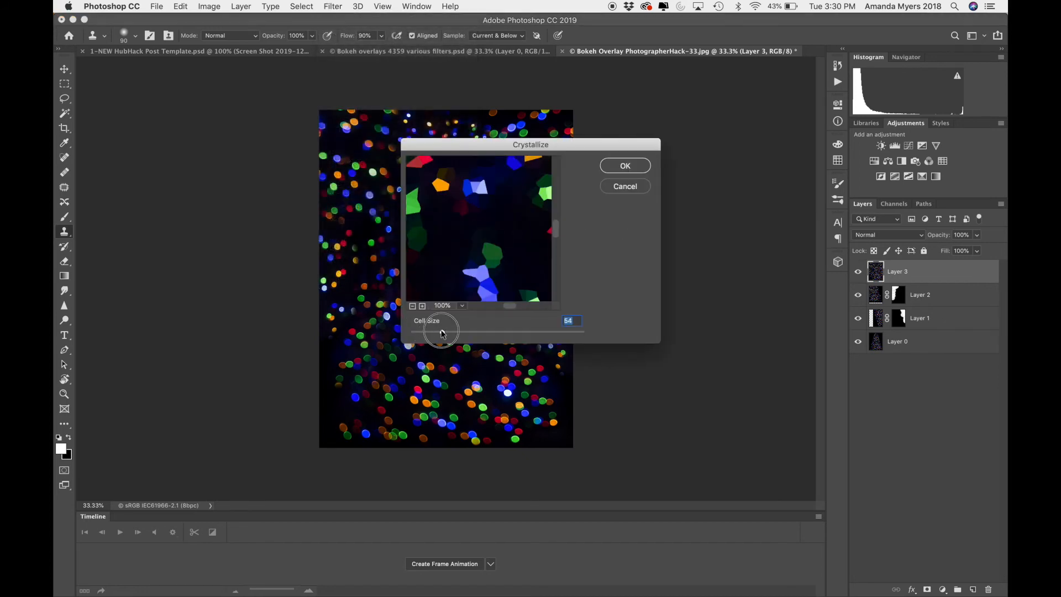
{"action": "left_click_drag", "start_coordinate": [440, 332], "coordinate": [445, 331]}
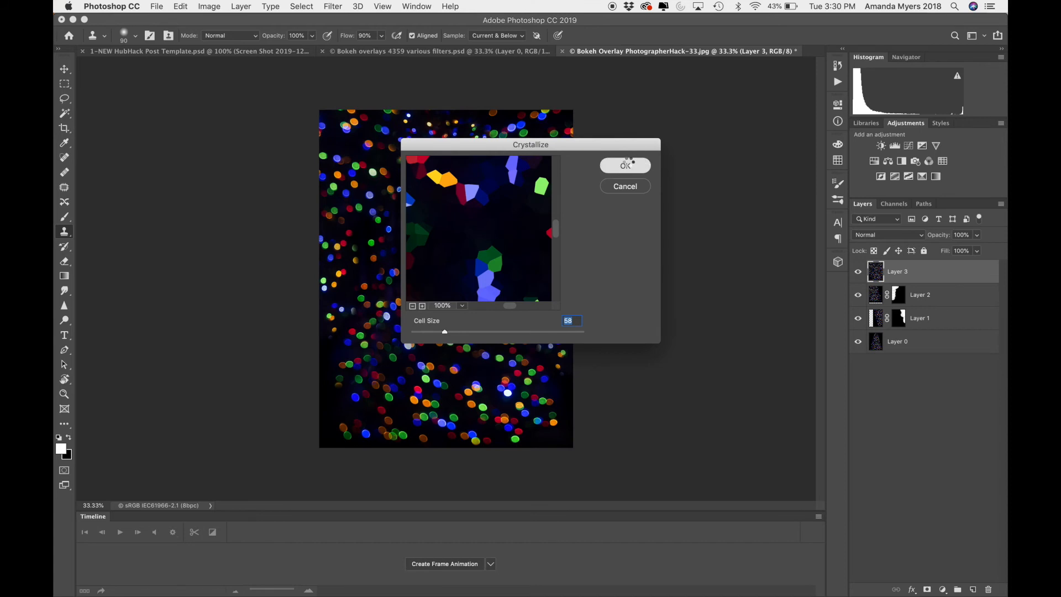
{"action": "left_click", "coordinate": [624, 165]}
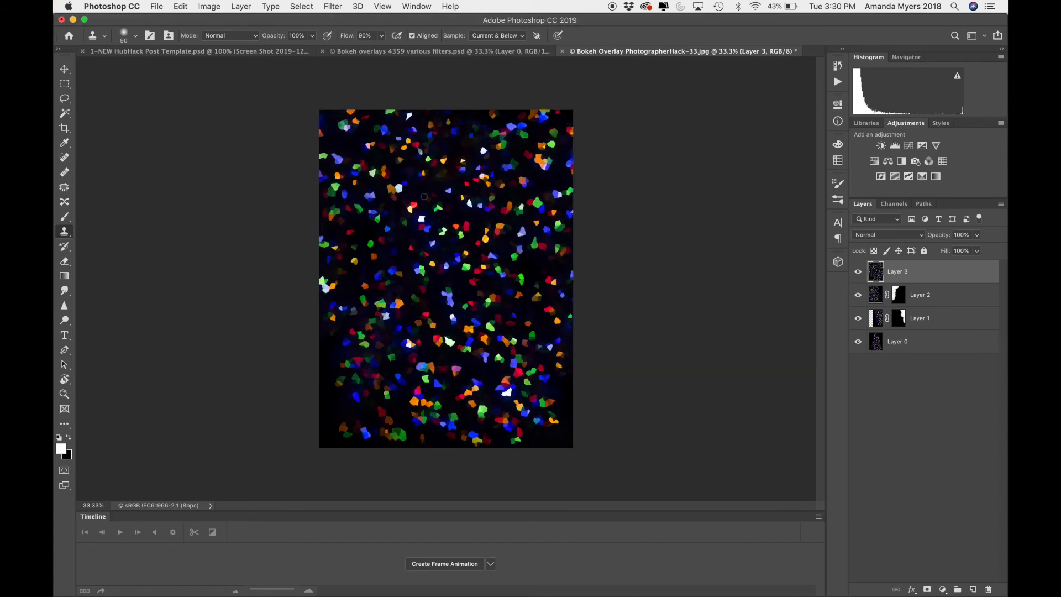
{"action": "left_click", "coordinate": [331, 7]}
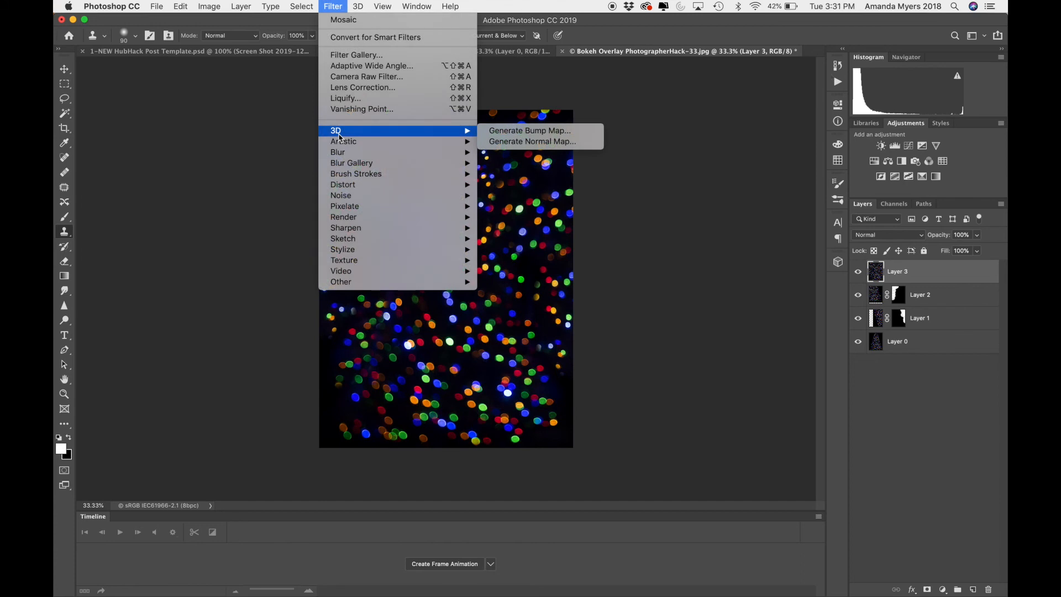
{"action": "mouse_move", "coordinate": [532, 140]}
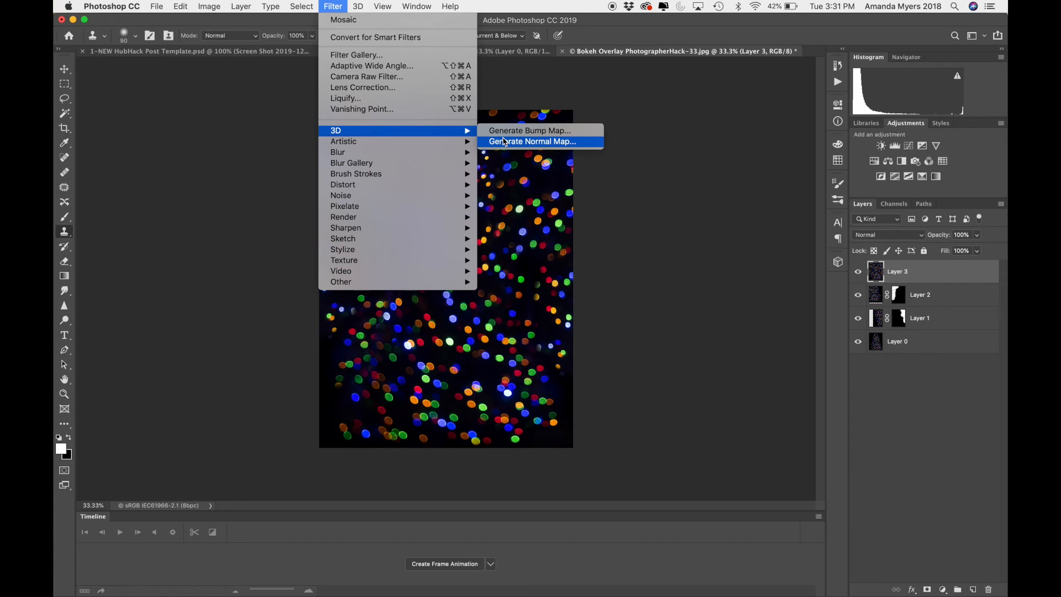
{"action": "mouse_move", "coordinate": [530, 131]}
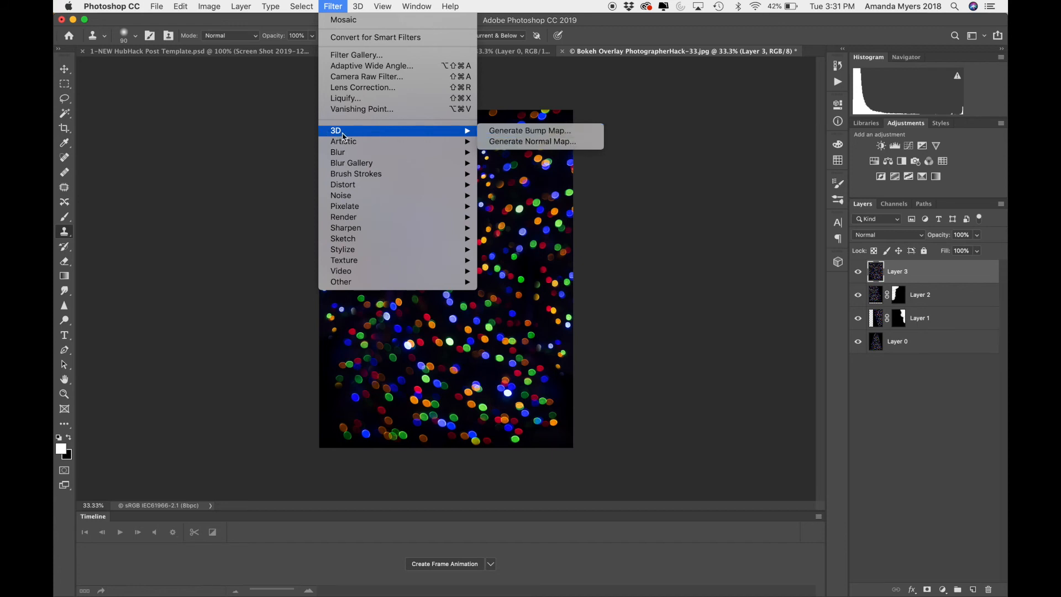
{"action": "mouse_move", "coordinate": [538, 131]}
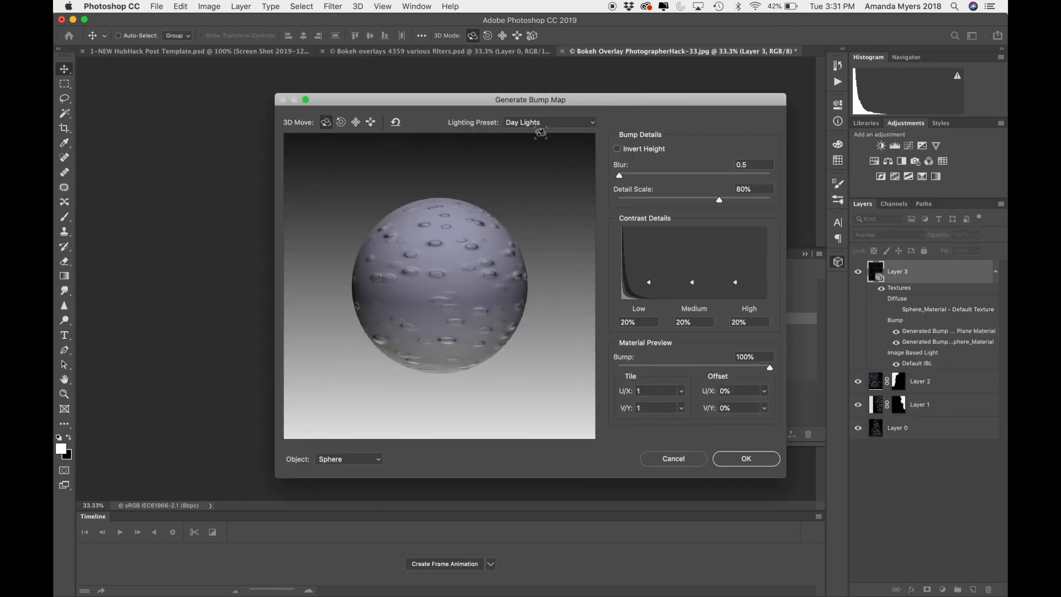
{"action": "mouse_move", "coordinate": [518, 259]}
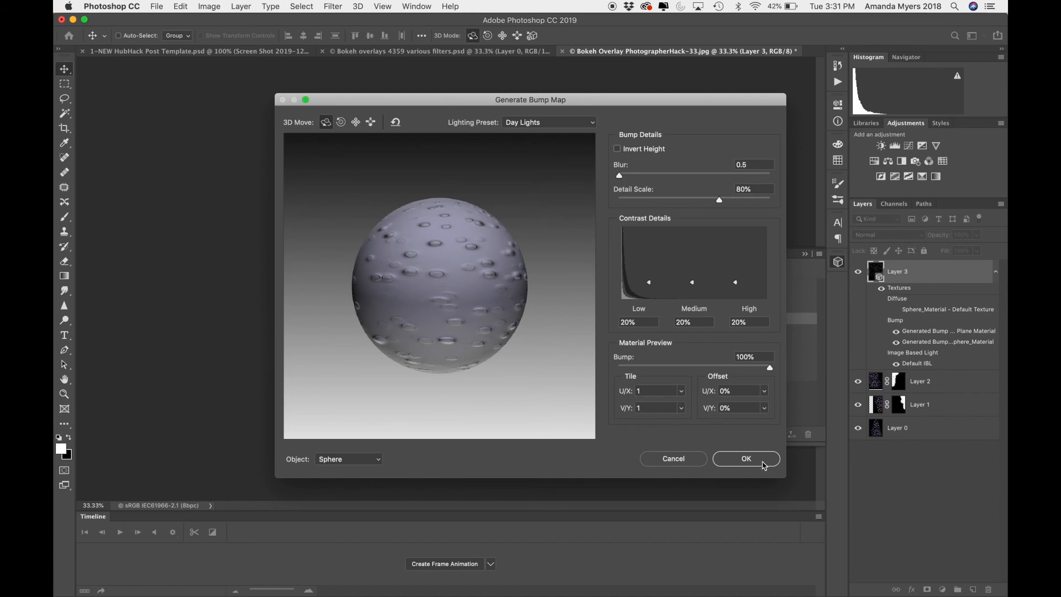
- Confirm Generate Bump Map to make the bokeh grayscale snow-like dots, and close the 3D panel
{"action": "left_click", "coordinate": [745, 458]}
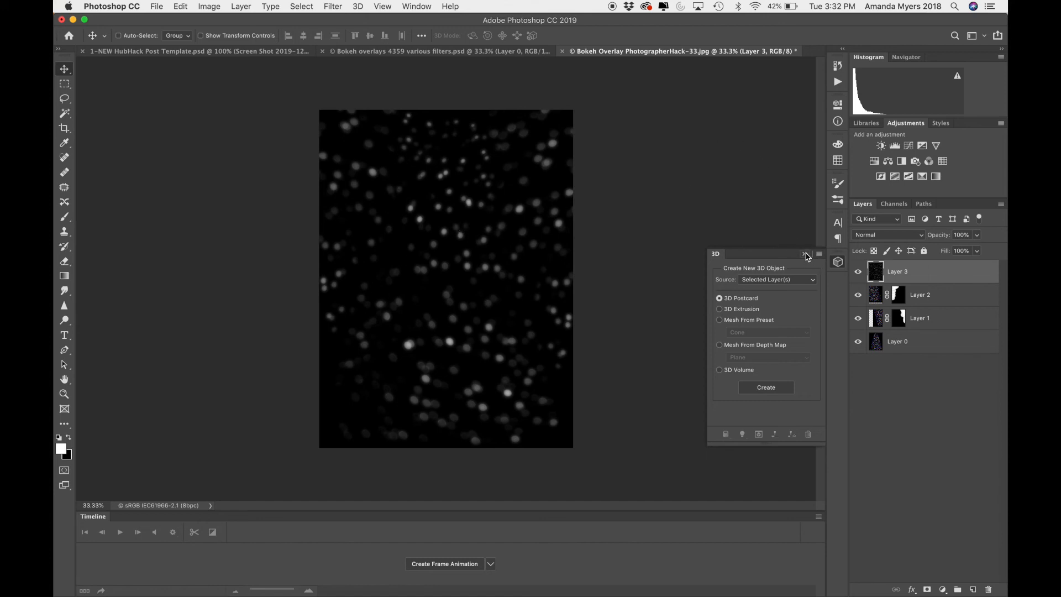
{"action": "left_click", "coordinate": [806, 255]}
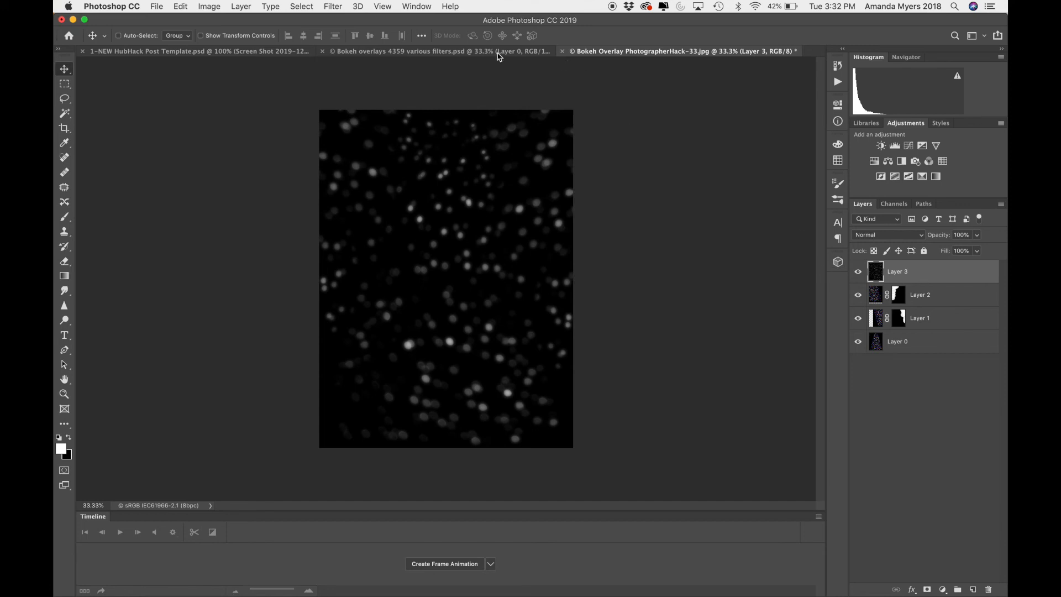
- Apply a short vertical Motion Blur to the bump-map dots, then switch to the various-filters document
{"action": "left_click", "coordinate": [333, 7]}
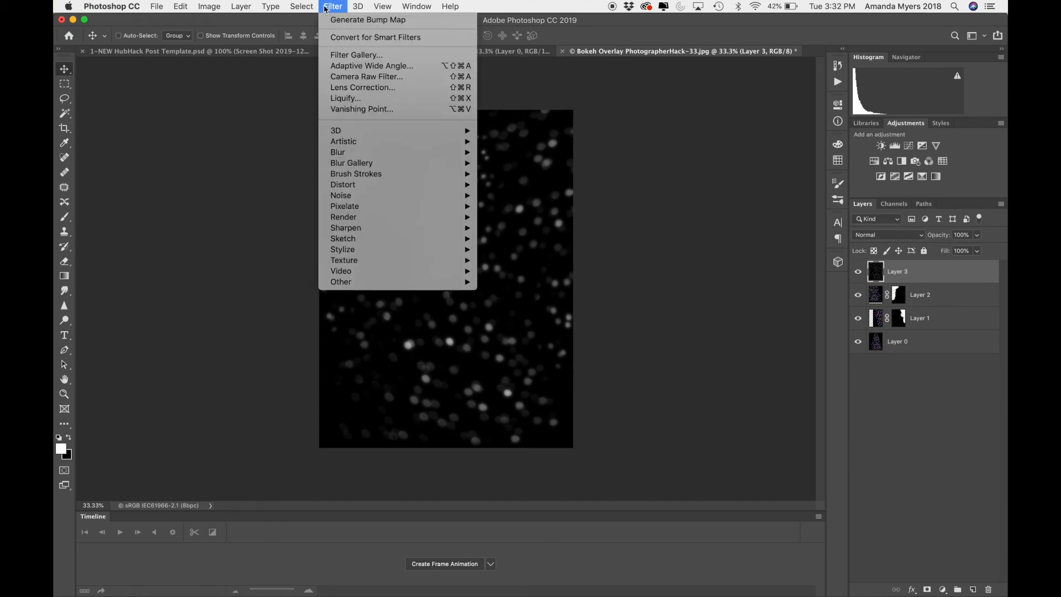
{"action": "mouse_move", "coordinate": [338, 151]}
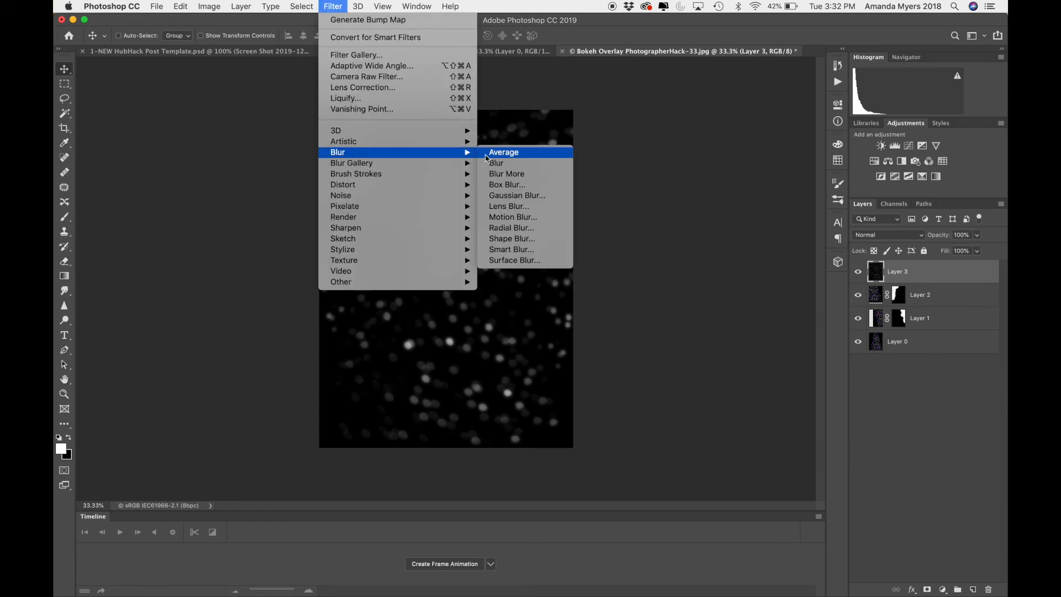
{"action": "mouse_move", "coordinate": [512, 217]}
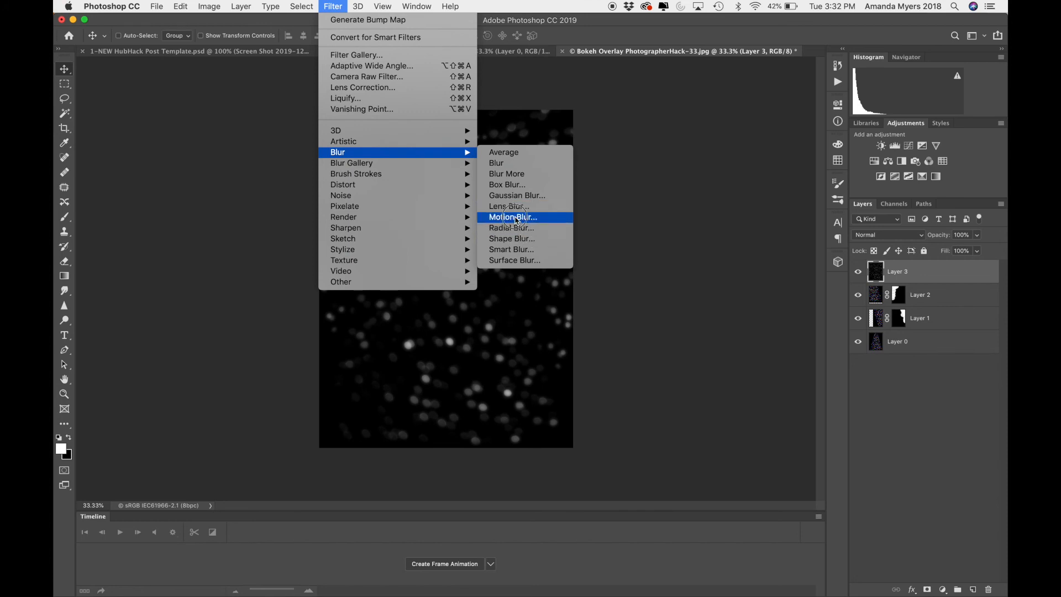
{"action": "left_click", "coordinate": [512, 216]}
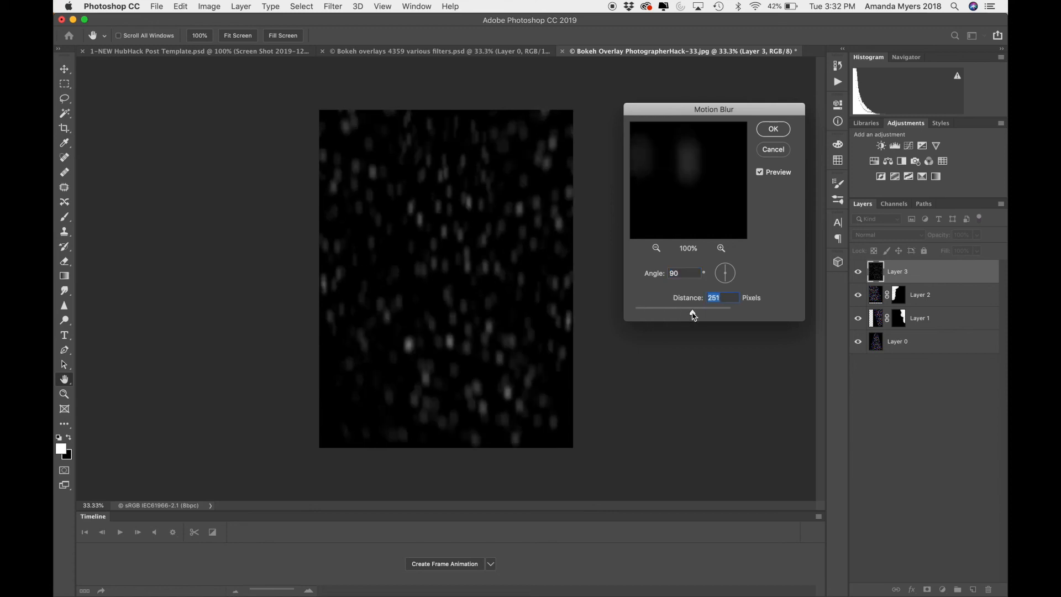
{"action": "left_click_drag", "start_coordinate": [694, 308], "coordinate": [674, 307]}
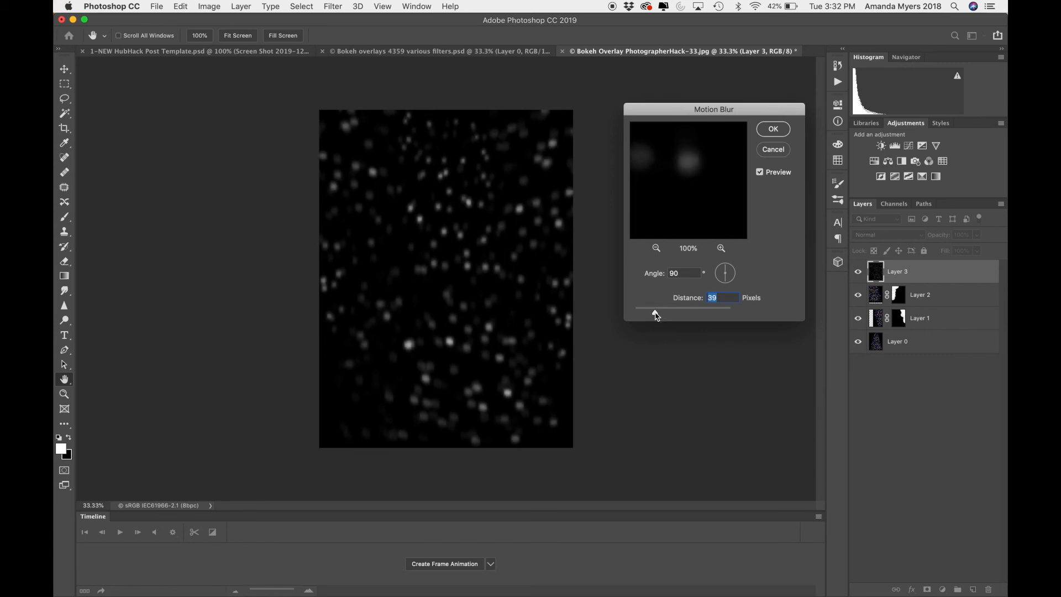
{"action": "left_click", "coordinate": [773, 129]}
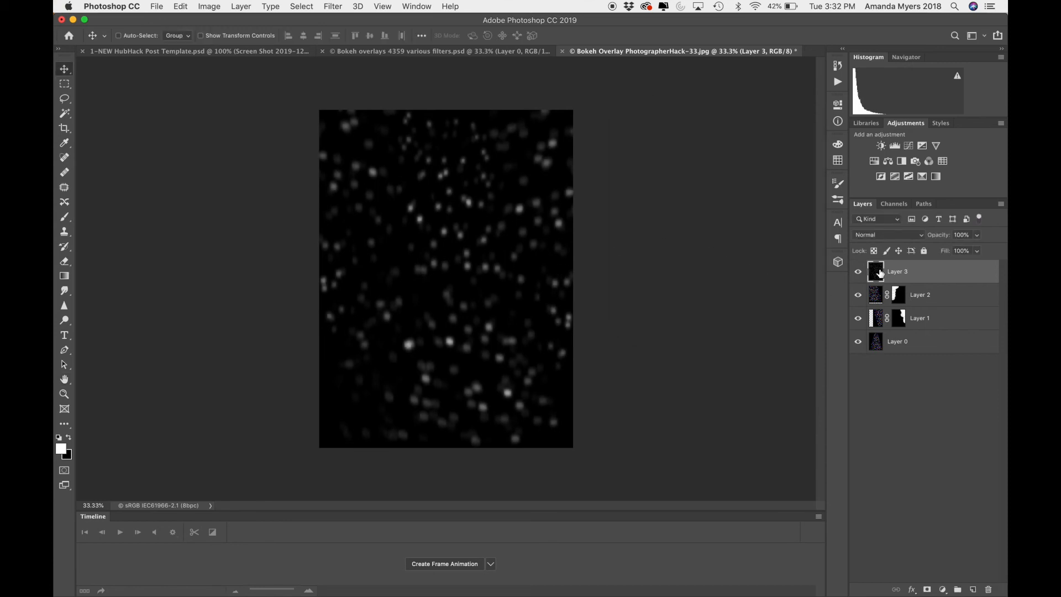
{"action": "left_click", "coordinate": [333, 7]}
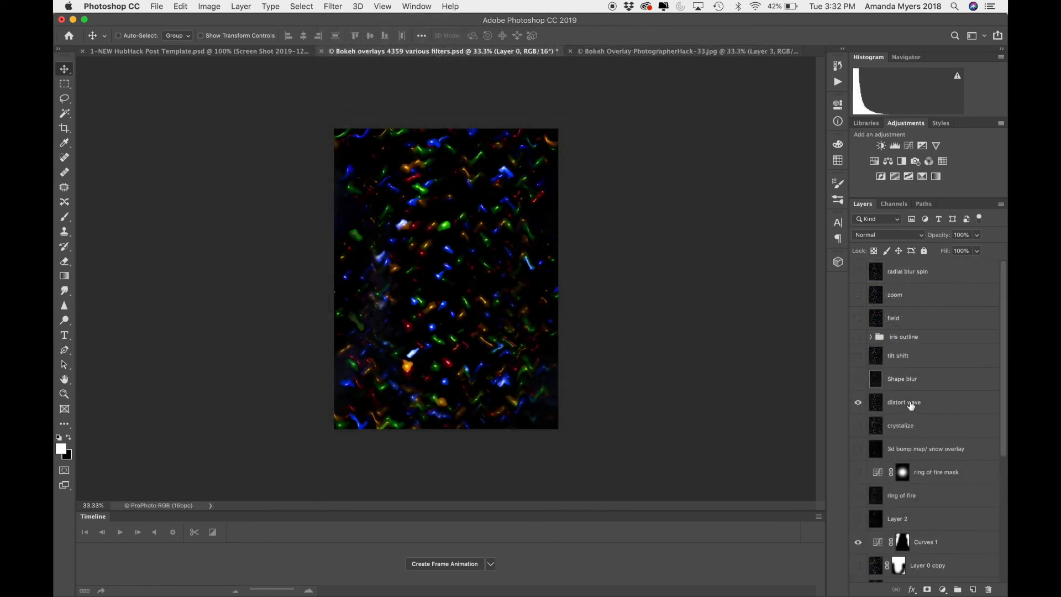
- Browse the Distort filters on the reference document, dismiss the menu and return to the bokeh overlay photo
{"action": "left_click", "coordinate": [333, 7]}
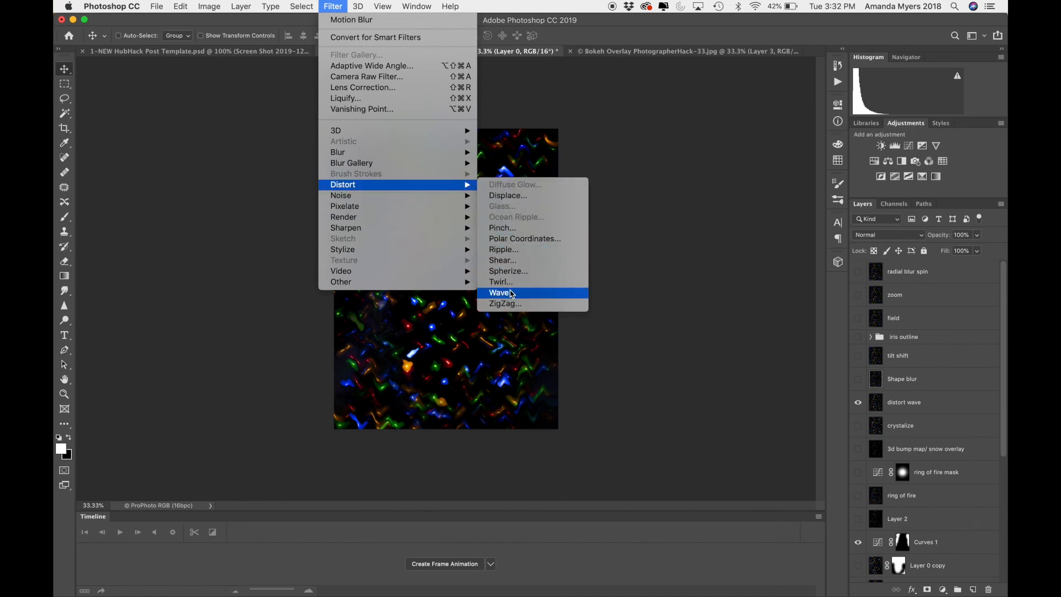
{"action": "mouse_move", "coordinate": [501, 282]}
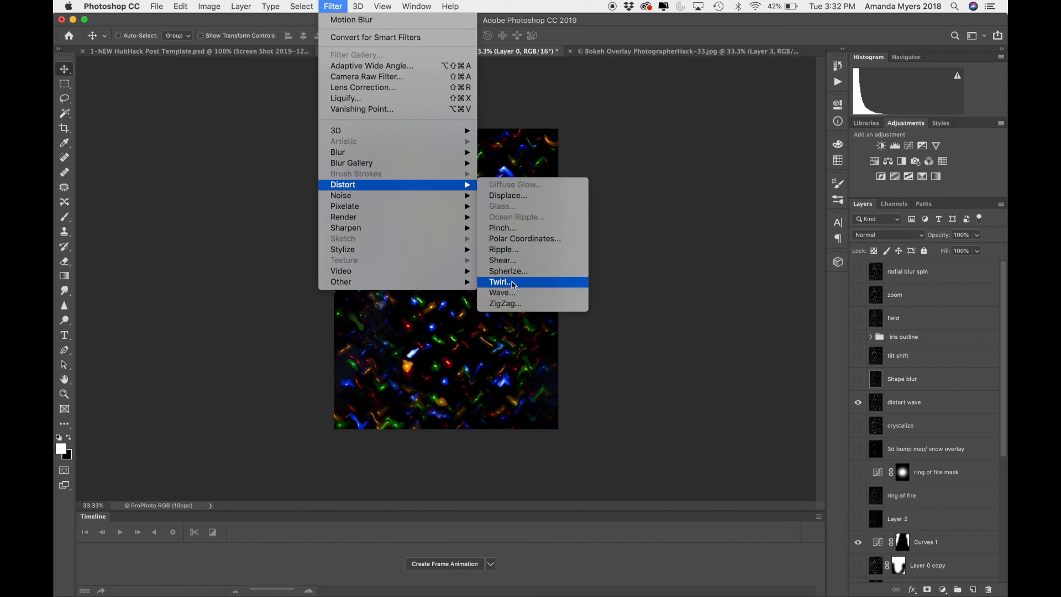
{"action": "left_click", "coordinate": [500, 282]}
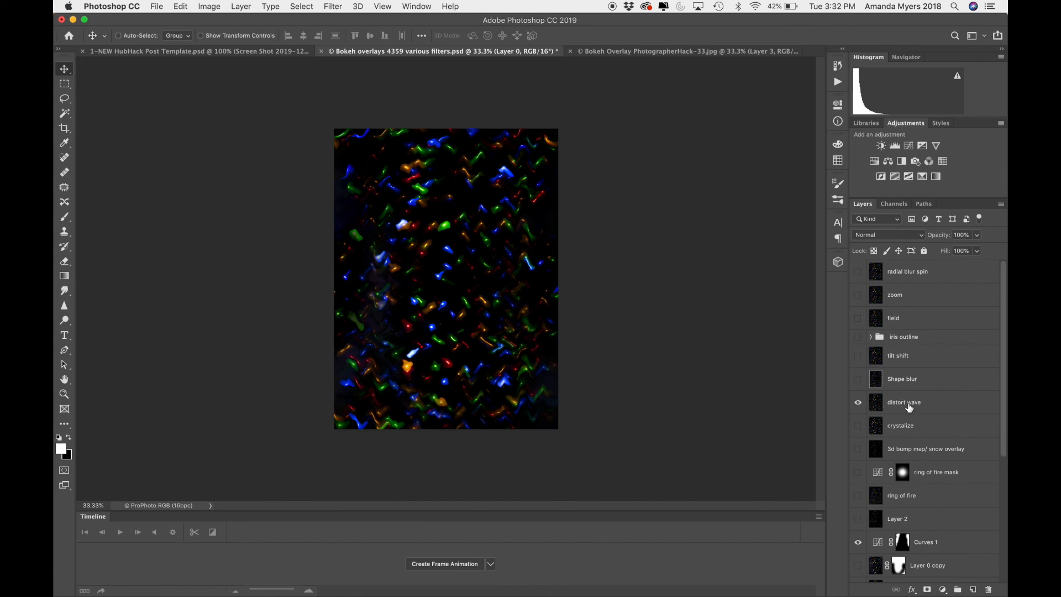
{"action": "left_click", "coordinate": [680, 51]}
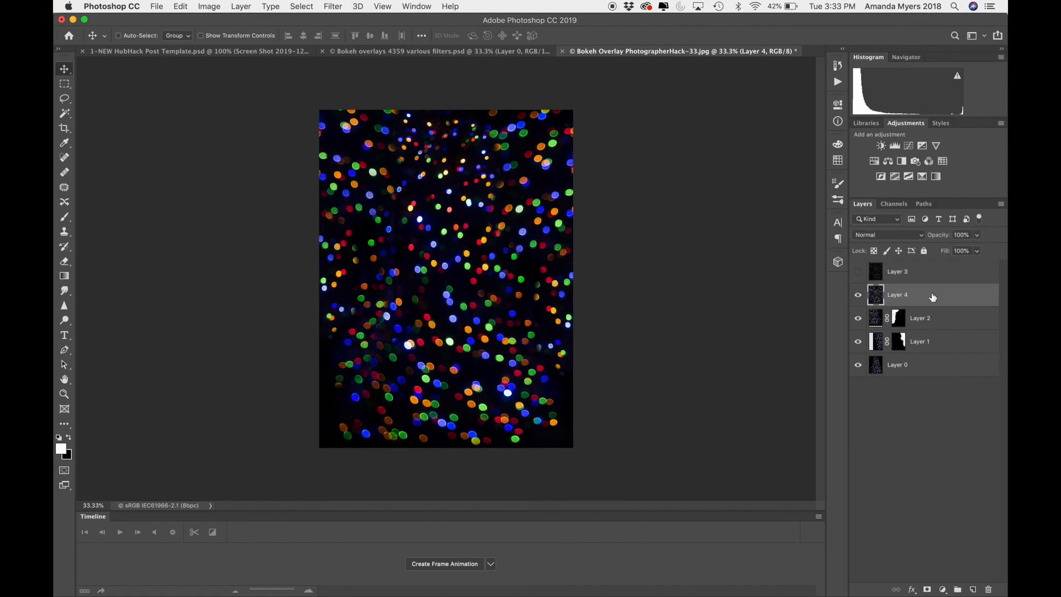
- Apply a Twirl distortion of about 524° to Layer 4's bokeh lights
{"action": "left_click", "coordinate": [333, 7]}
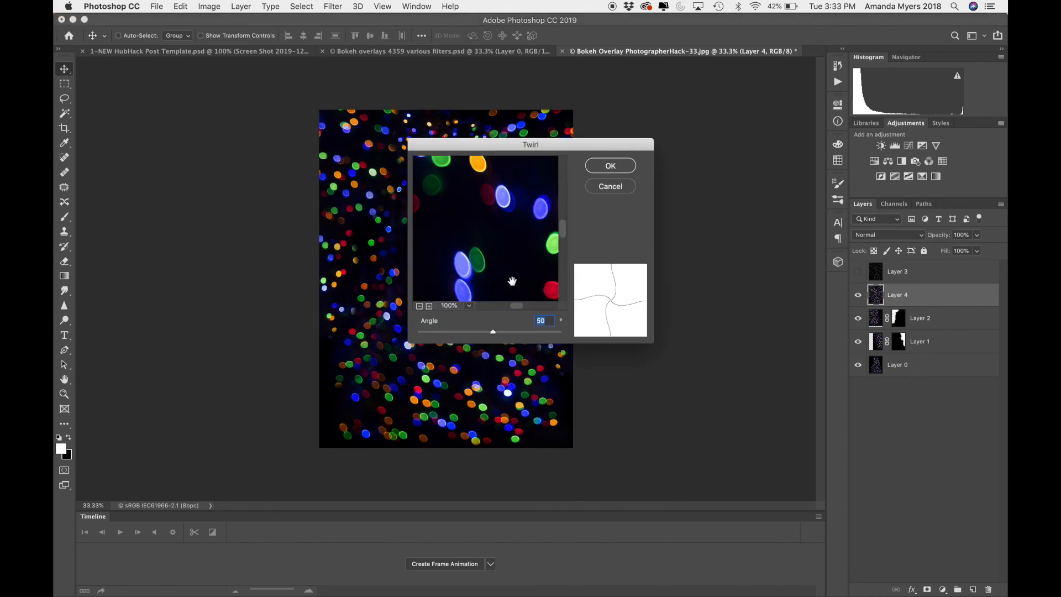
{"action": "left_click_drag", "start_coordinate": [492, 332], "coordinate": [507, 331]}
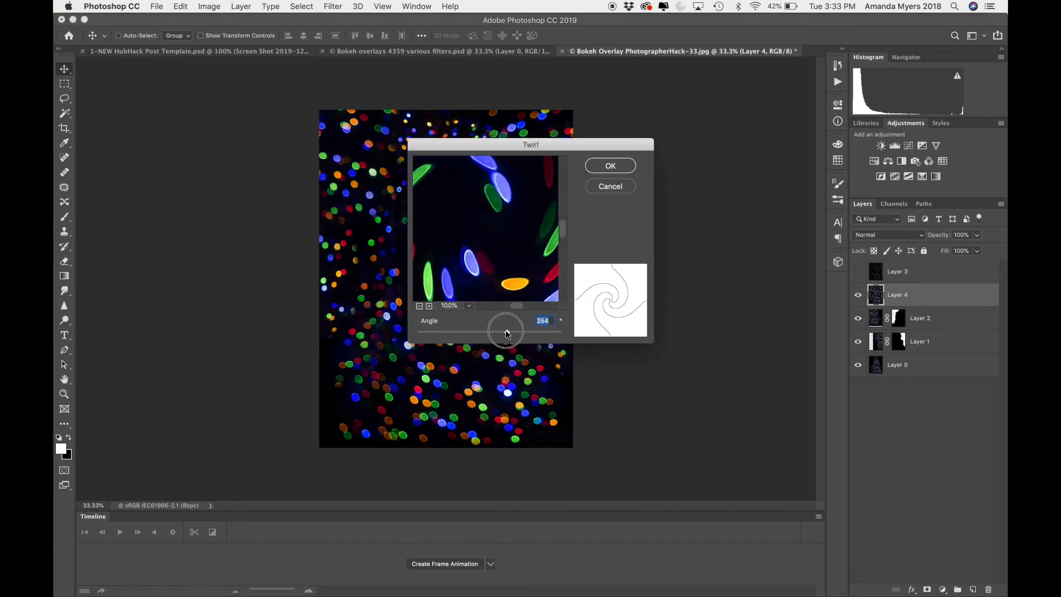
{"action": "left_click_drag", "start_coordinate": [505, 332], "coordinate": [532, 333]}
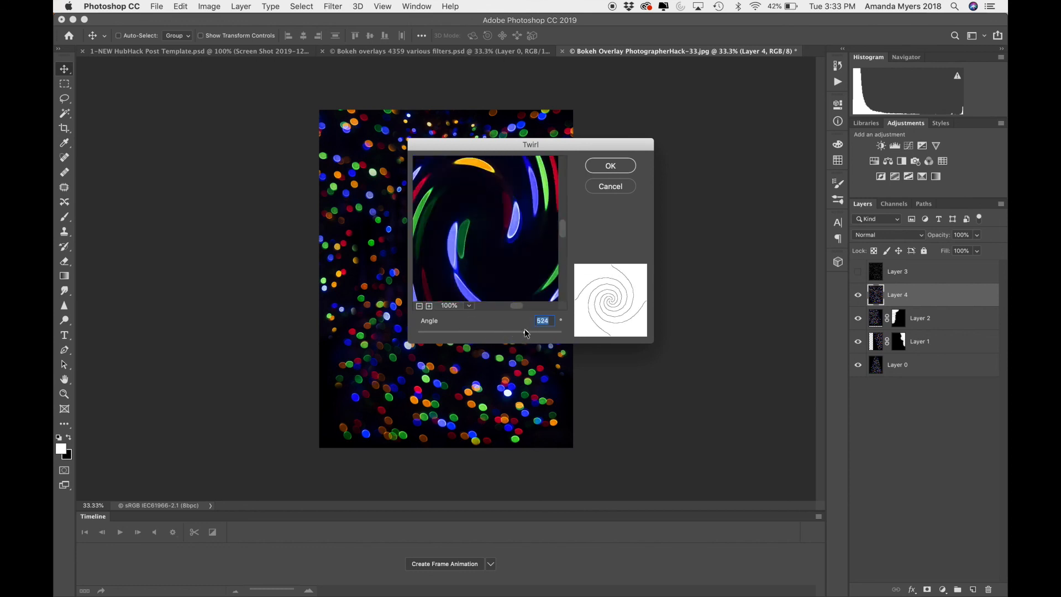
{"action": "left_click", "coordinate": [608, 164]}
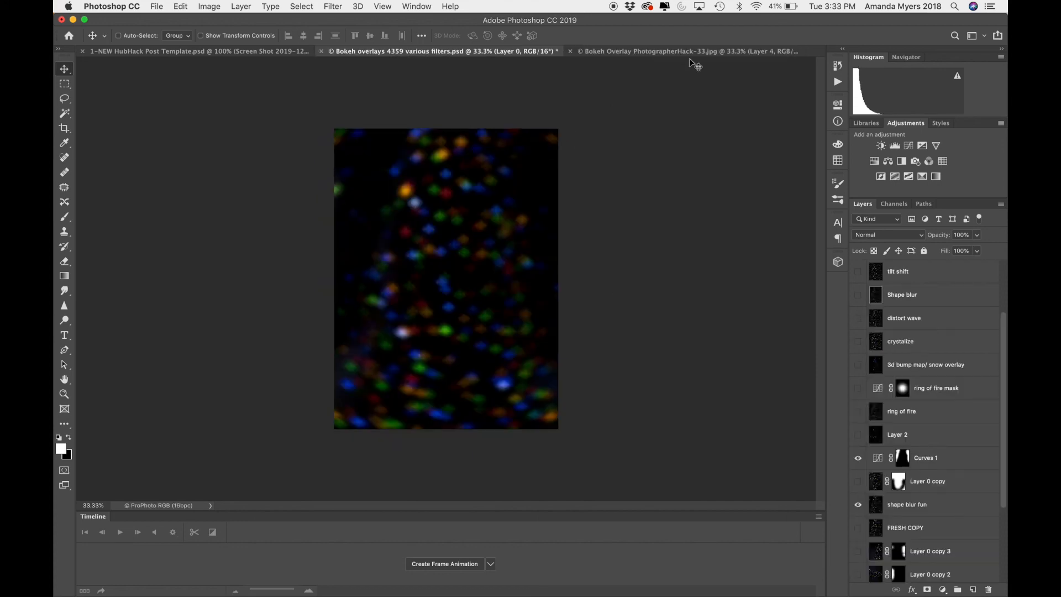
{"action": "left_click", "coordinate": [683, 51]}
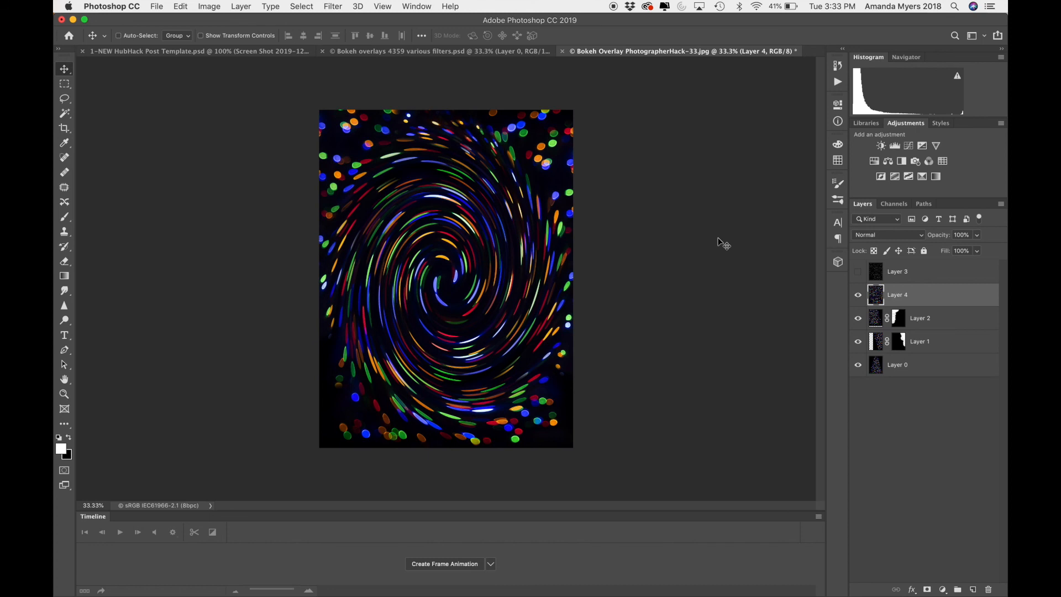
{"action": "mouse_move", "coordinate": [667, 282]}
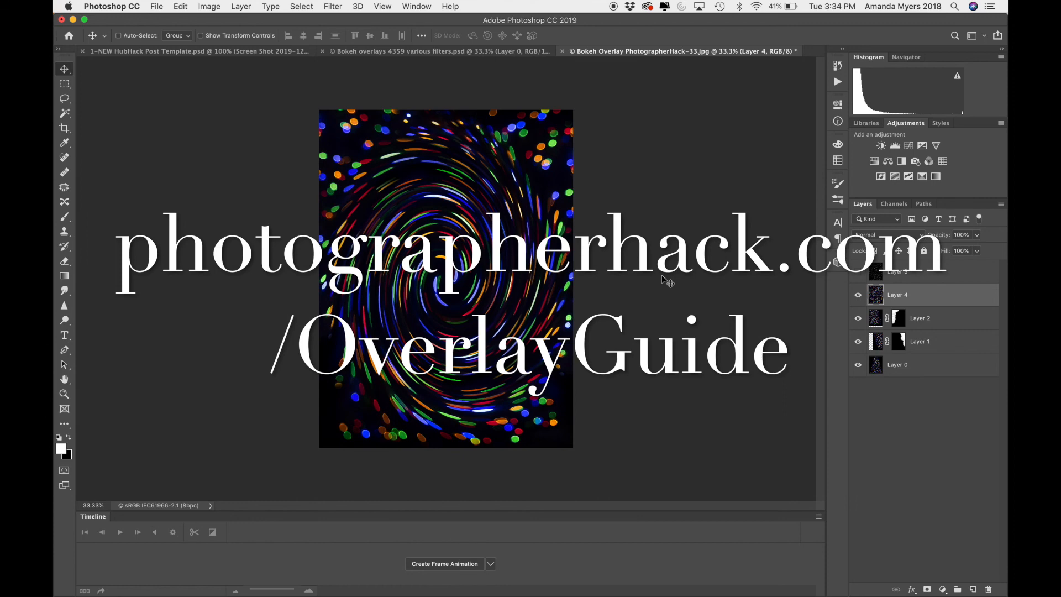
{"action": "mouse_move", "coordinate": [680, 294]}
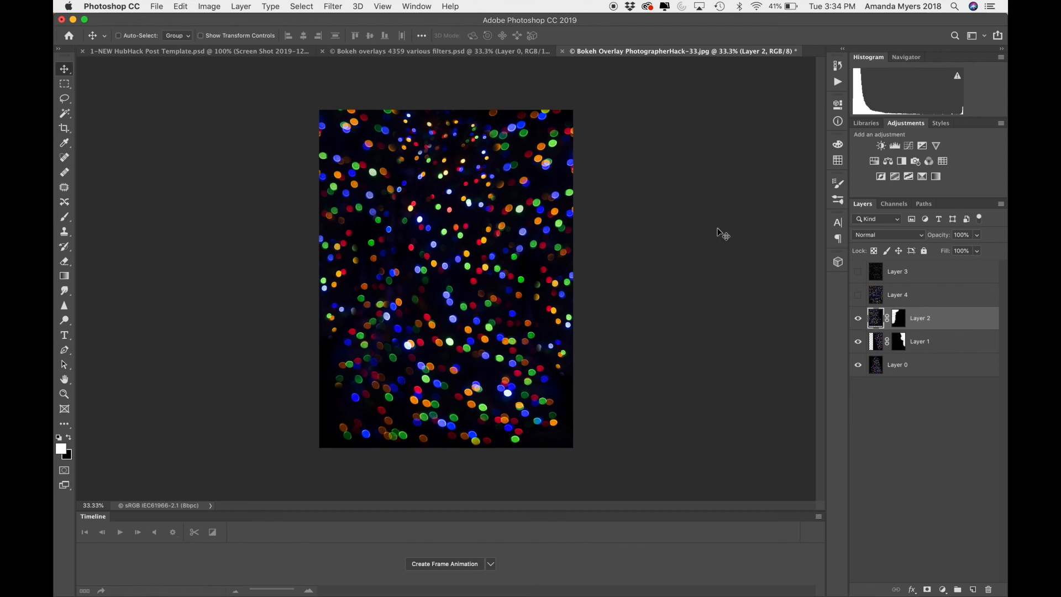
{"action": "mouse_move", "coordinate": [898, 301]}
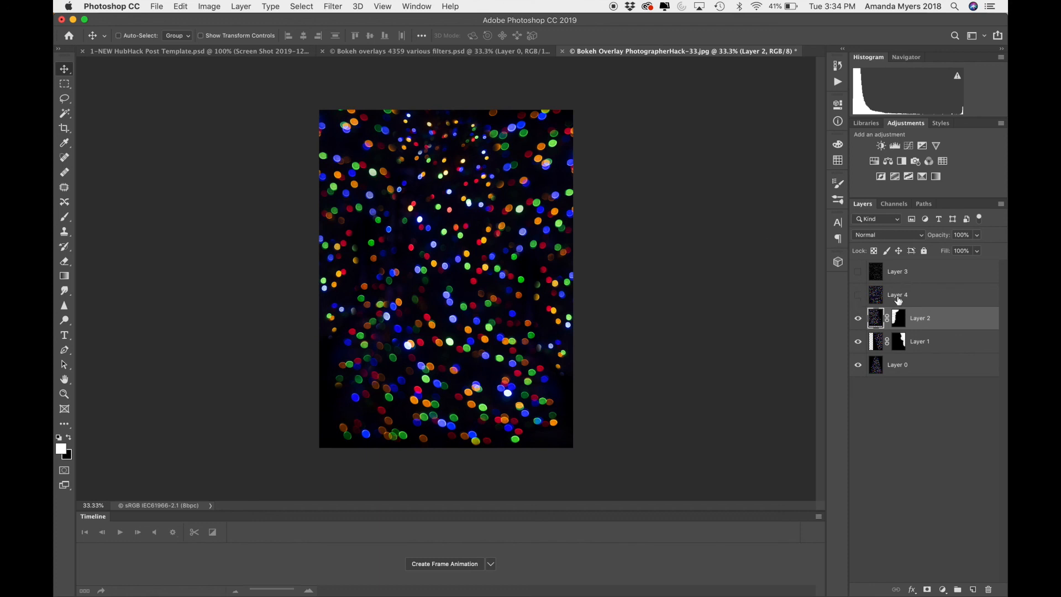
- Apply a Zoom Radial Blur of Amount 70 to Layer 5, then repeat it a second time
{"action": "left_click", "coordinate": [332, 7]}
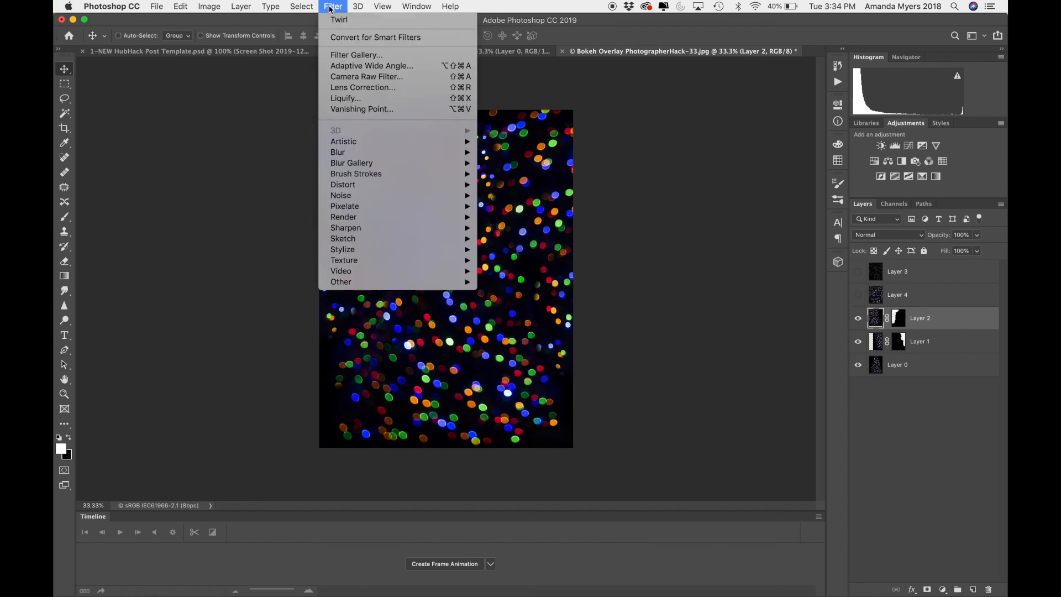
{"action": "mouse_move", "coordinate": [338, 151]}
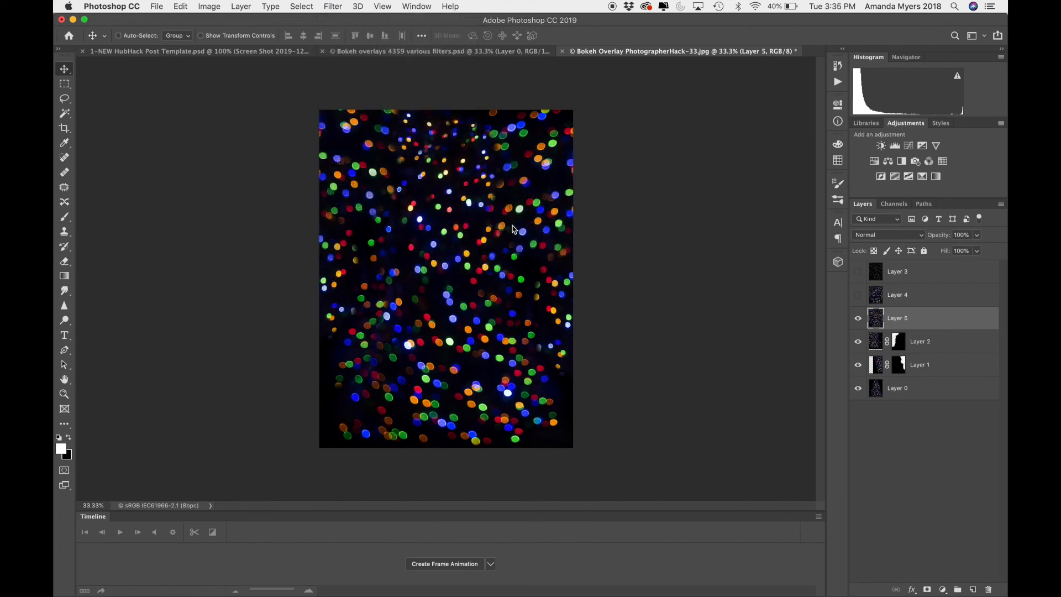
{"action": "left_click", "coordinate": [333, 7]}
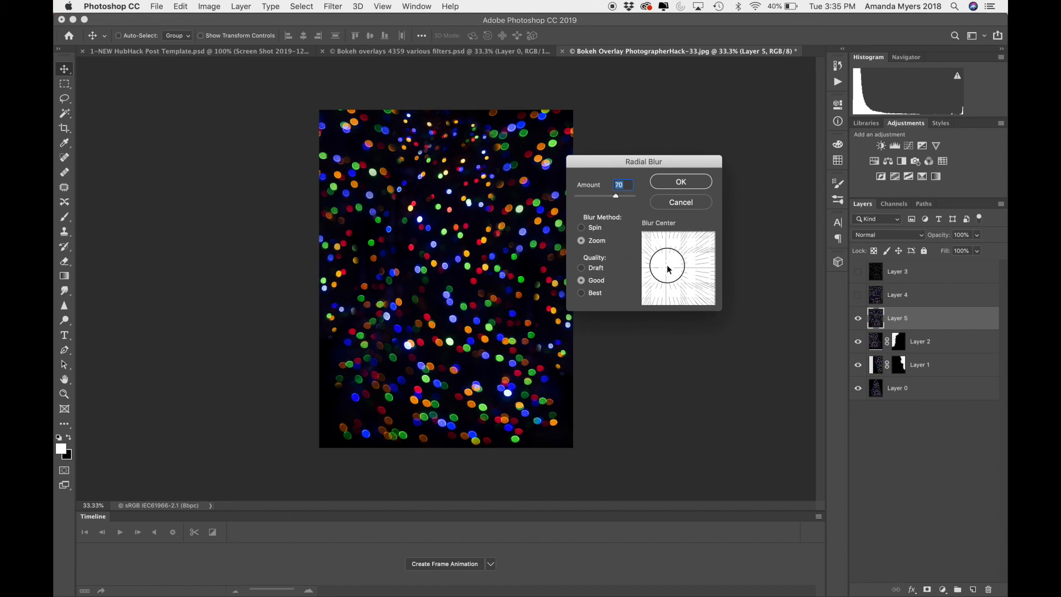
{"action": "left_click", "coordinate": [680, 181]}
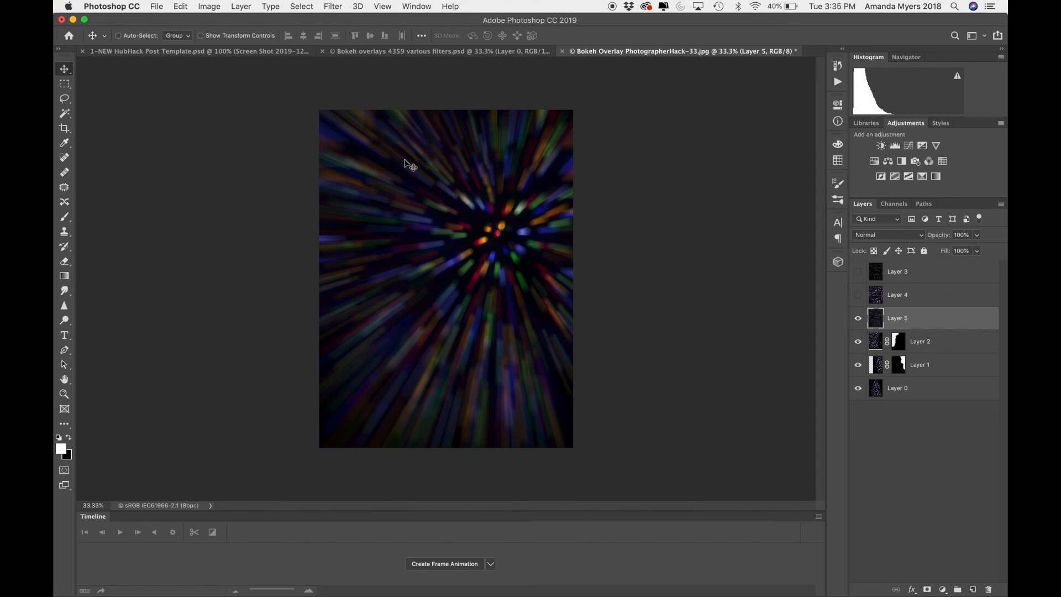
{"action": "mouse_move", "coordinate": [342, 6]}
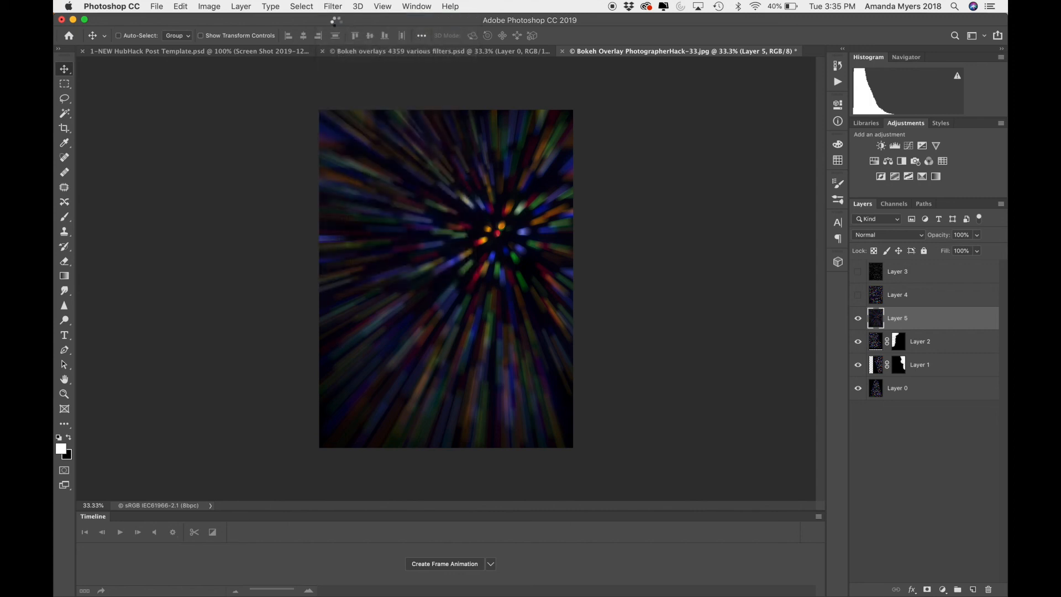
{"action": "left_click", "coordinate": [333, 6]}
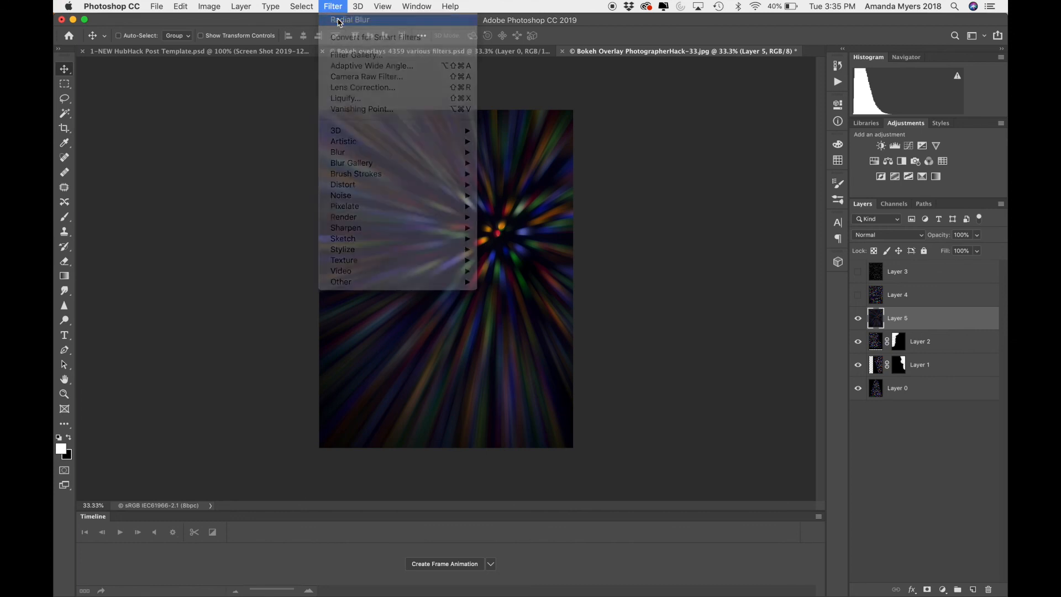
{"action": "left_click", "coordinate": [667, 352]}
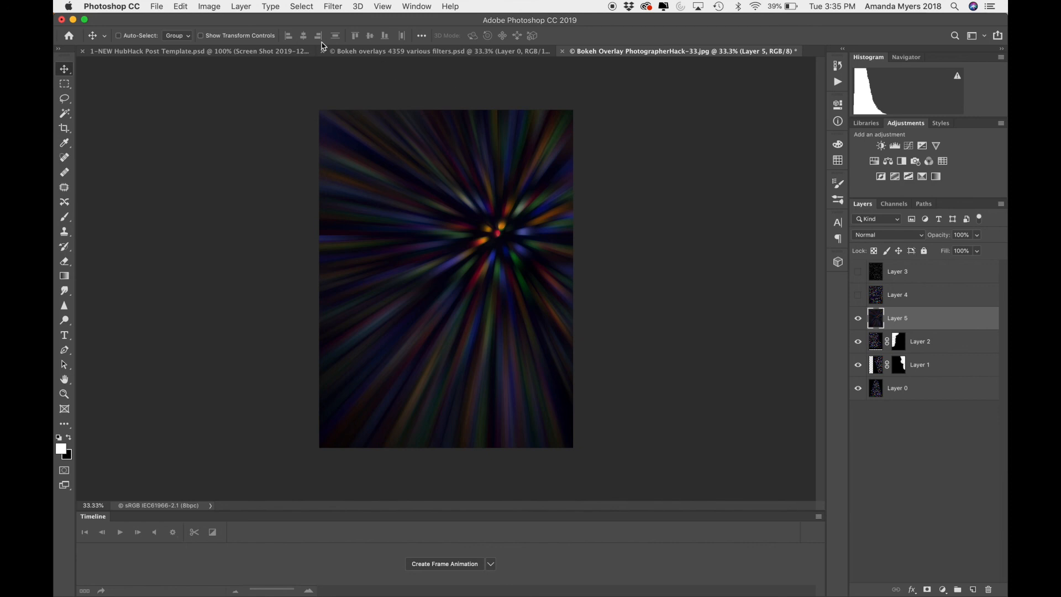
- Bring up the Filter menu's Distort submenu for zoom-blurred Layer 5
{"action": "left_click", "coordinate": [332, 6]}
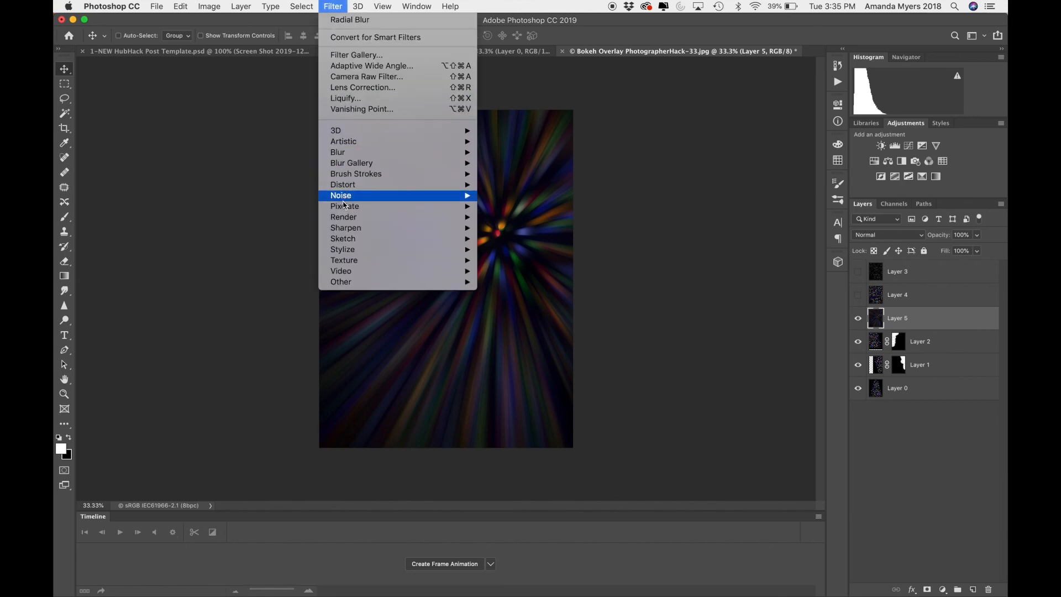
{"action": "mouse_move", "coordinate": [343, 249]}
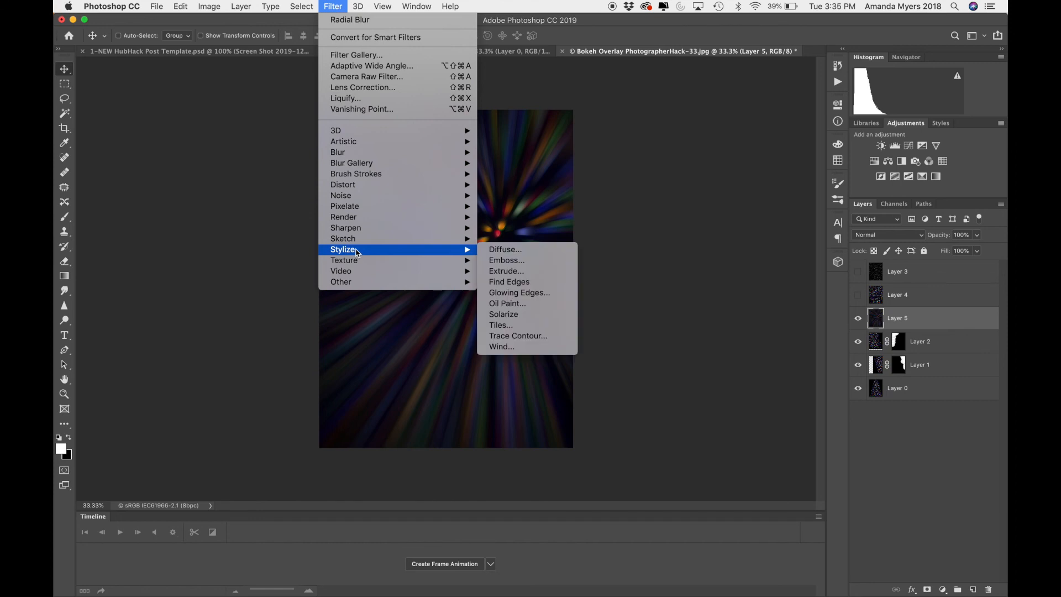
{"action": "mouse_move", "coordinate": [508, 303]}
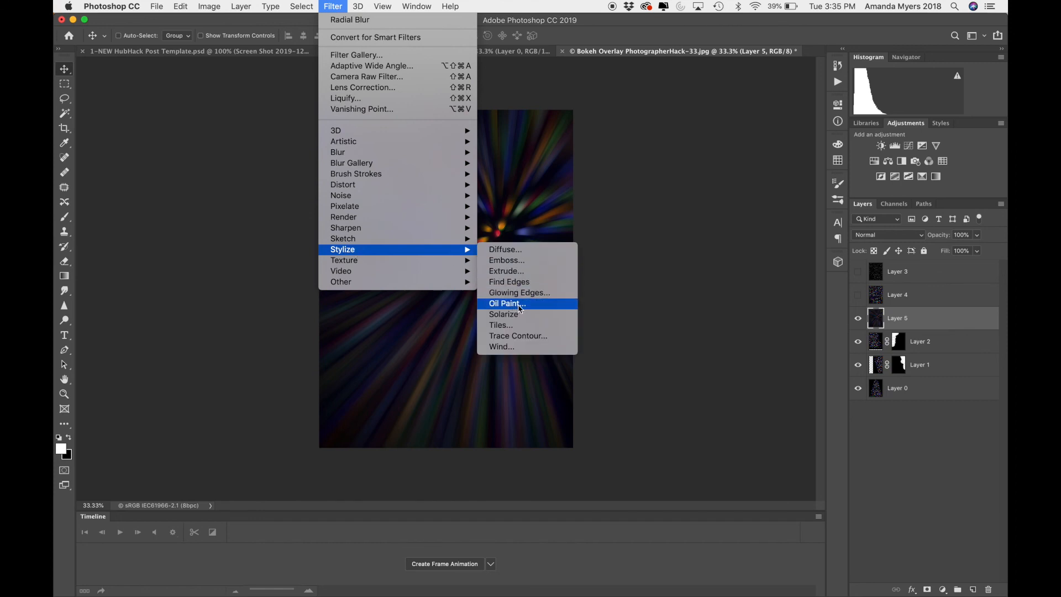
{"action": "mouse_move", "coordinate": [504, 314]}
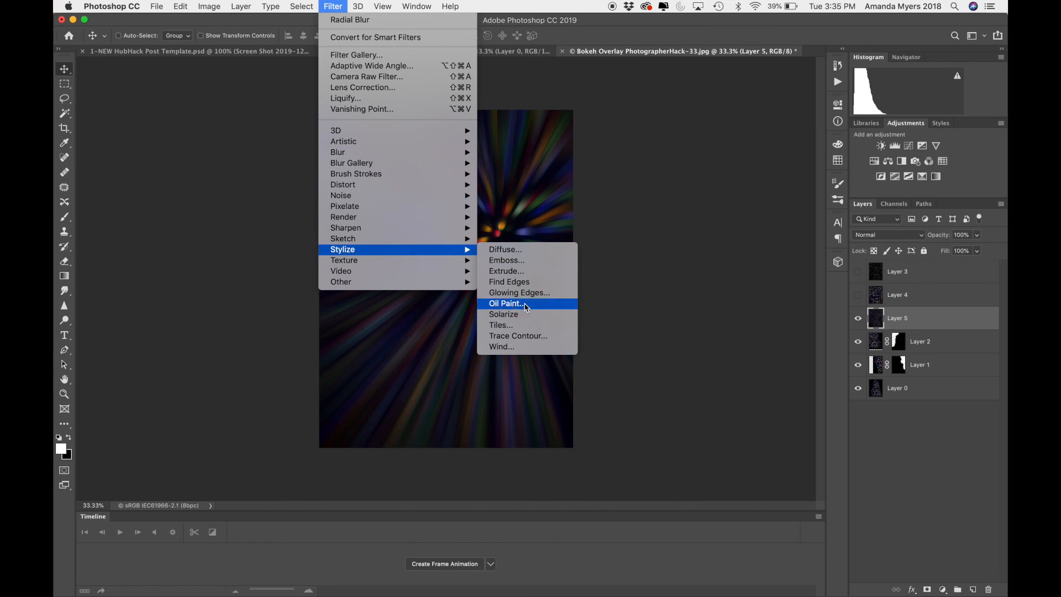
{"action": "mouse_move", "coordinate": [342, 185]}
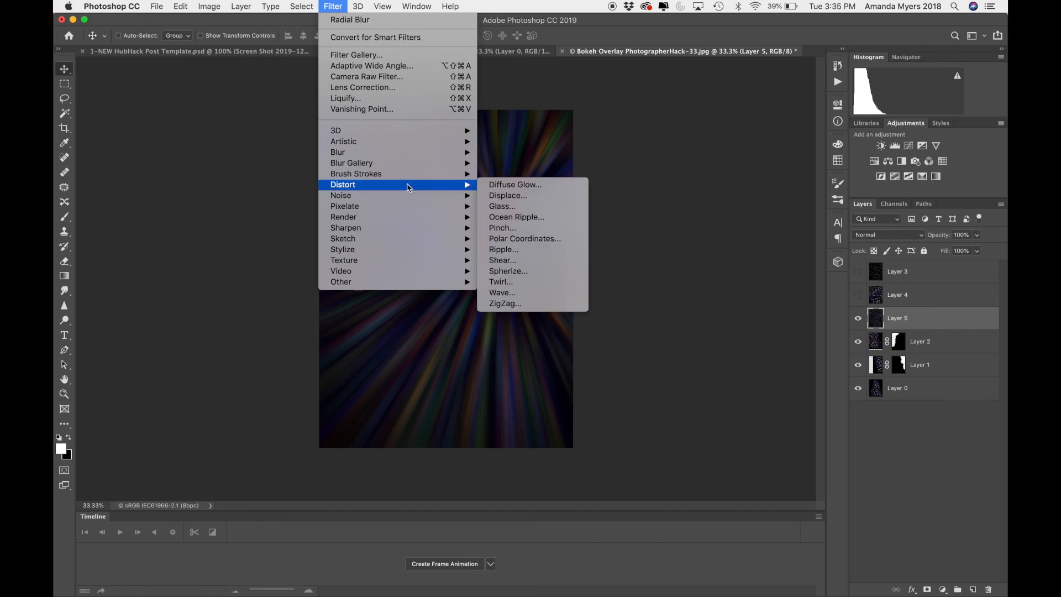